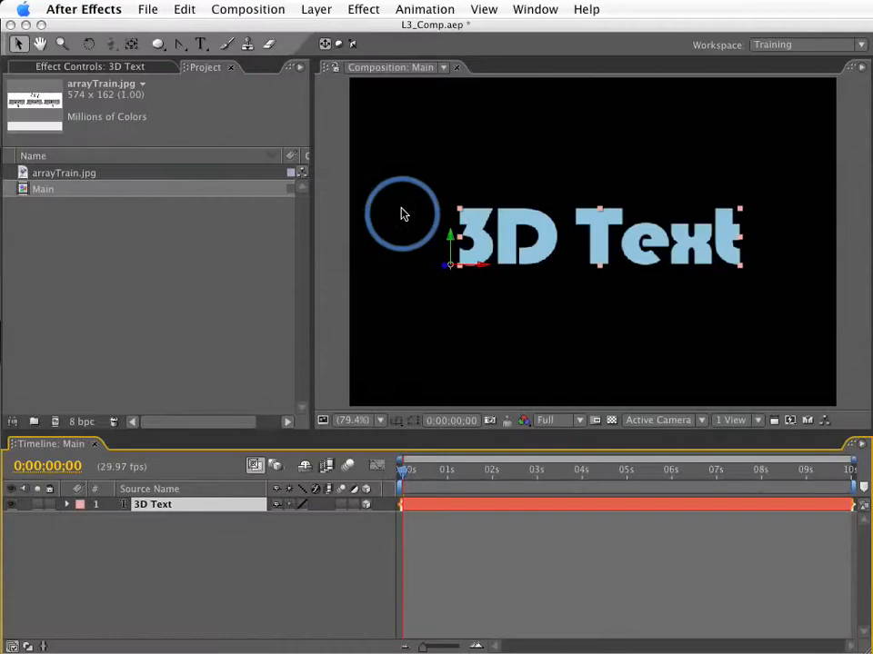
{"action": "mouse_move", "coordinate": [530, 164]}
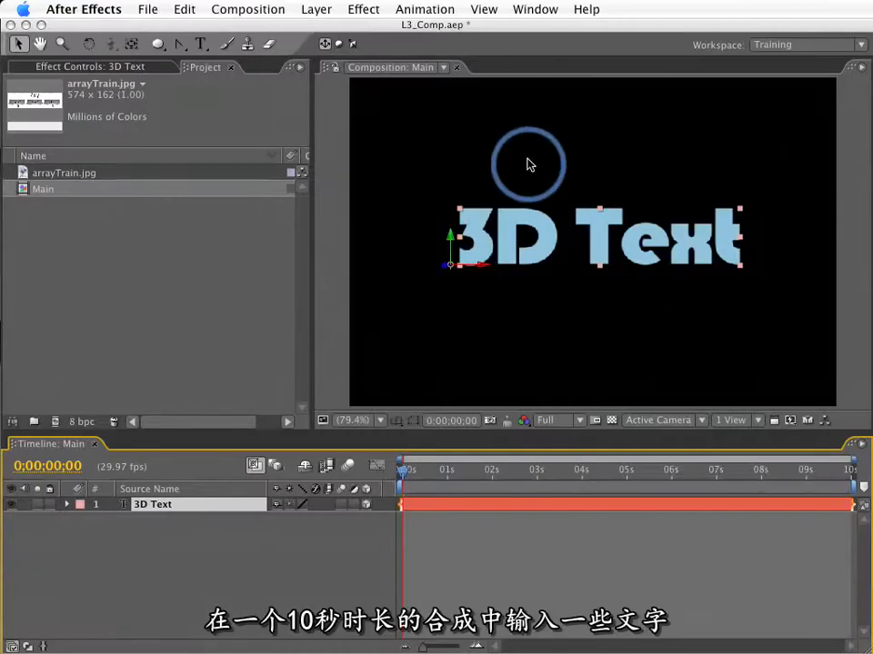
Step: Check the Main comp's ten-second duration, then precompose the 3D Text layer as '3D Type'
{"action": "left_click", "coordinate": [247, 9]}
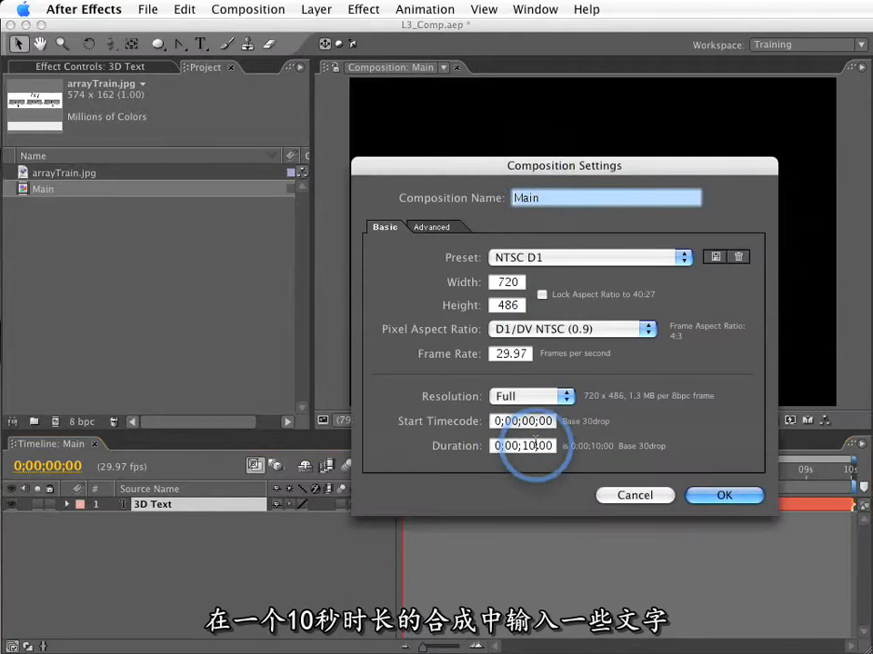
{"action": "left_click", "coordinate": [724, 494]}
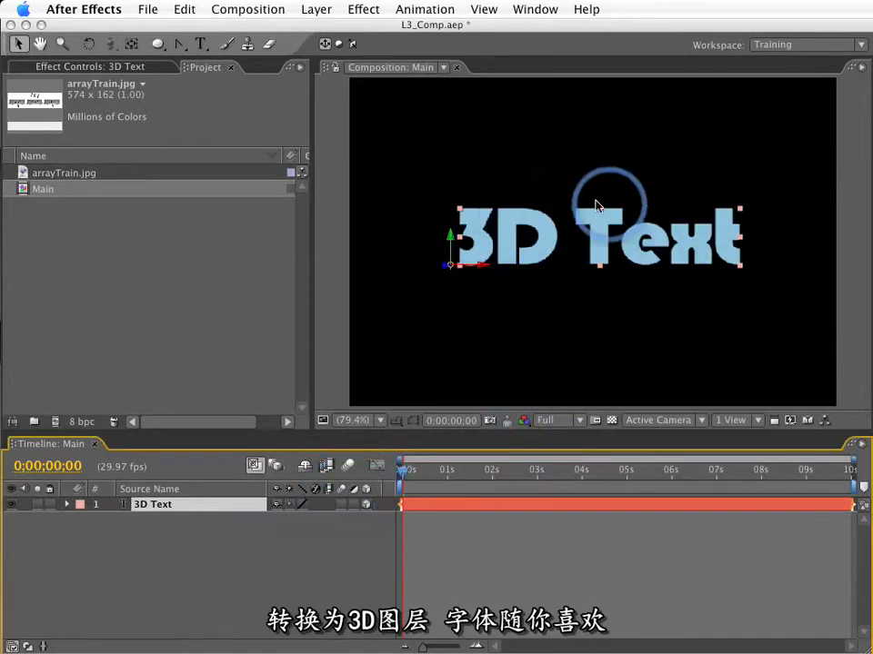
{"action": "mouse_move", "coordinate": [655, 291]}
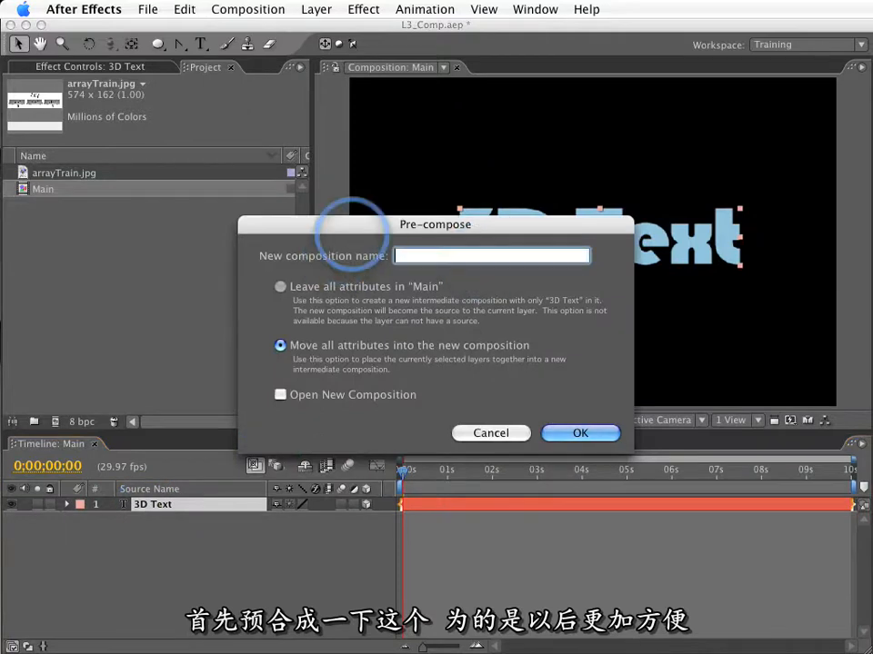
{"action": "type", "text": "#D"}
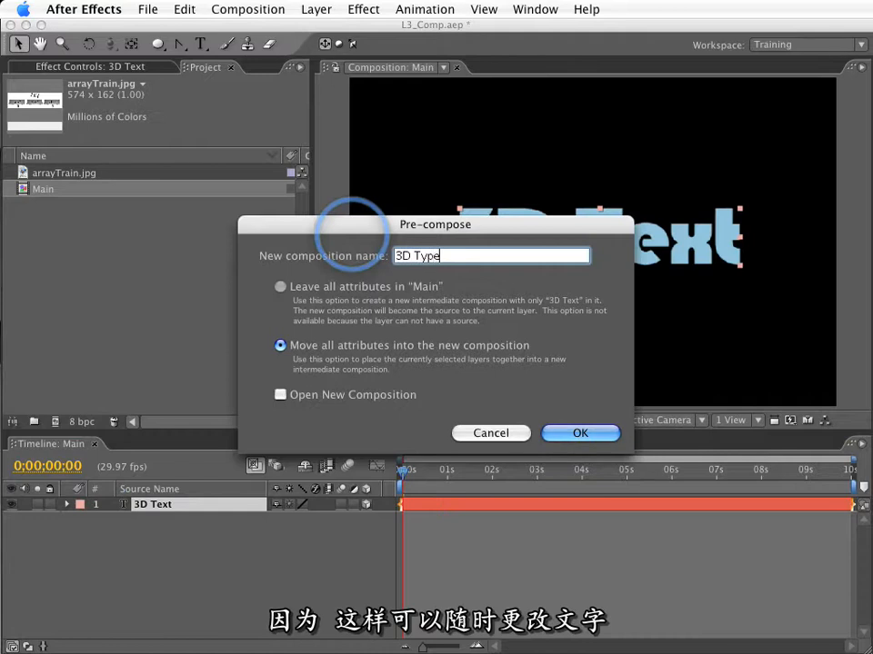
{"action": "left_click", "coordinate": [580, 433]}
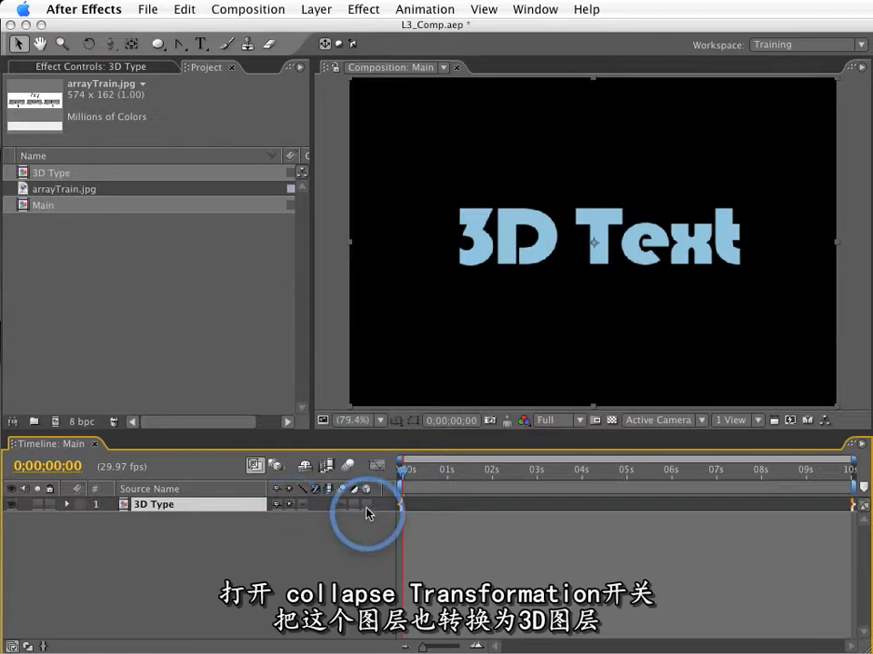
Step: Enable Collapse Transformations on the 3D Type layer so it passes through its 3D properties
{"action": "left_click", "coordinate": [364, 505]}
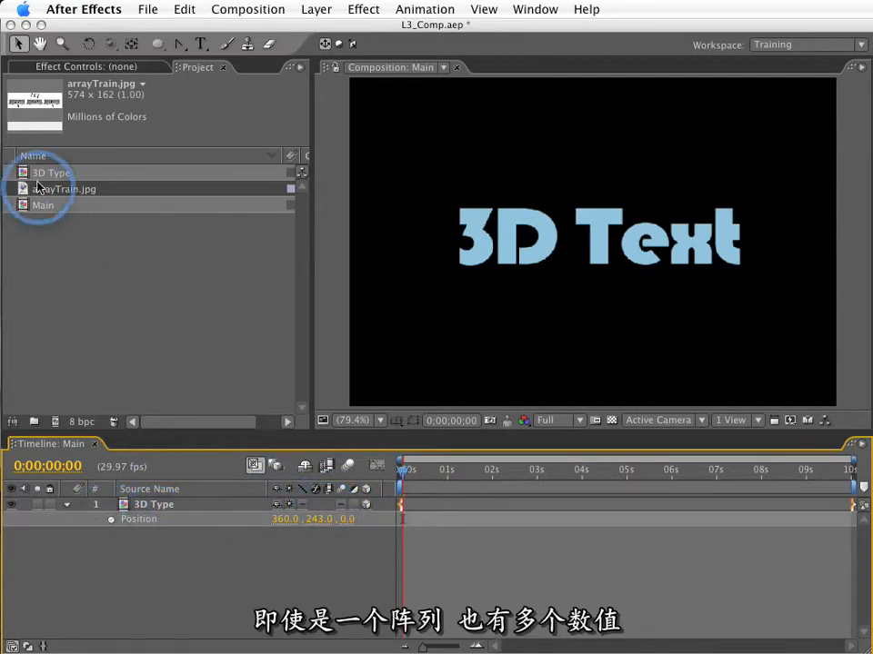
Step: View the arrayTrain.jpg diagram showing array values indexed [0], [1], [2]
{"action": "double_click", "coordinate": [64, 188]}
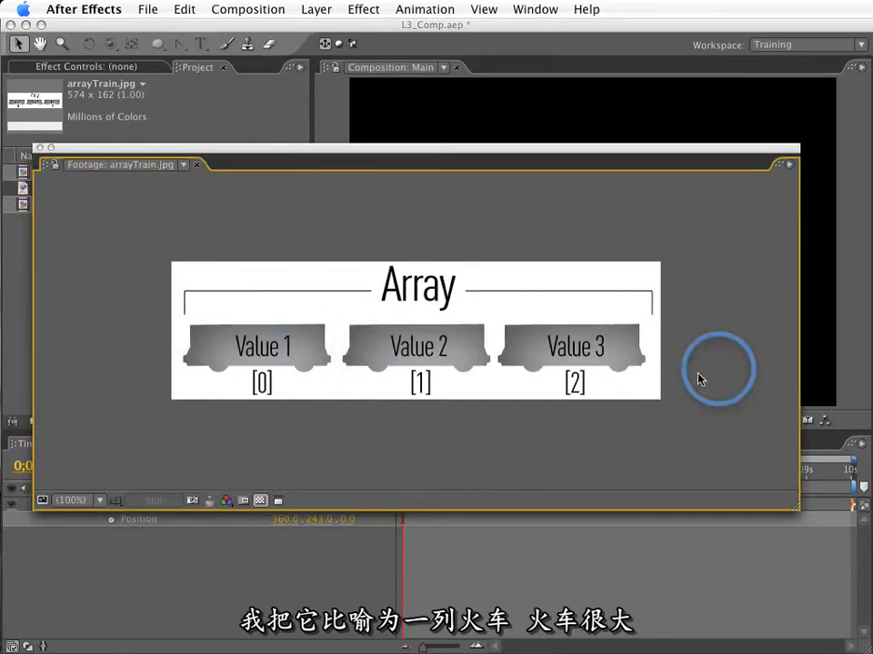
{"action": "mouse_move", "coordinate": [349, 253]}
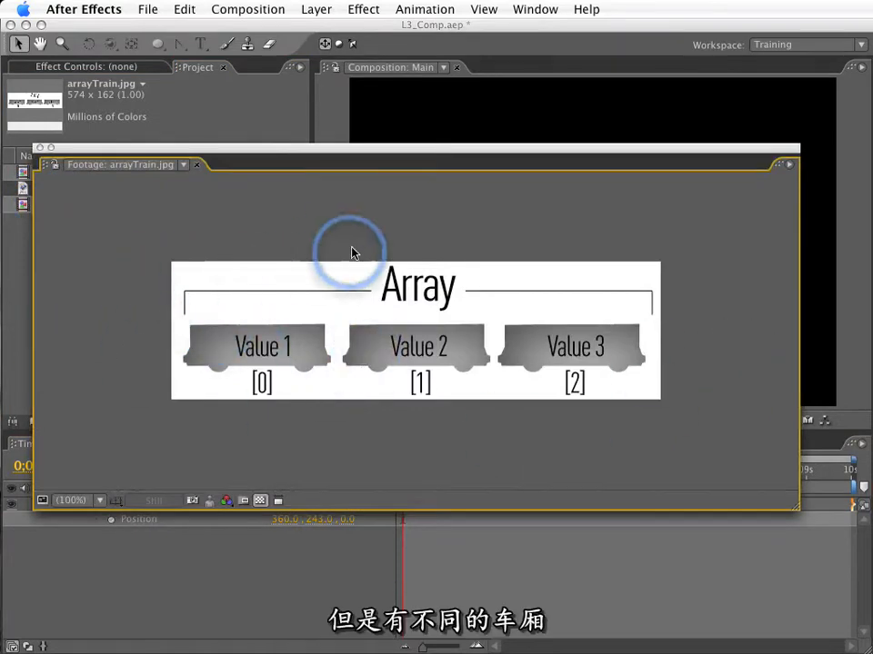
{"action": "mouse_move", "coordinate": [403, 251]}
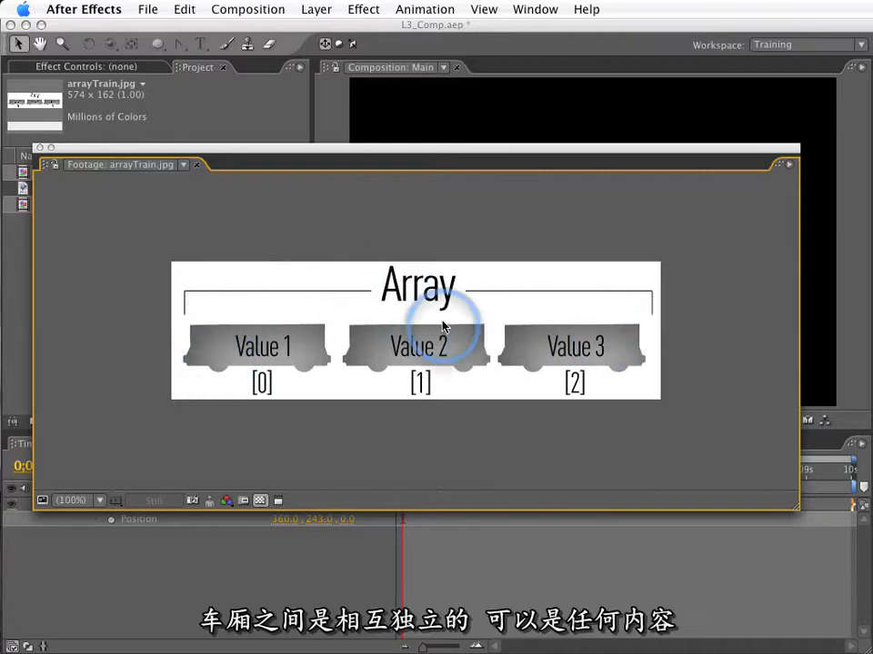
{"action": "mouse_move", "coordinate": [228, 349]}
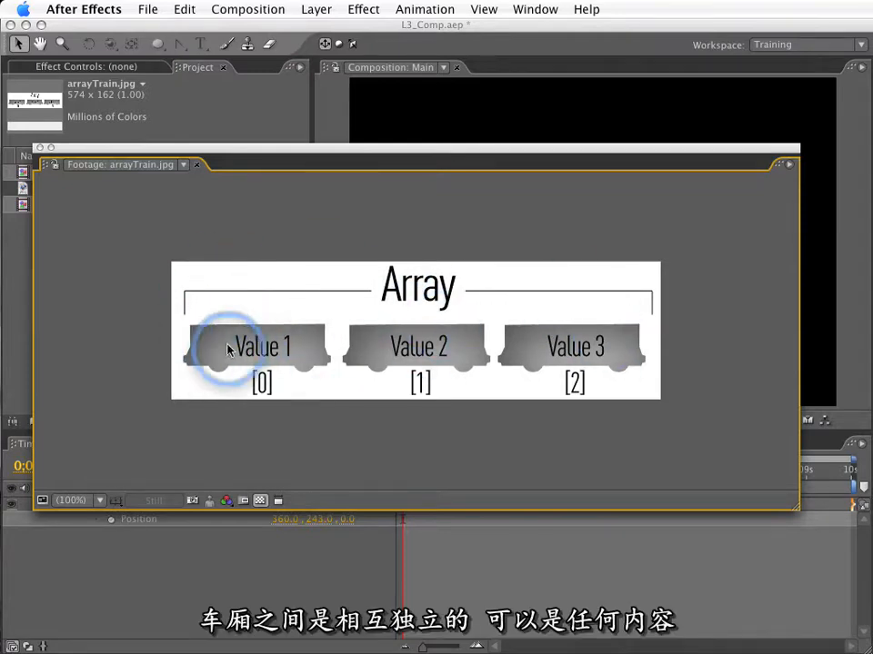
{"action": "mouse_move", "coordinate": [571, 308]}
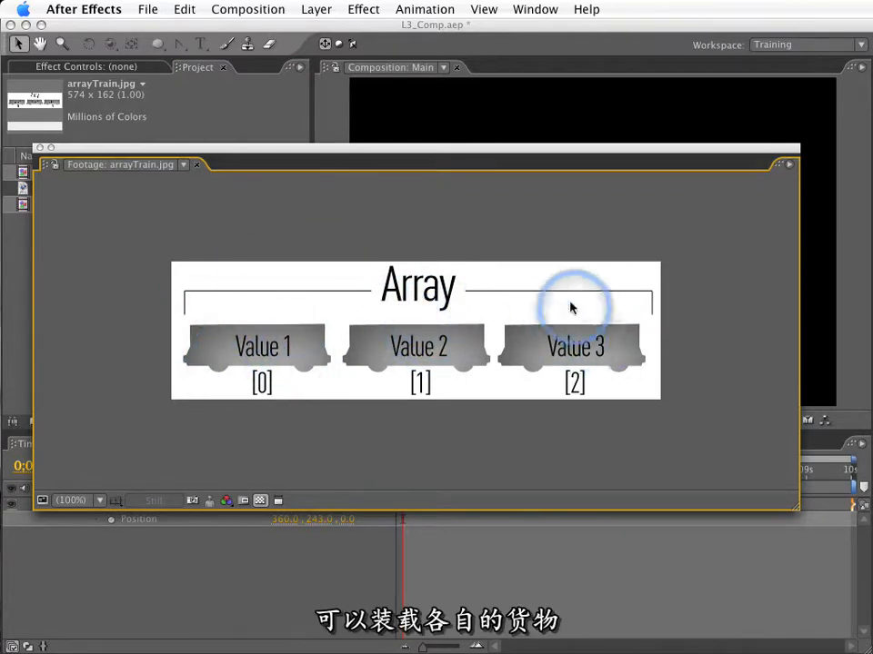
{"action": "mouse_move", "coordinate": [280, 407]}
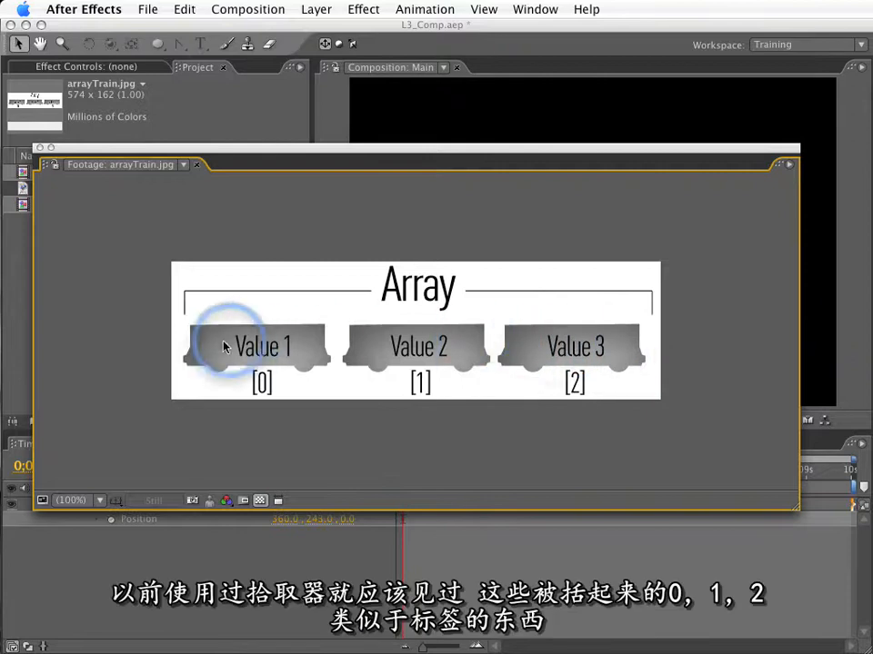
{"action": "mouse_move", "coordinate": [300, 367]}
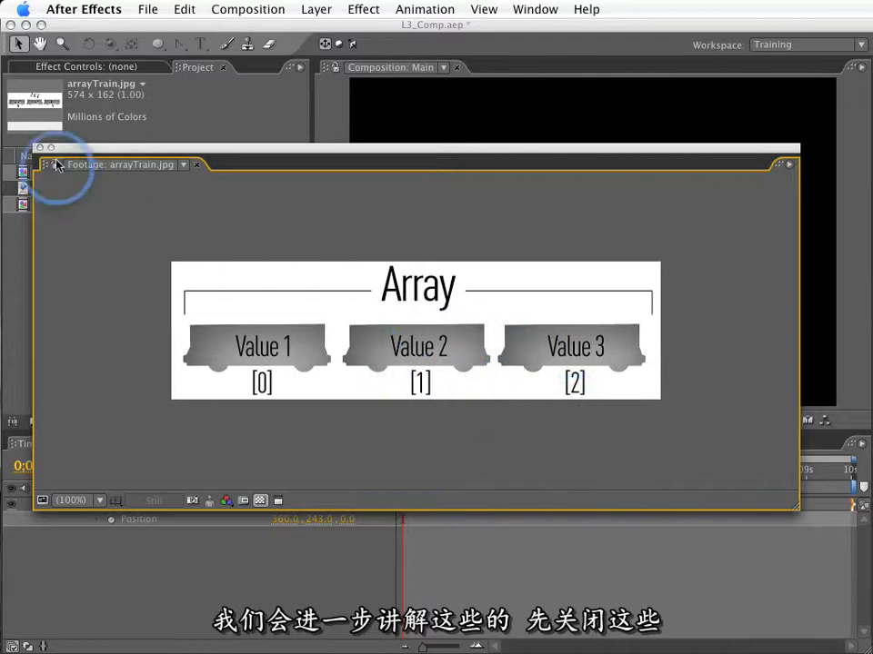
Step: Give 3D Type a Position expression [360, 243, index] and duplicate the layer into ten copies
{"action": "left_click", "coordinate": [196, 164]}
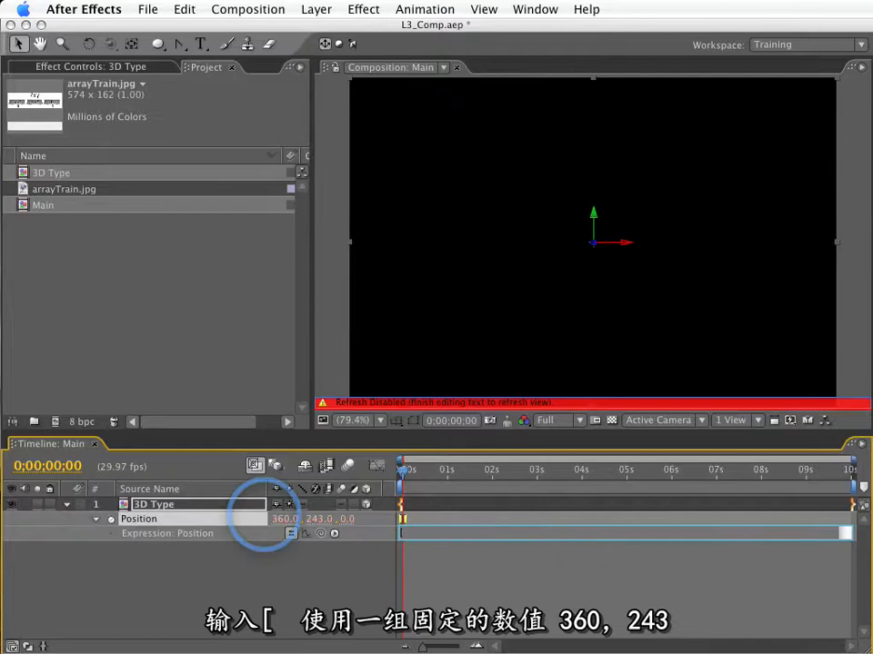
{"action": "type", "text": "360, 243,"}
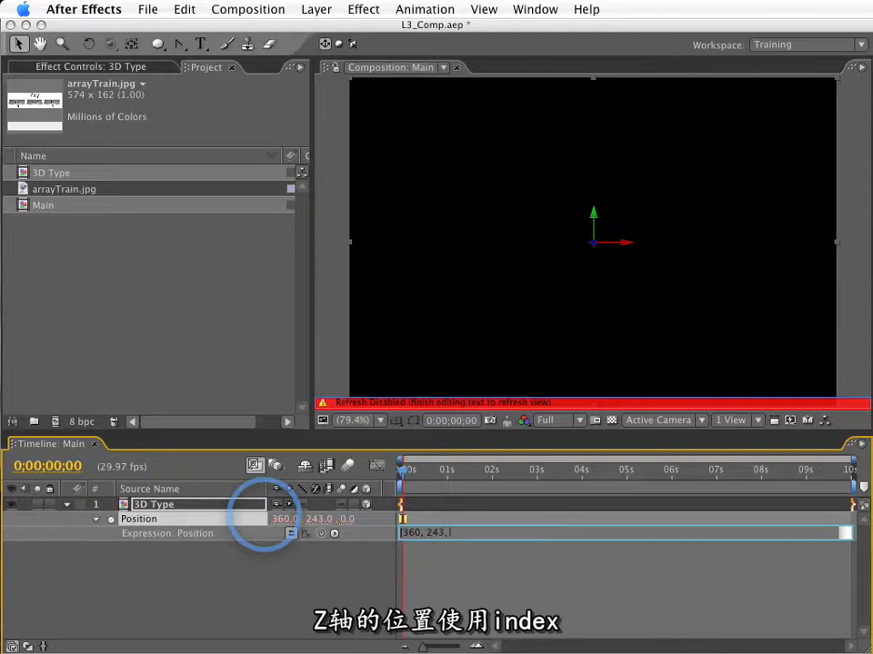
{"action": "type", "text": "ind"}
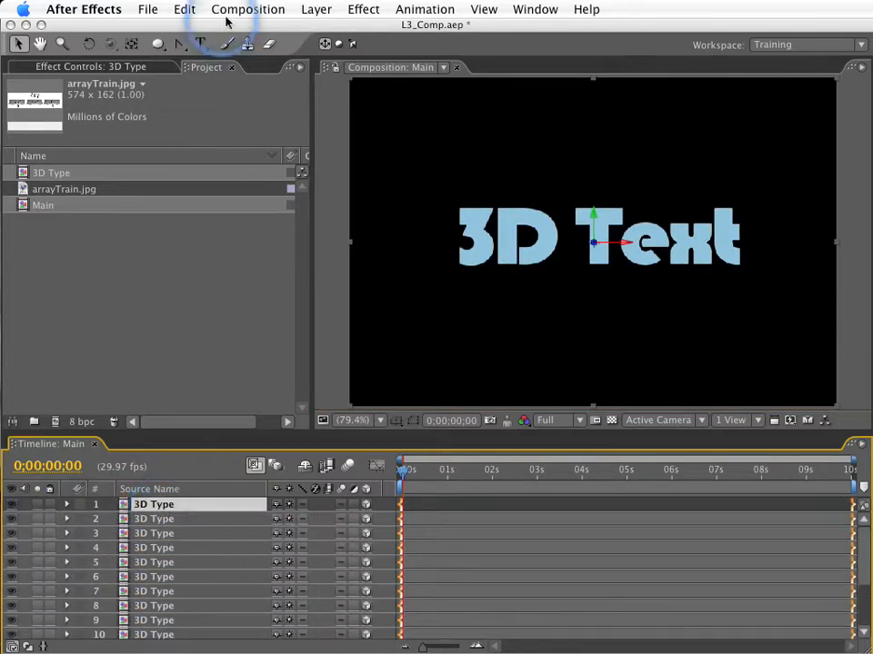
Step: Add a camera to Main and orbit it so the stacked copies read as extruded text
{"action": "left_click", "coordinate": [316, 9]}
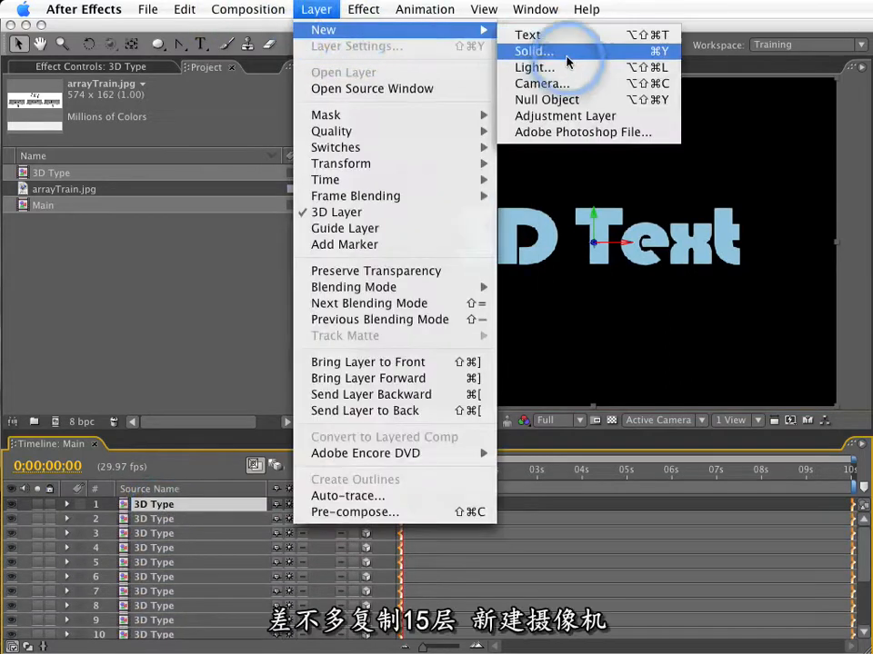
{"action": "left_click", "coordinate": [542, 84]}
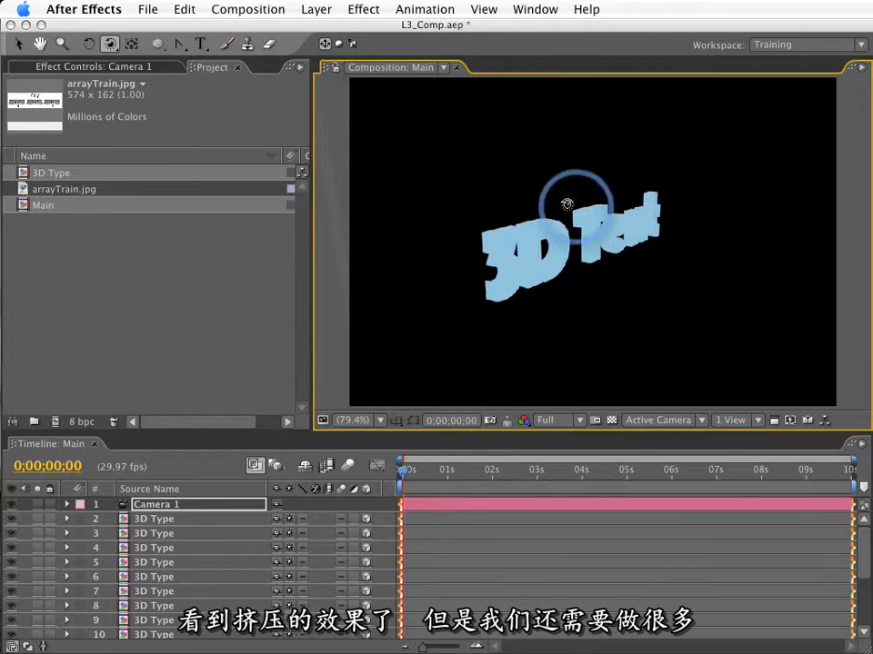
{"action": "left_click_drag", "start_coordinate": [567, 202], "coordinate": [502, 237]}
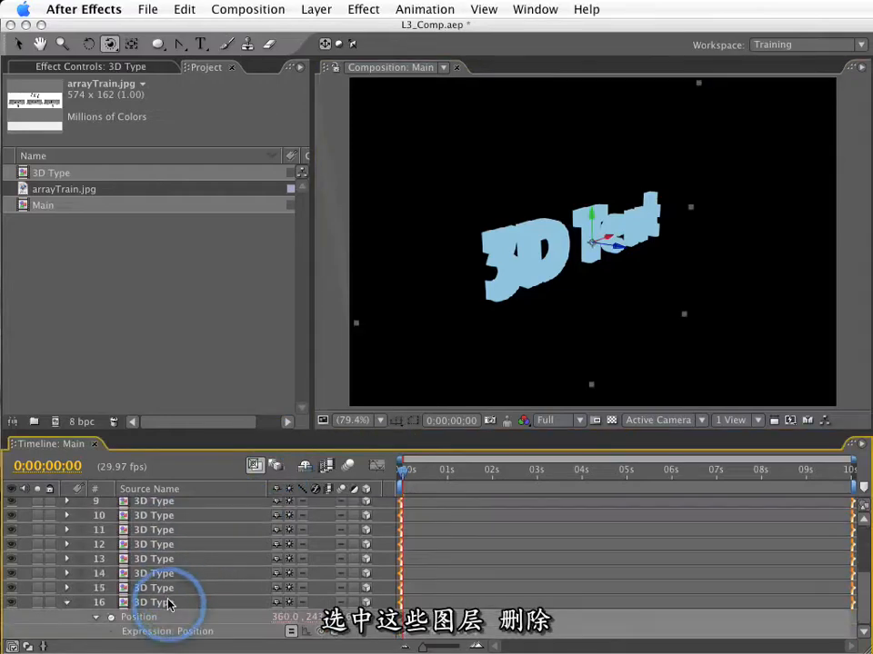
Step: Delete the duplicates and rewrite the Position expression as [position[0], position[1], index]
{"action": "key", "text": "Delete"}
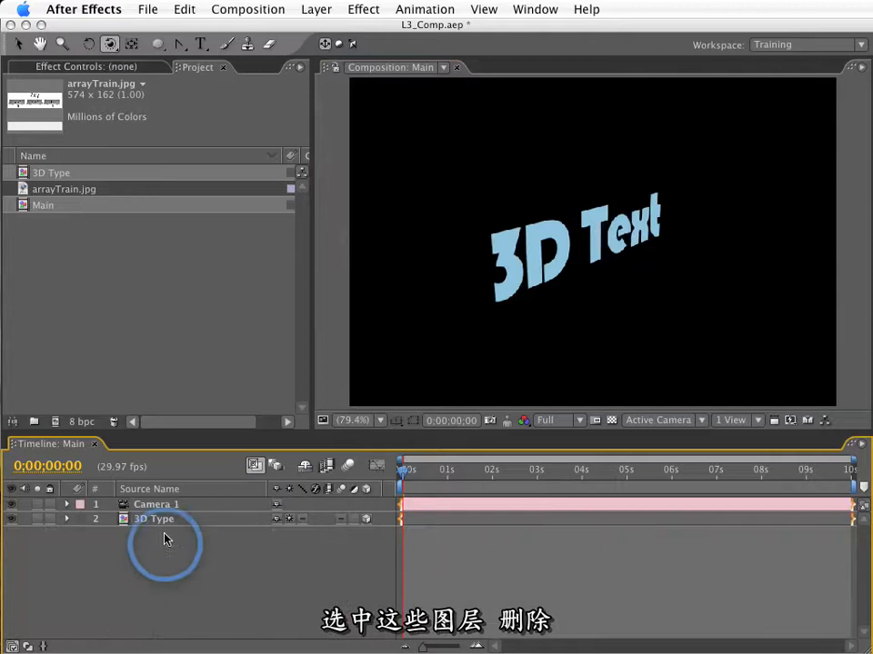
{"action": "left_click", "coordinate": [153, 520]}
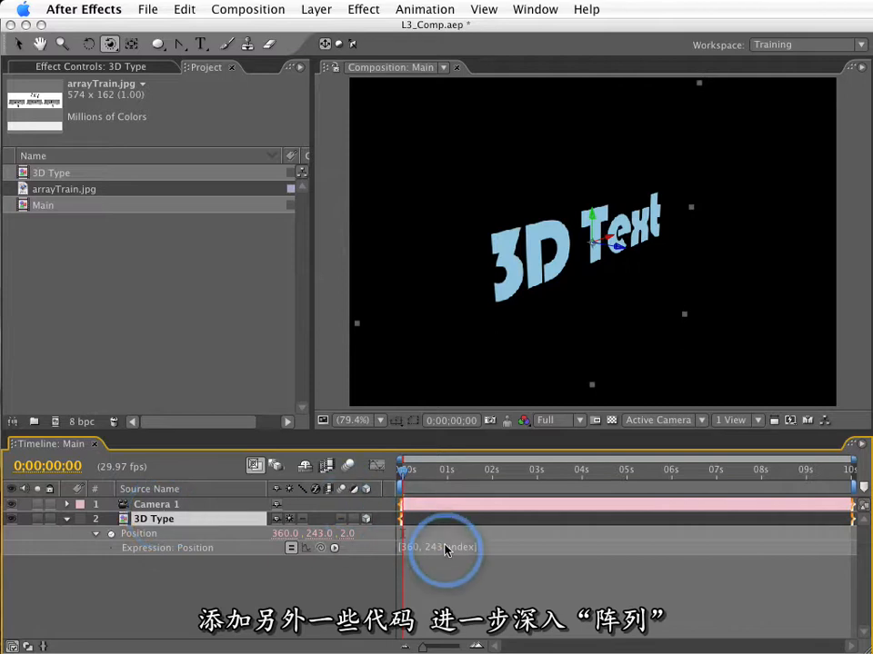
{"action": "left_click", "coordinate": [440, 547]}
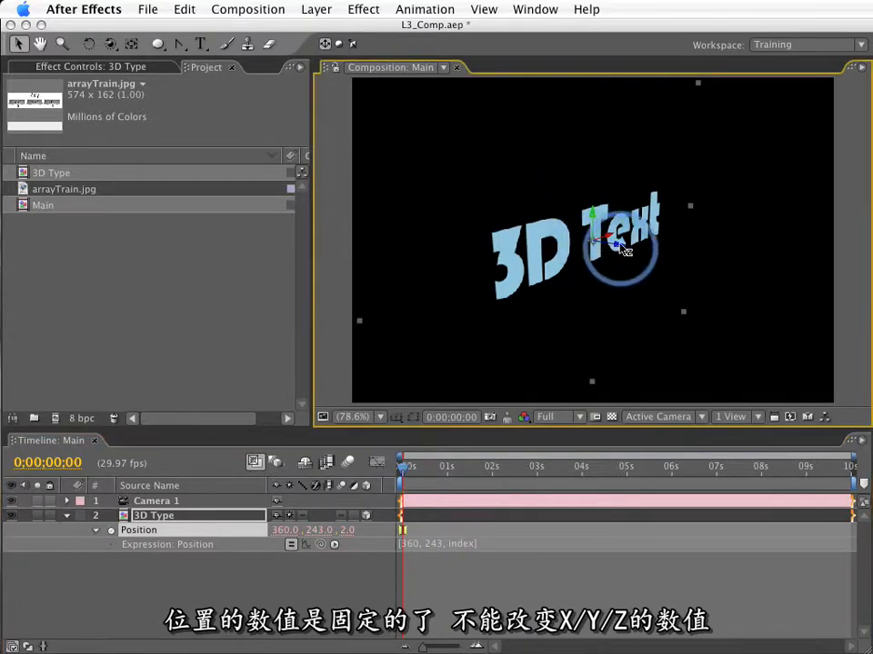
{"action": "mouse_move", "coordinate": [543, 145]}
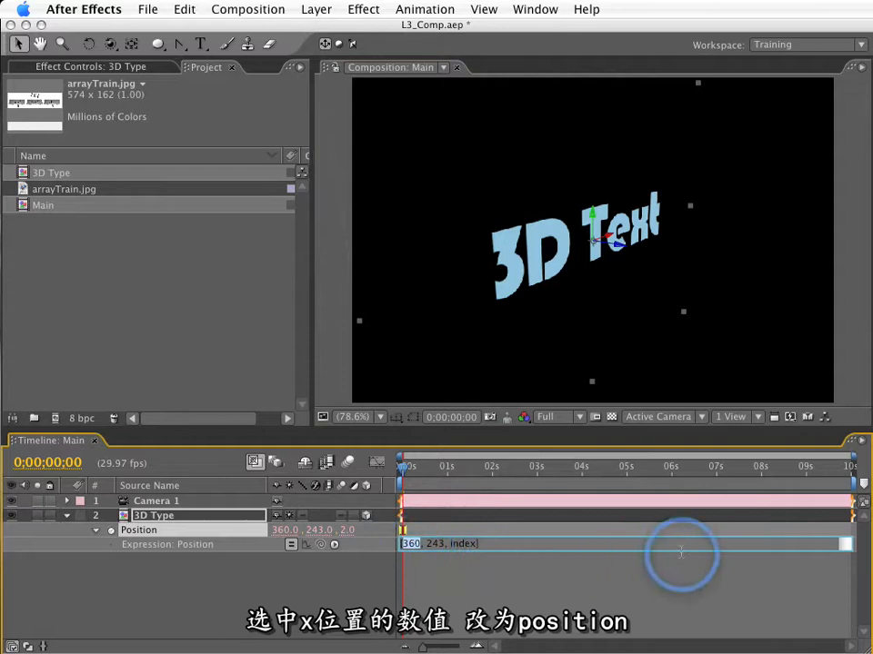
{"action": "type", "text": "position[0"}
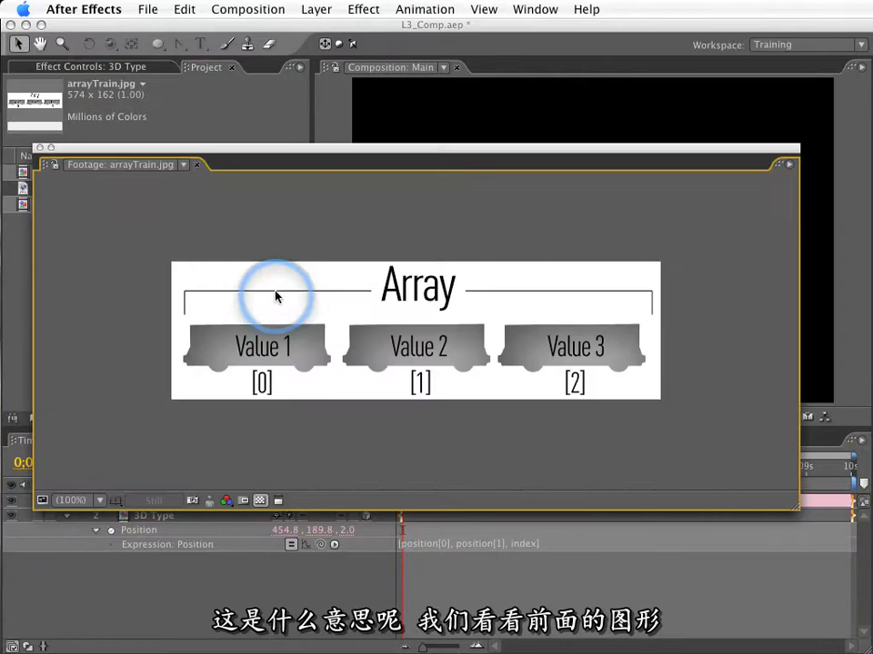
{"action": "mouse_move", "coordinate": [218, 258]}
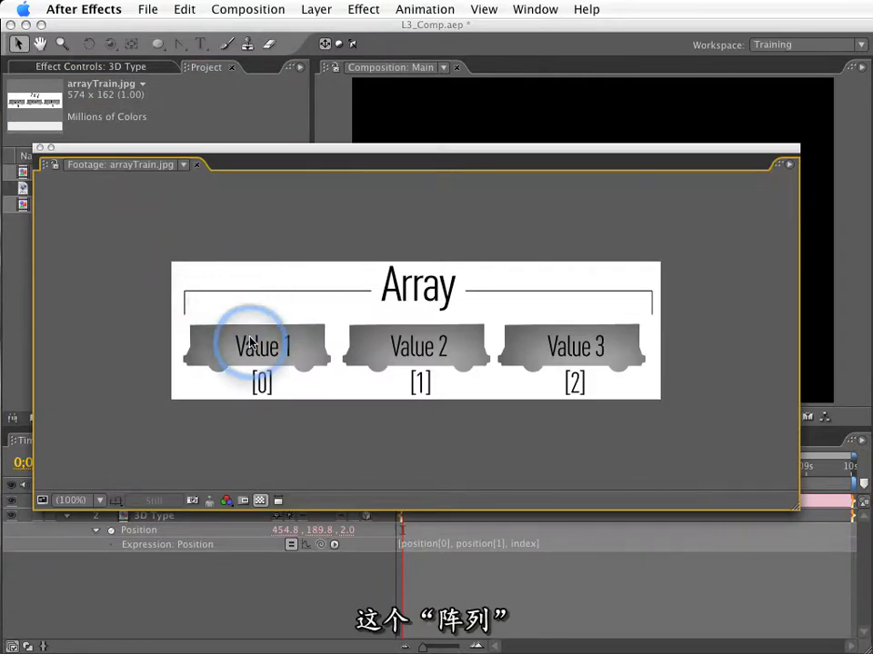
{"action": "mouse_move", "coordinate": [419, 353]}
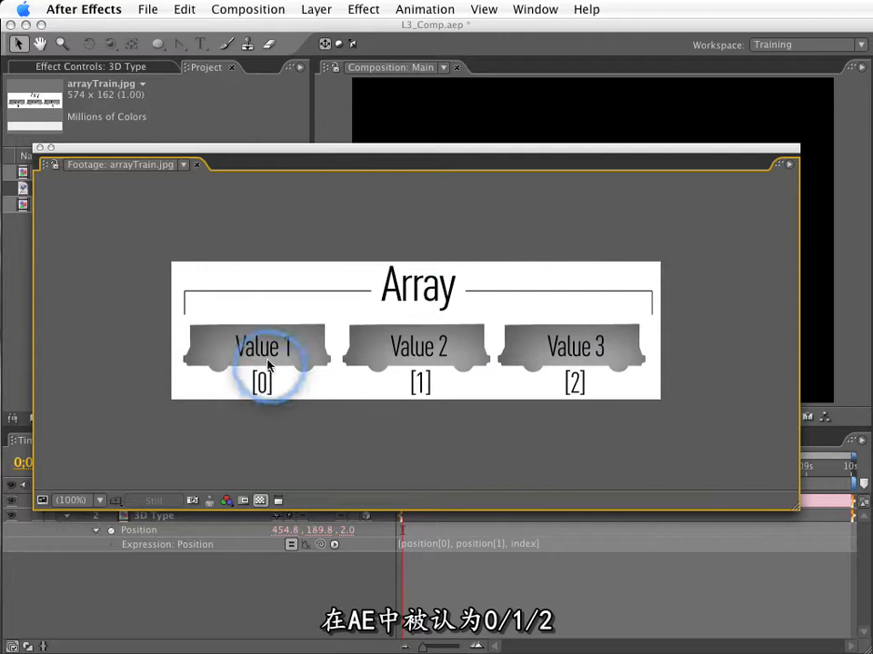
{"action": "mouse_move", "coordinate": [531, 411]}
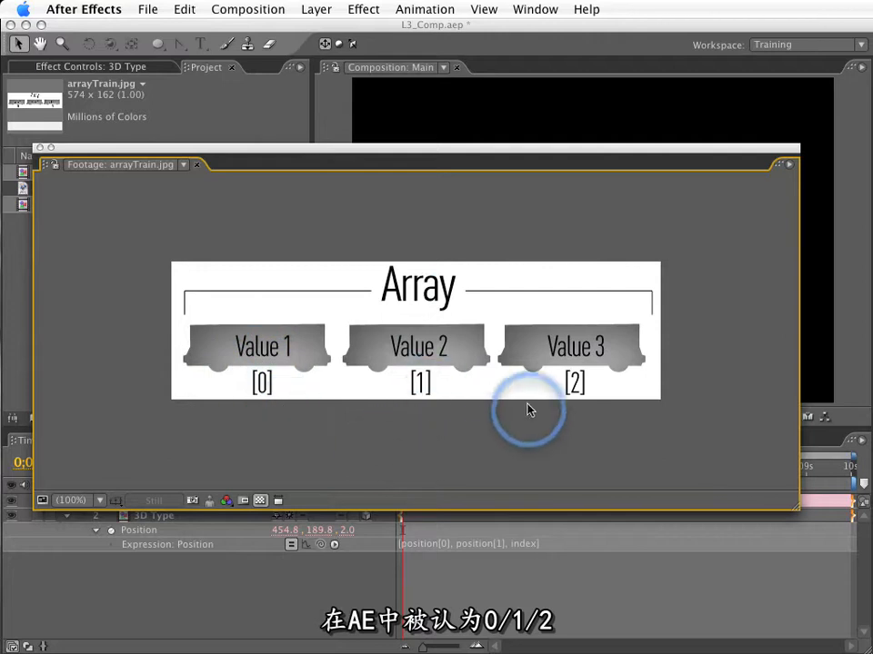
{"action": "mouse_move", "coordinate": [571, 404]}
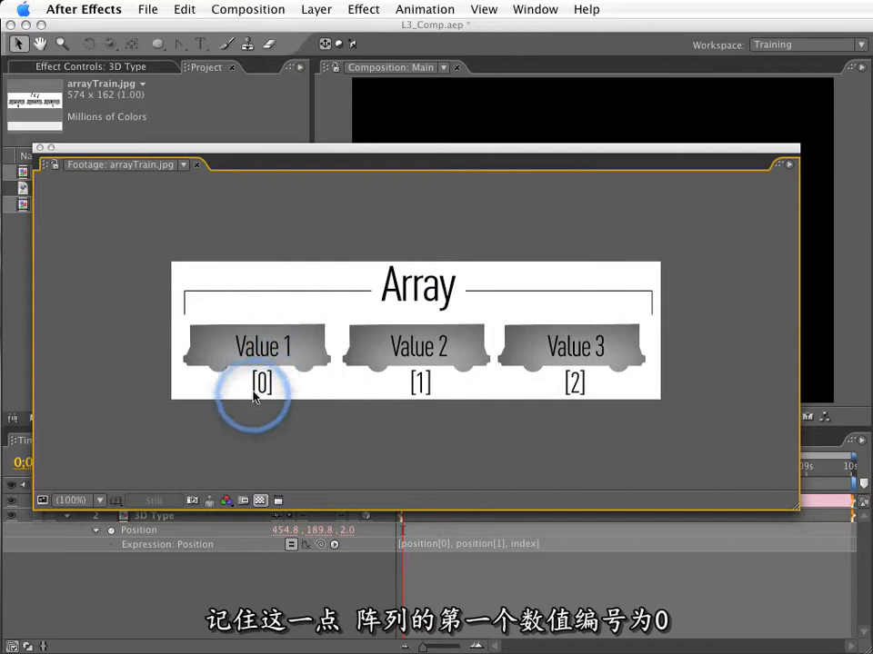
{"action": "mouse_move", "coordinate": [459, 400]}
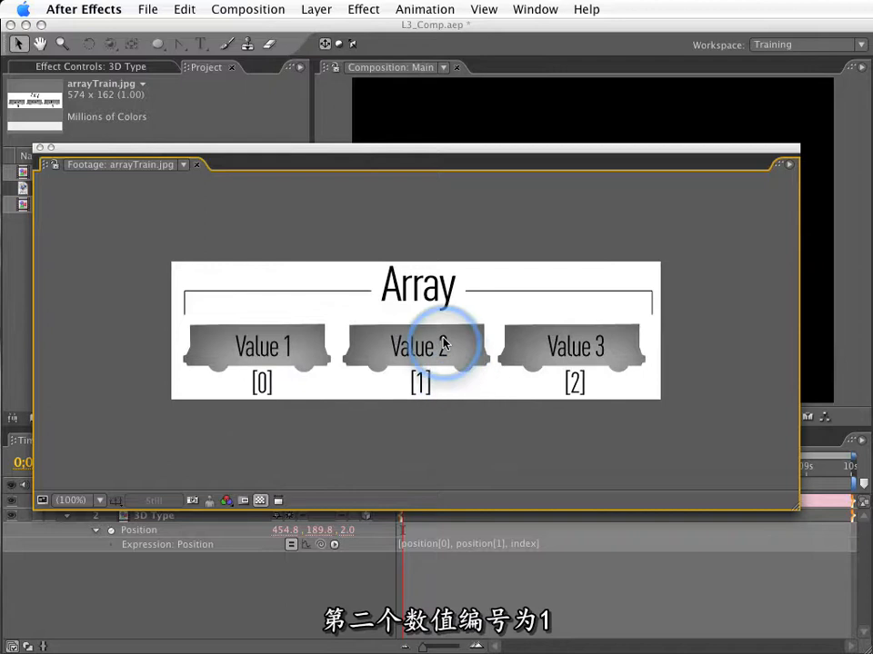
{"action": "mouse_move", "coordinate": [589, 396]}
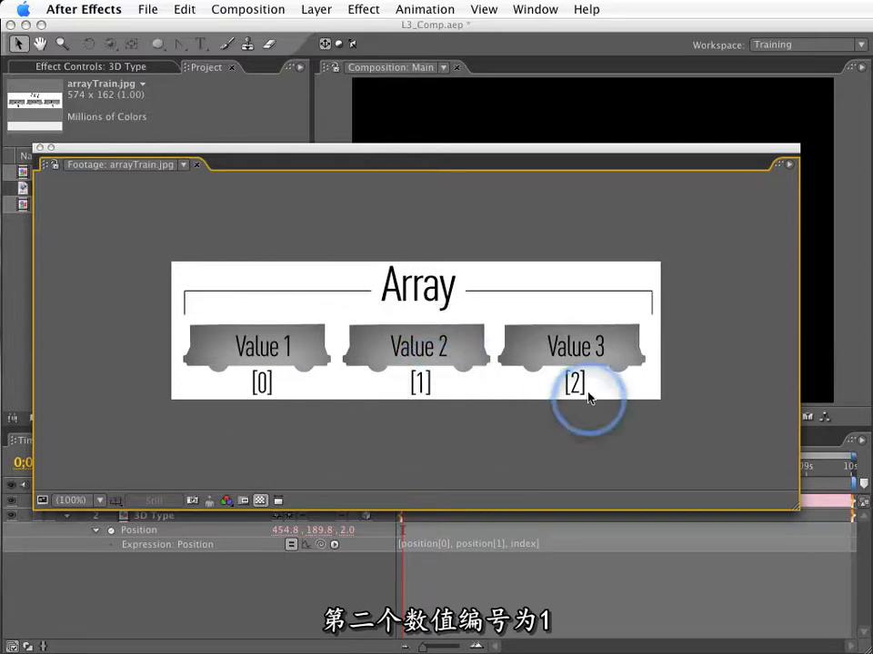
{"action": "mouse_move", "coordinate": [598, 342]}
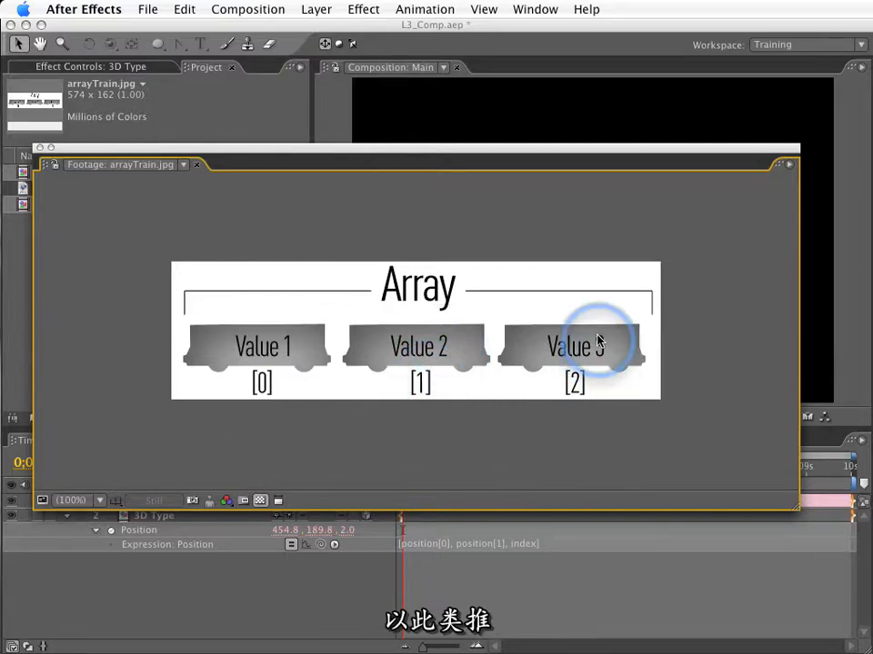
{"action": "mouse_move", "coordinate": [713, 331]}
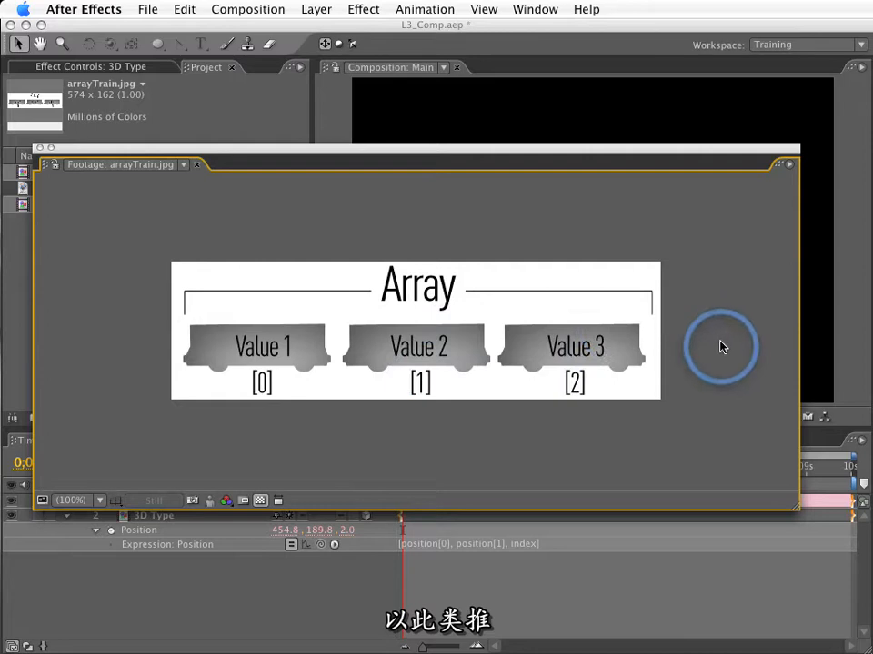
{"action": "mouse_move", "coordinate": [713, 389]}
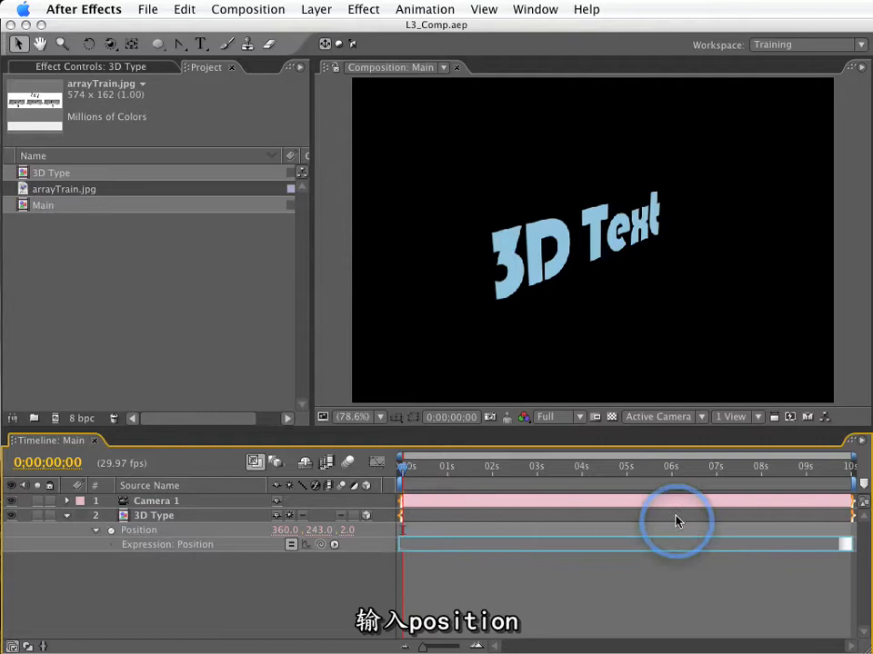
Step: Rewrite the Position expression as position + [0,0,index]
{"action": "type", "text": "position +"}
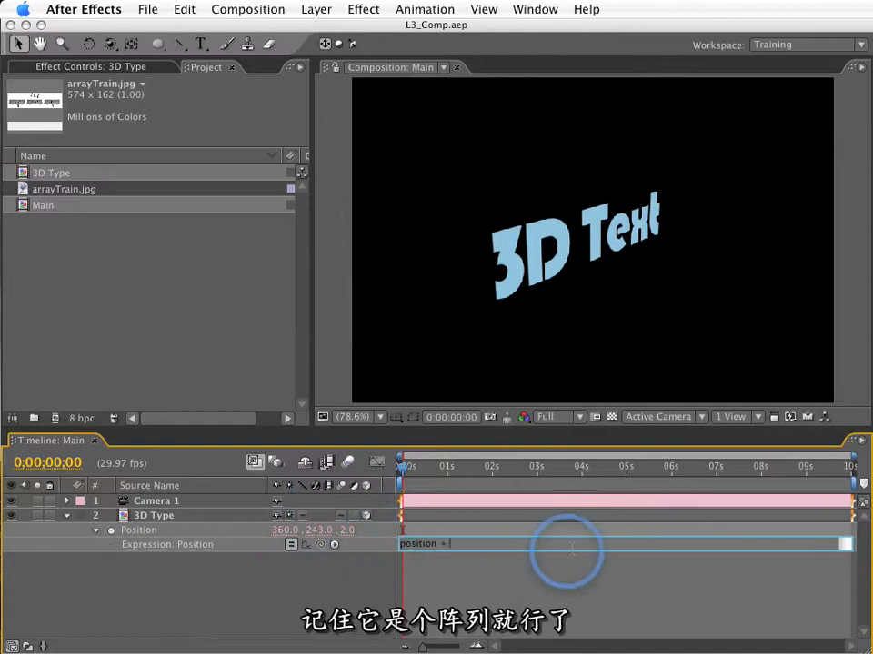
{"action": "type", "text": "[0]"}
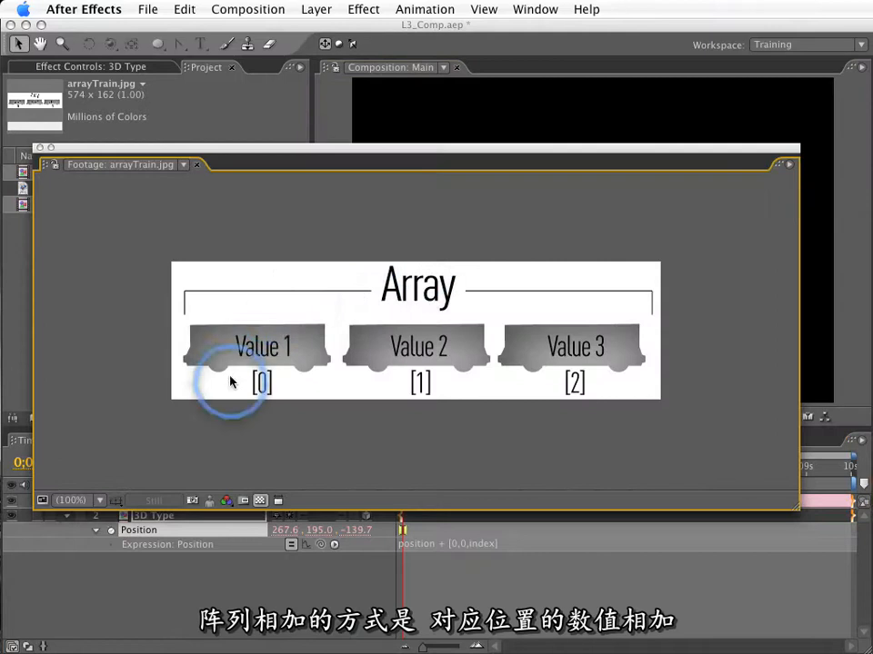
{"action": "mouse_move", "coordinate": [575, 347]}
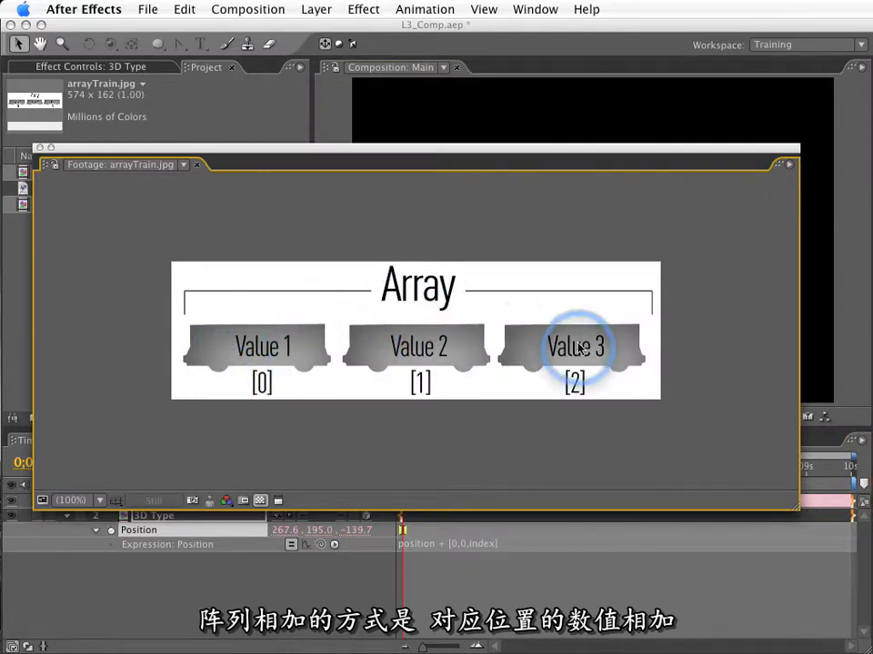
{"action": "mouse_move", "coordinate": [418, 353]}
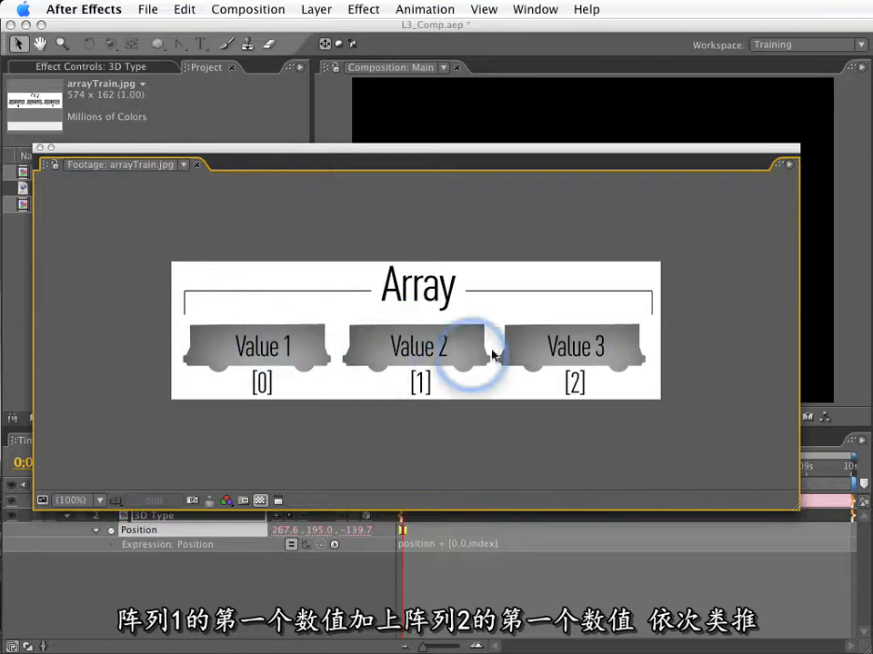
{"action": "mouse_move", "coordinate": [505, 245]}
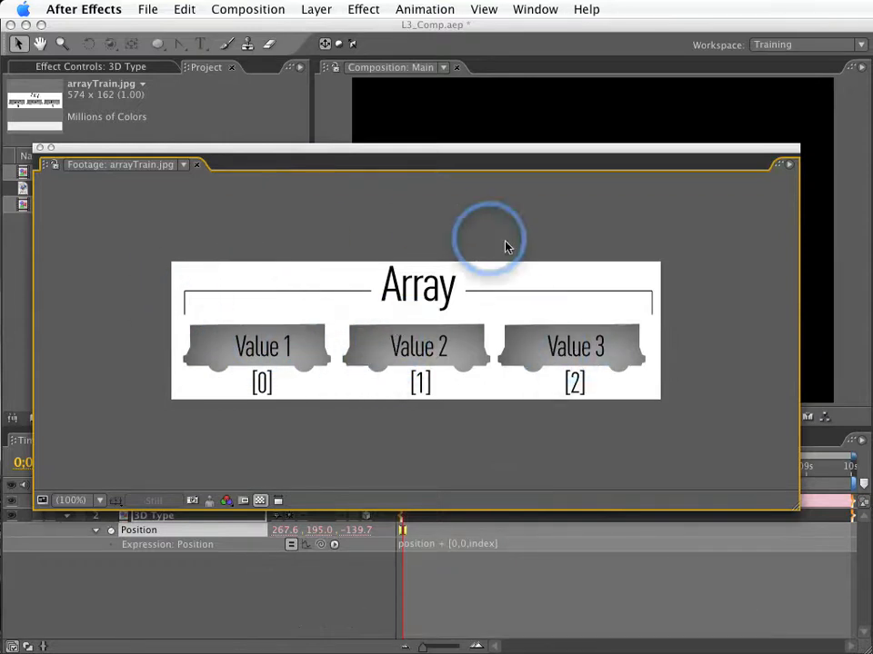
{"action": "mouse_move", "coordinate": [235, 312]}
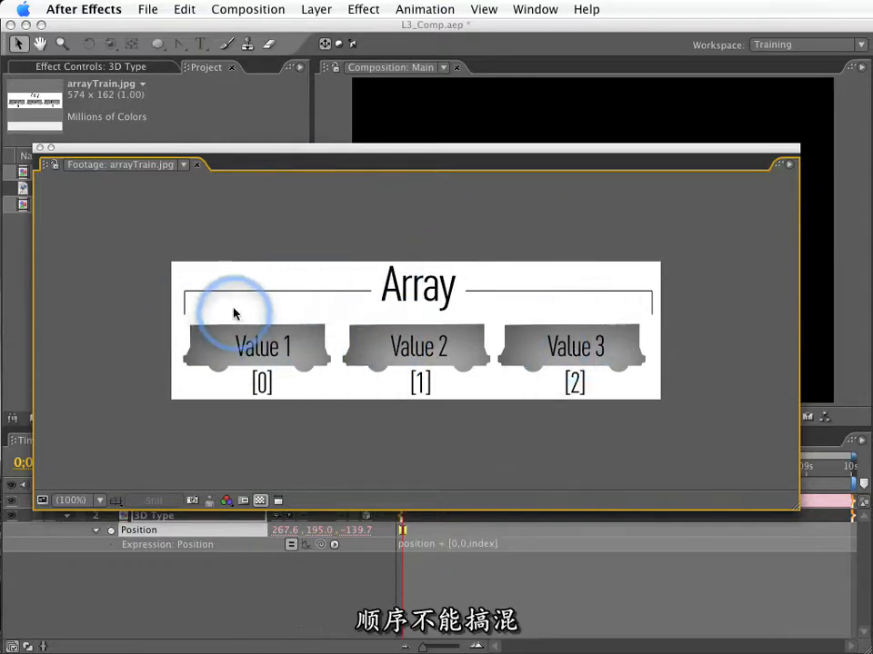
{"action": "mouse_move", "coordinate": [22, 156]}
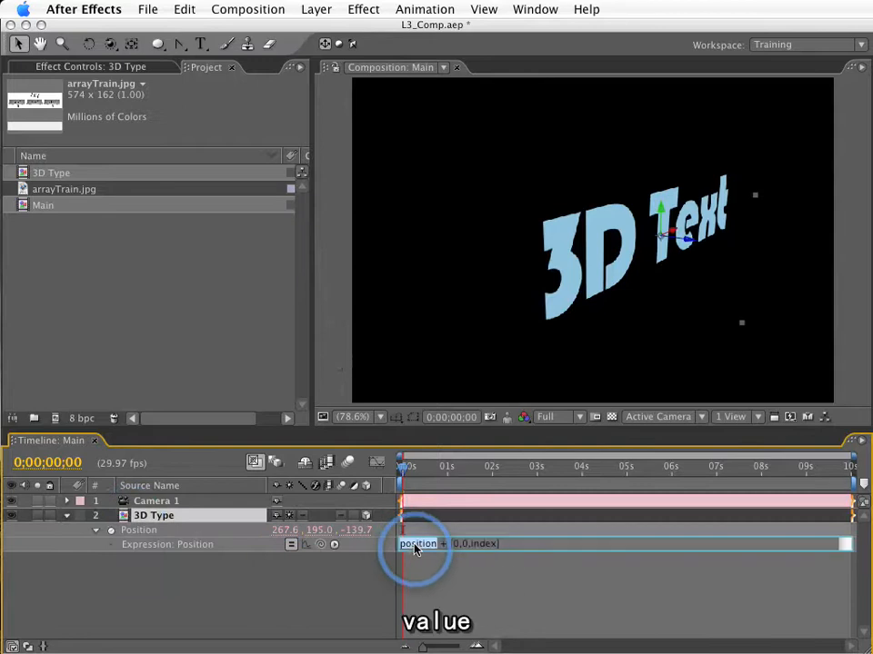
Step: Replace position with value so the expression reads value + [0,0,index]
{"action": "type", "text": "value"}
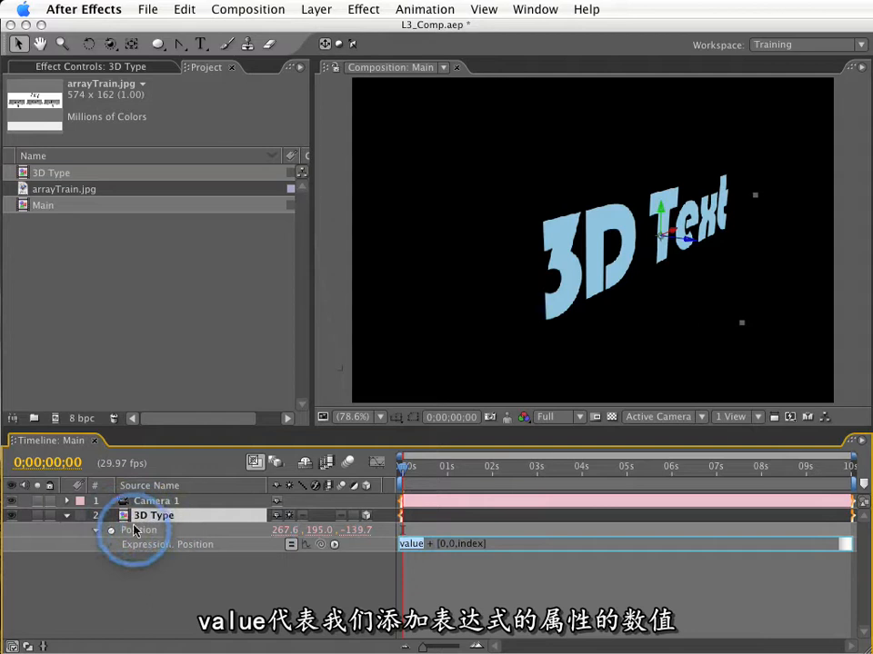
{"action": "mouse_move", "coordinate": [427, 563]}
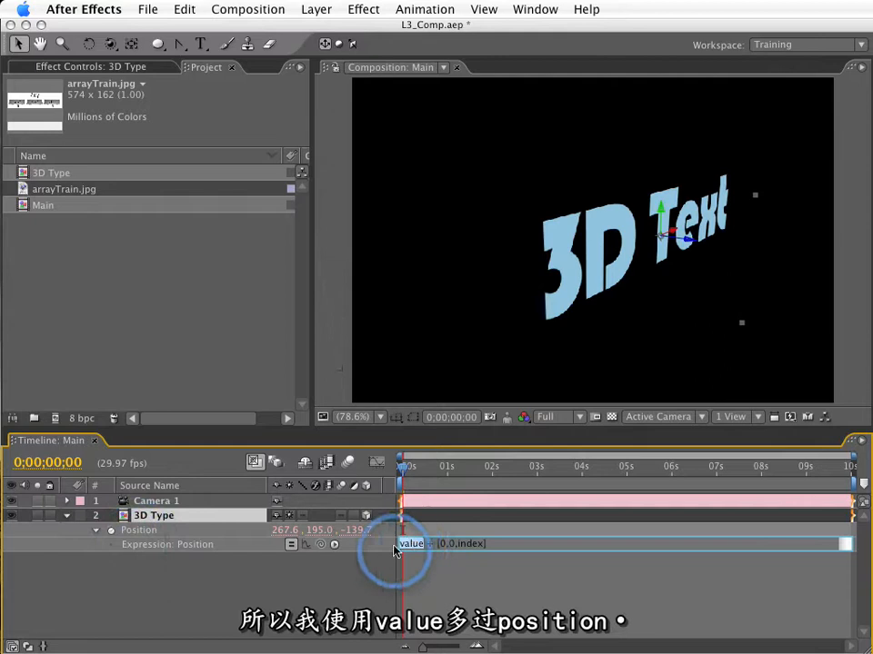
{"action": "mouse_move", "coordinate": [152, 537]}
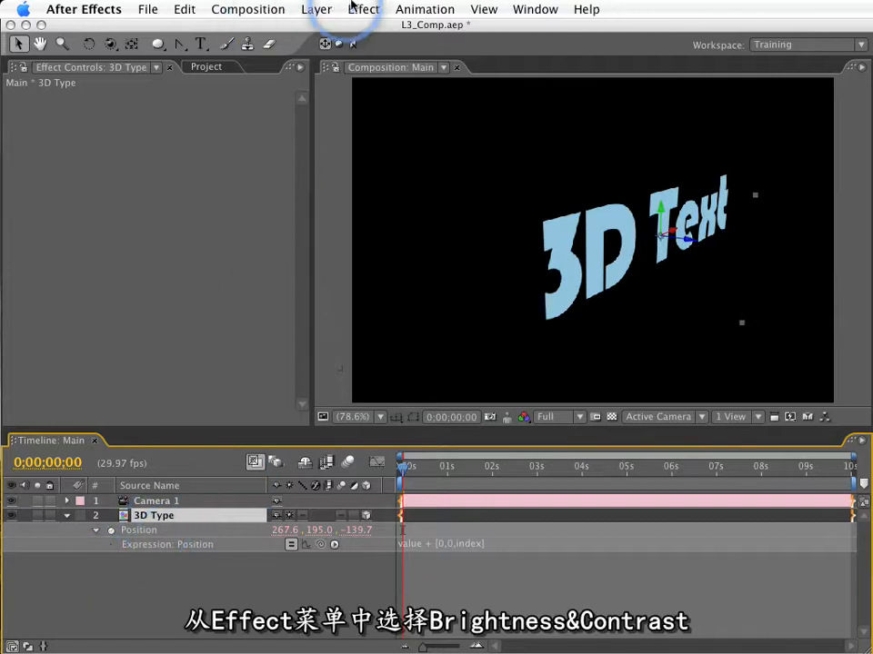
Step: Apply Brightness & Contrast to 3D Type and add an expression to its Brightness property
{"action": "left_click", "coordinate": [364, 9]}
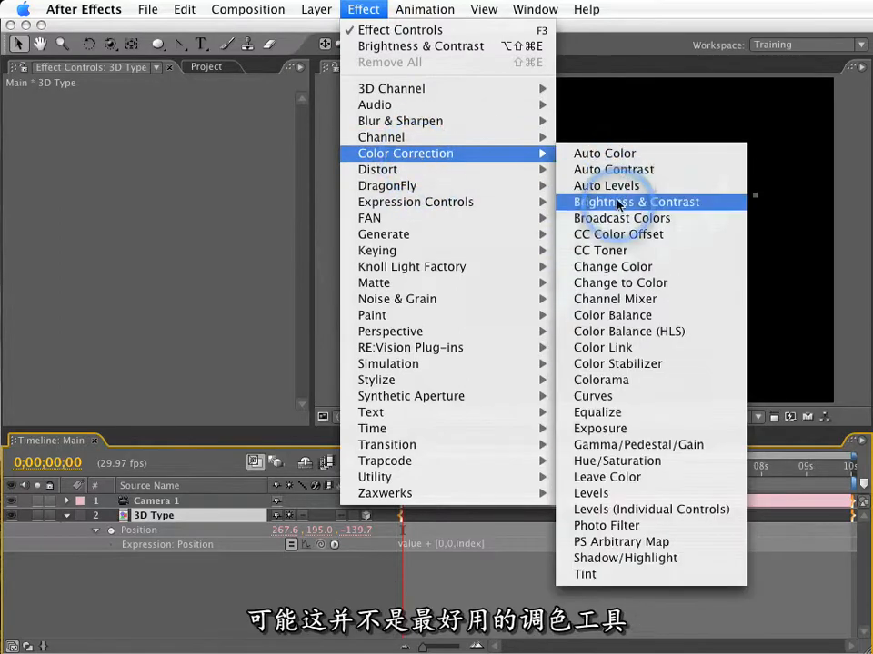
{"action": "left_click", "coordinate": [636, 202]}
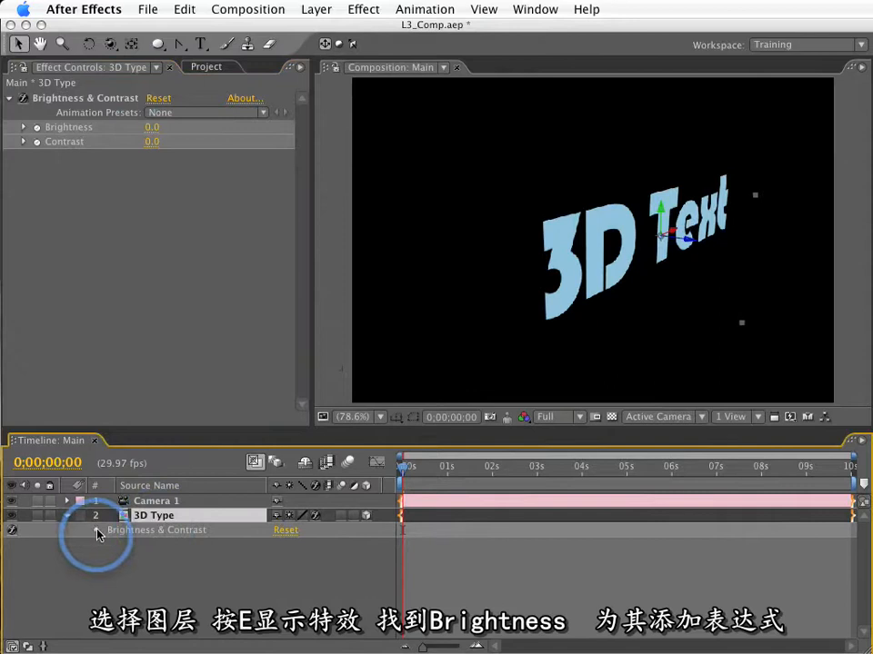
{"action": "left_click", "coordinate": [95, 531]}
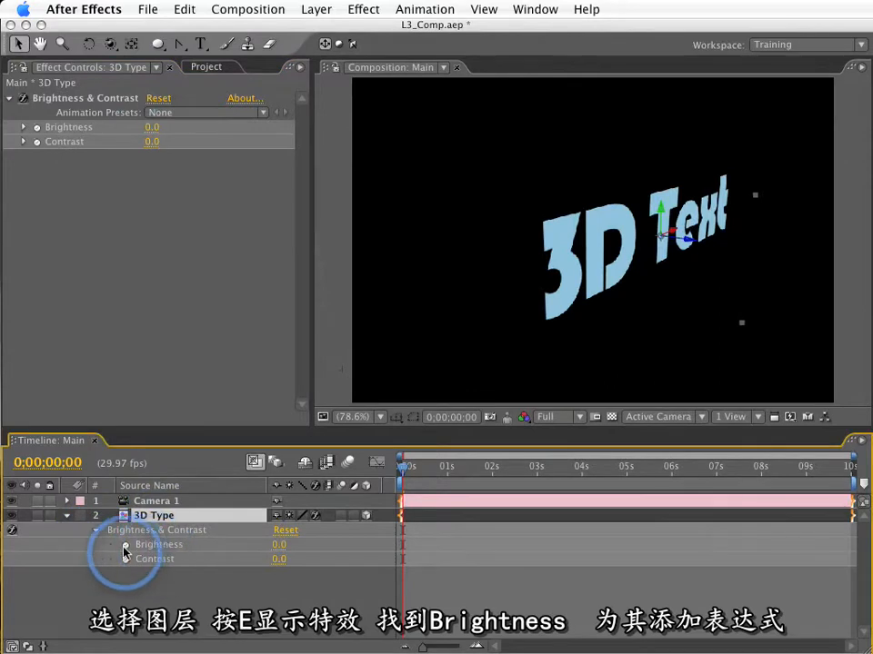
{"action": "left_click", "coordinate": [126, 546]}
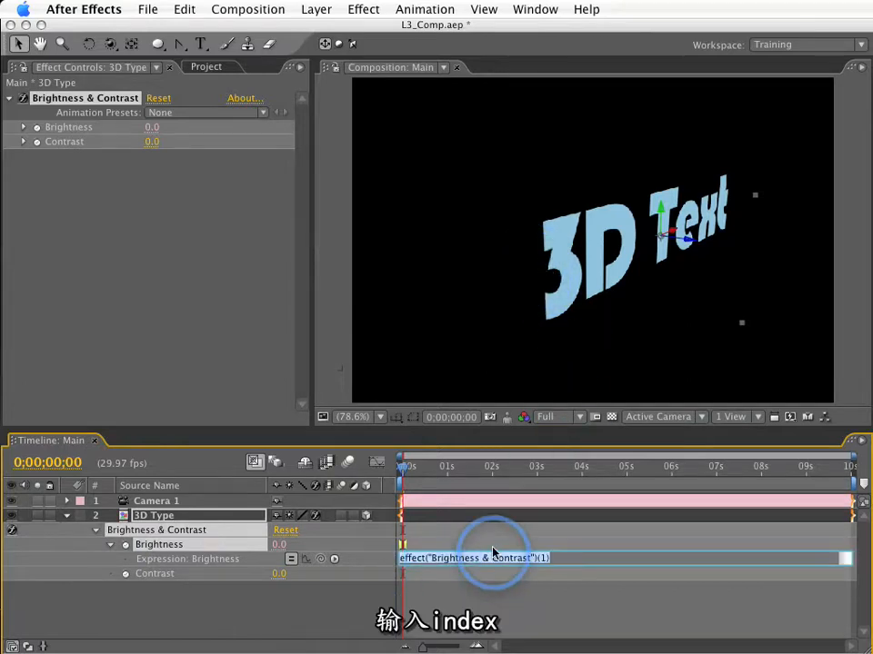
Step: Make the Brightness expression read index so each copy darkens by layer number
{"action": "type", "text": "index"}
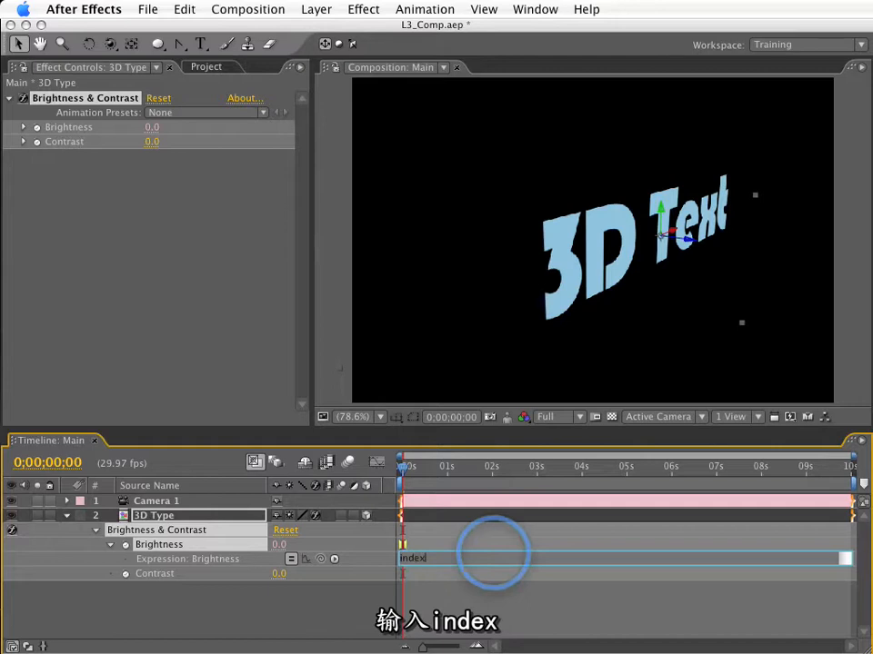
{"action": "type", "text": "1"}
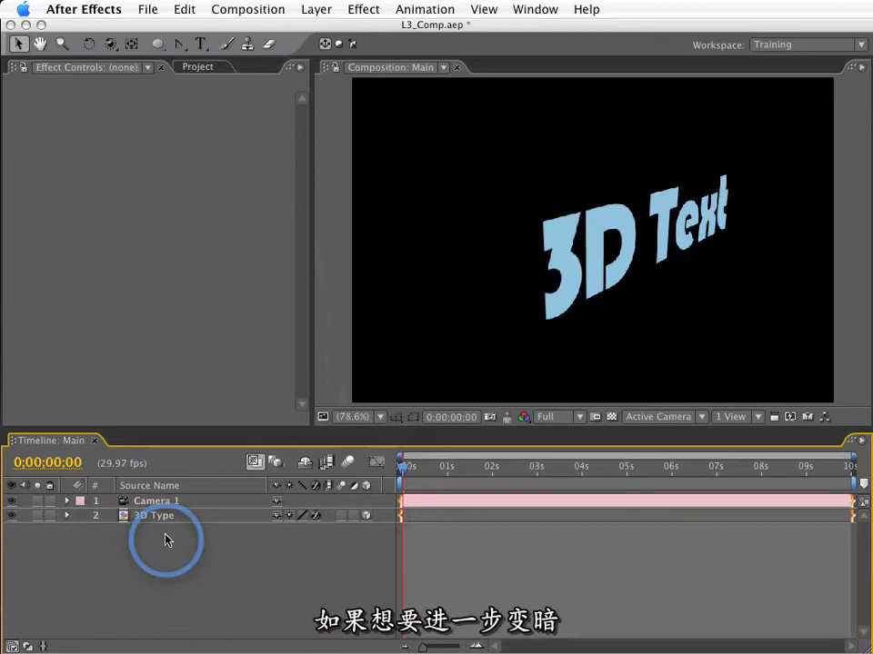
Step: Duplicate the 3D Type layer into a stack of copies for an extruded-looking title
{"action": "left_click", "coordinate": [66, 516]}
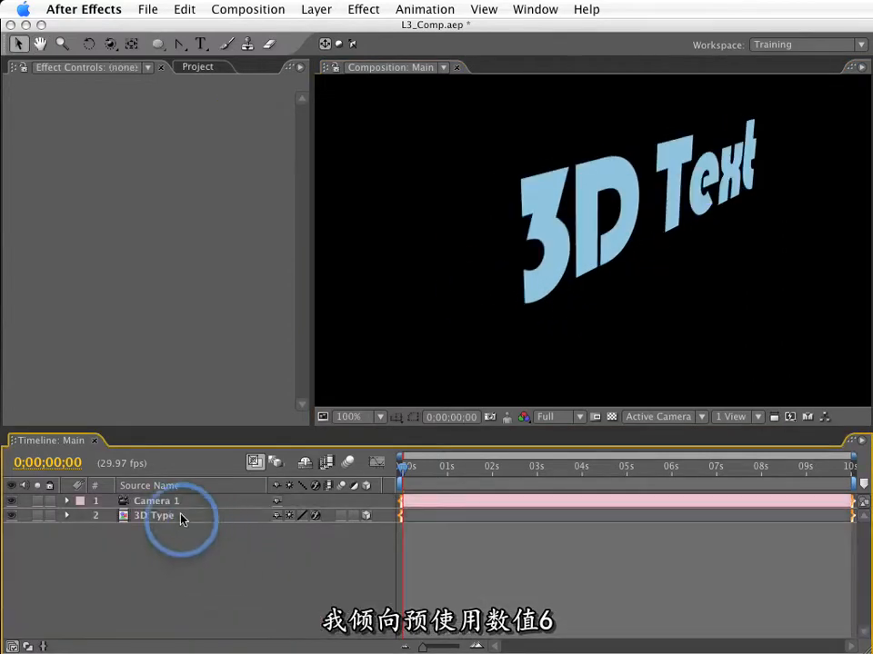
{"action": "left_click", "coordinate": [153, 517]}
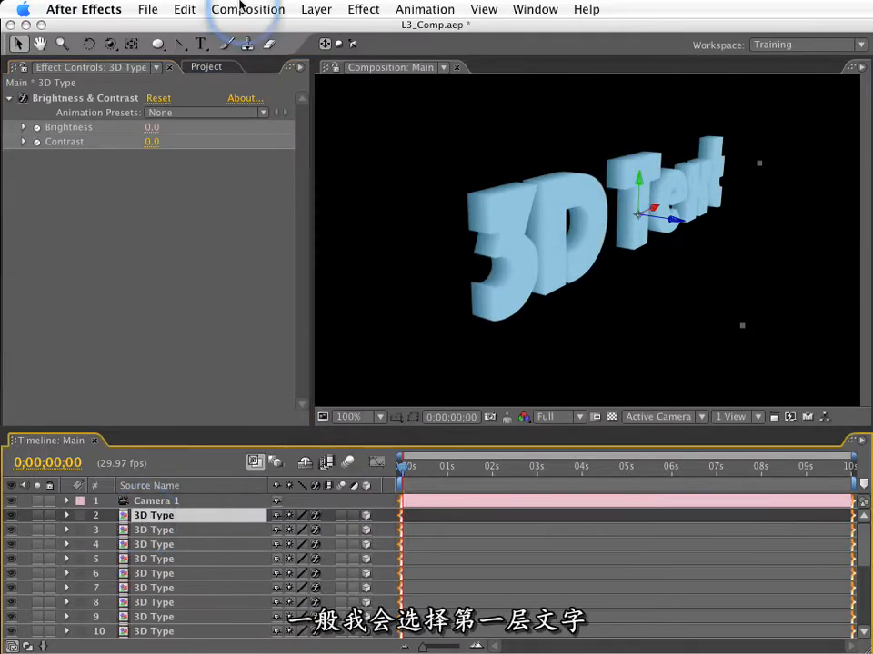
Step: Apply a Ramp effect to the top 3D Type layer with a dark blue end colour
{"action": "left_click", "coordinate": [363, 9]}
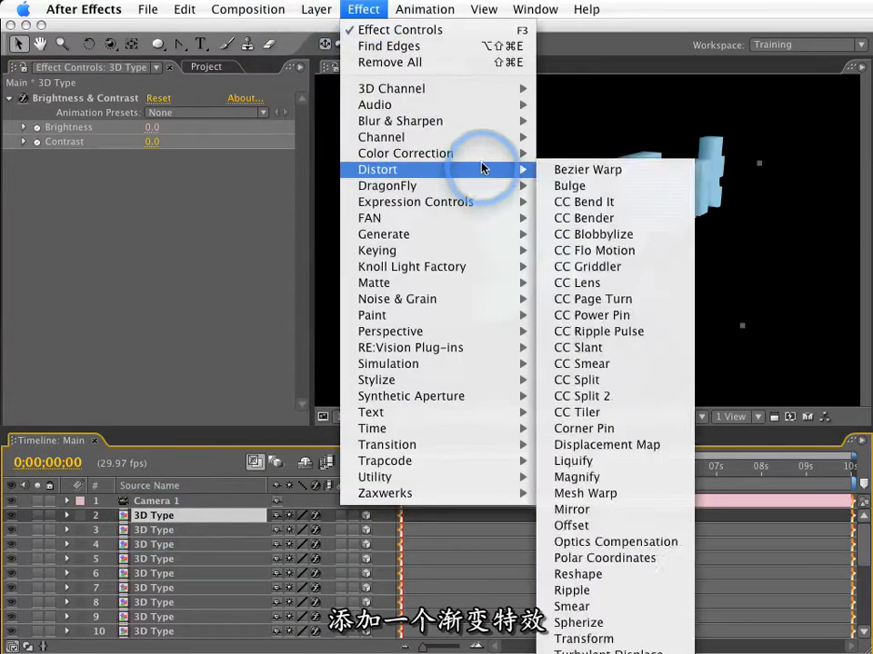
{"action": "mouse_move", "coordinate": [382, 232]}
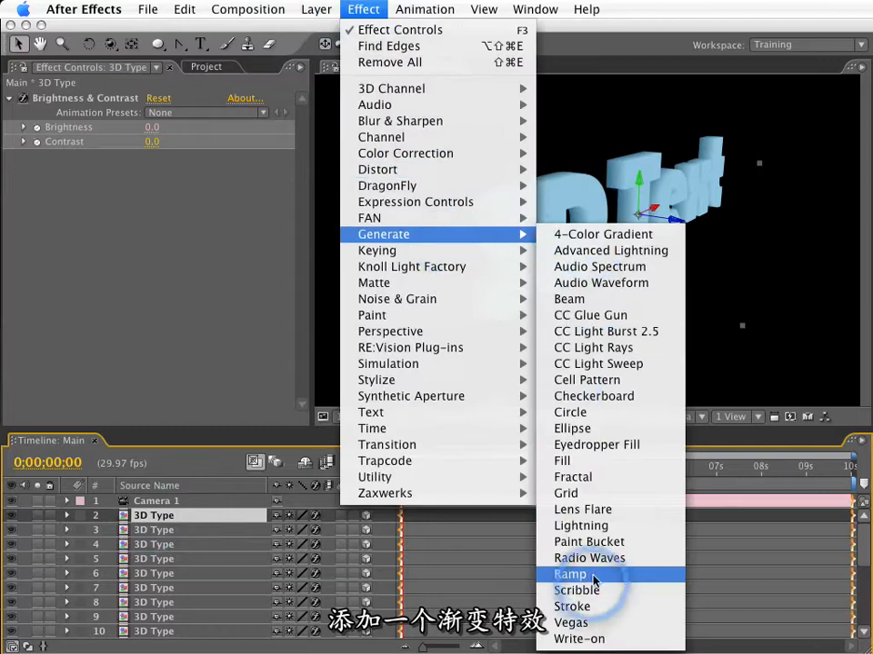
{"action": "left_click", "coordinate": [571, 574]}
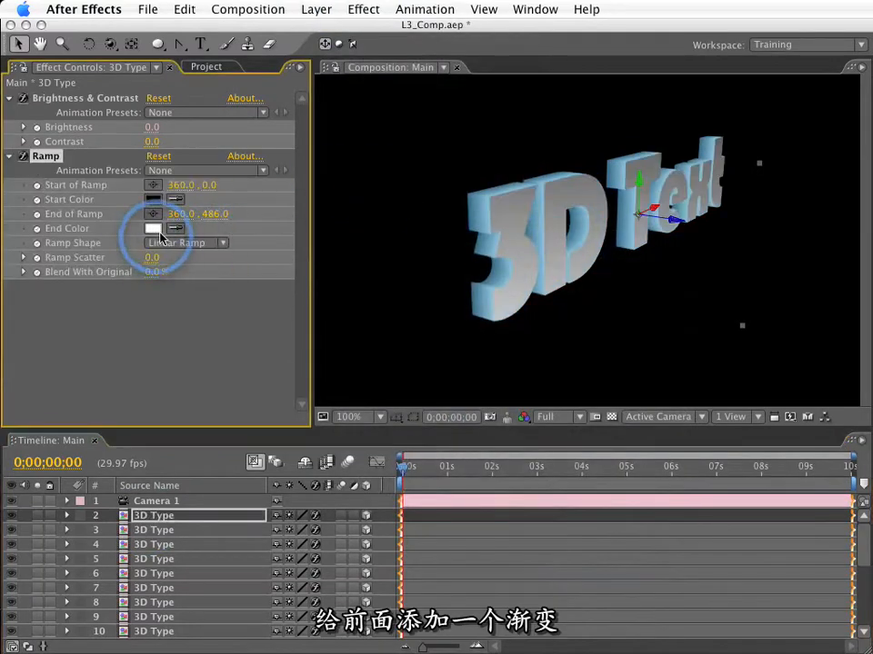
{"action": "left_click", "coordinate": [153, 230]}
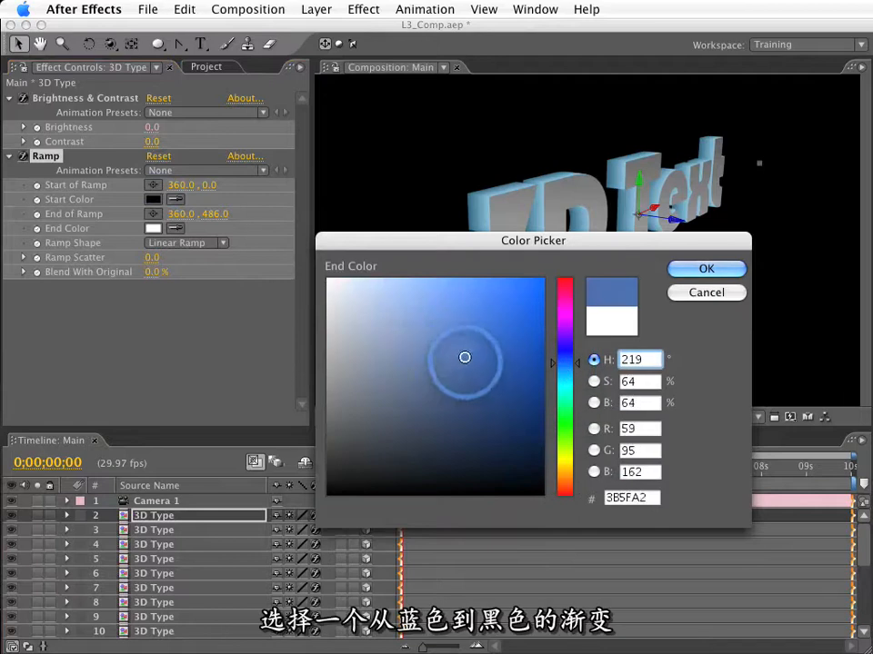
{"action": "left_click", "coordinate": [705, 269]}
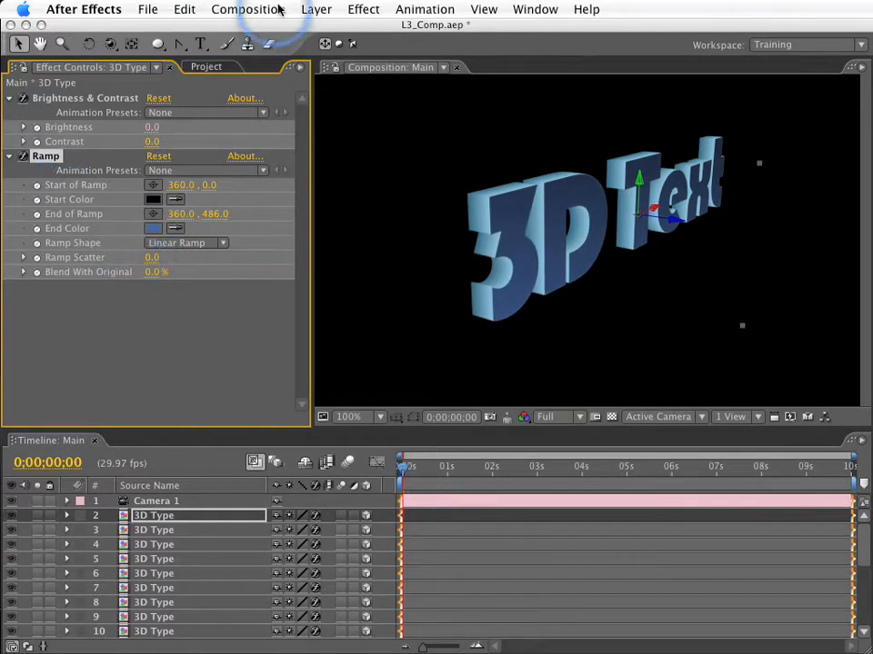
Step: Add Find Edges to the text, inverted, with Blend With Original around 55%
{"action": "left_click", "coordinate": [364, 10]}
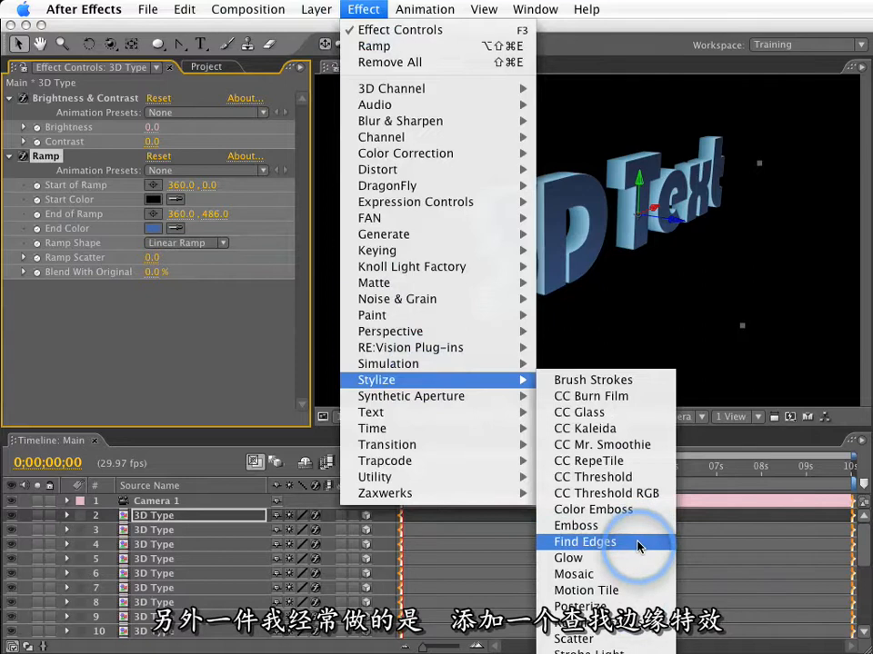
{"action": "left_click", "coordinate": [585, 542]}
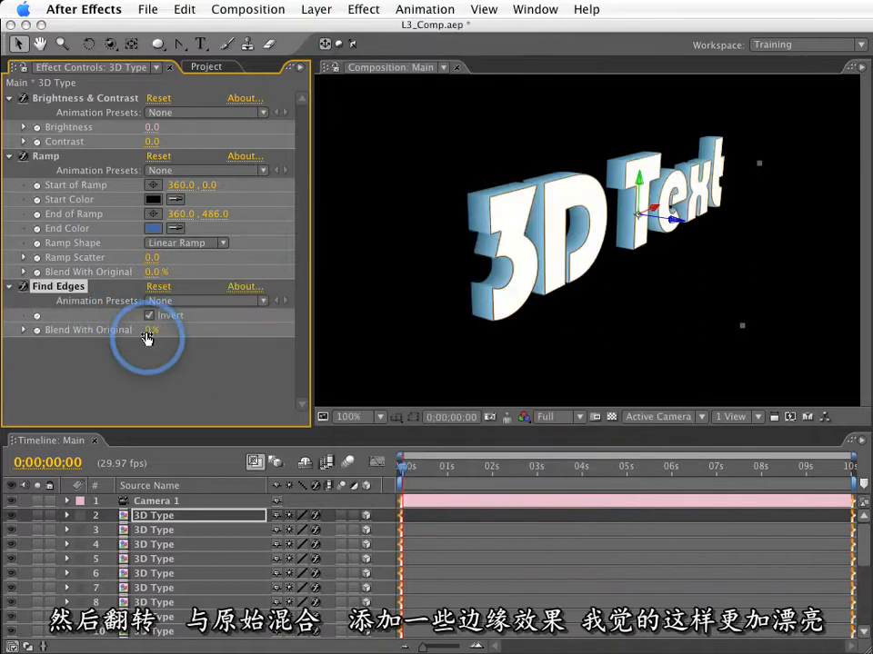
{"action": "left_click_drag", "start_coordinate": [156, 331], "coordinate": [182, 331]}
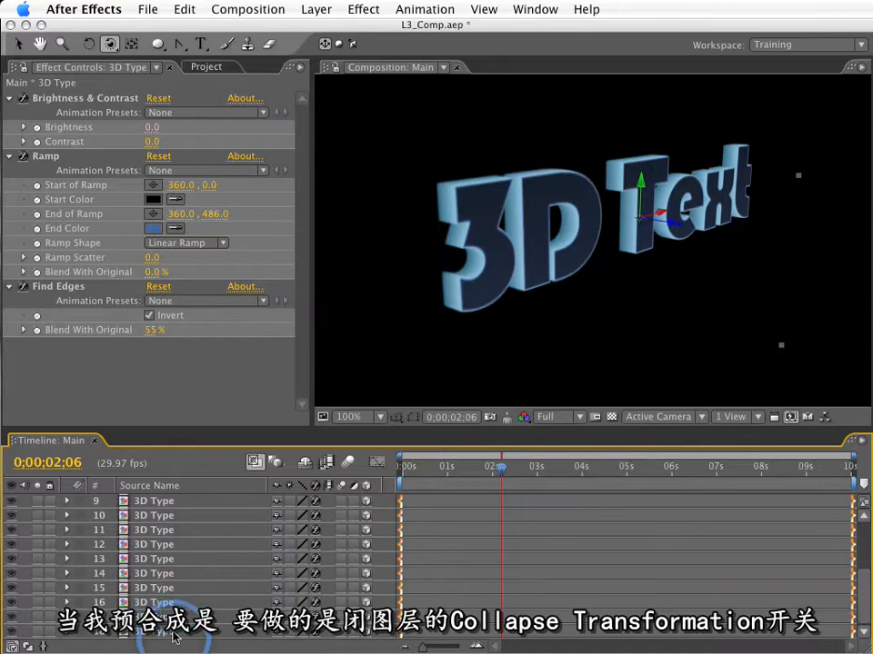
{"action": "mouse_move", "coordinate": [254, 615]}
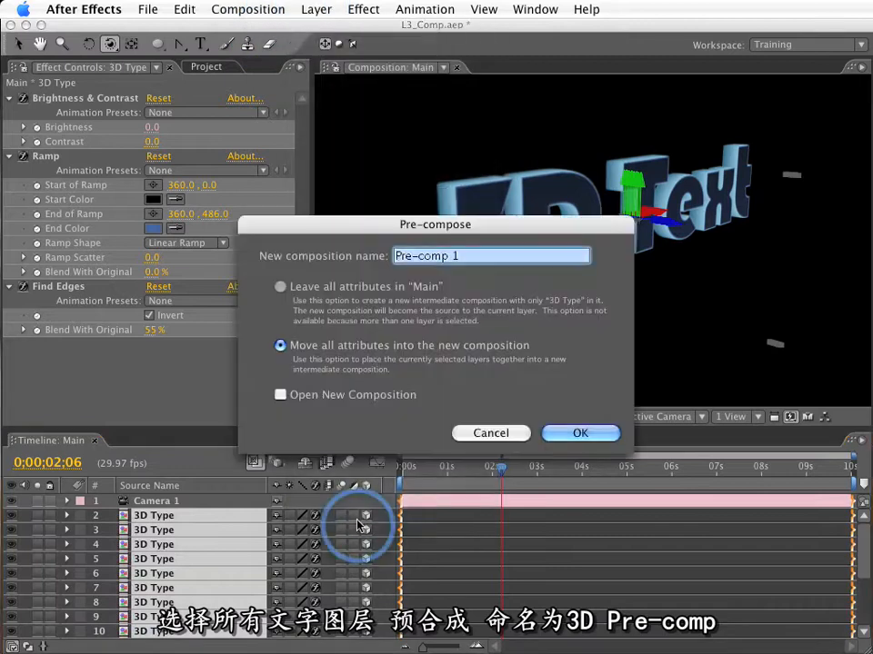
Step: Pre-compose the text layers as '3D Pre-comp', made 3D with collapsed transformations
{"action": "type", "text": "3D Pre-comp"}
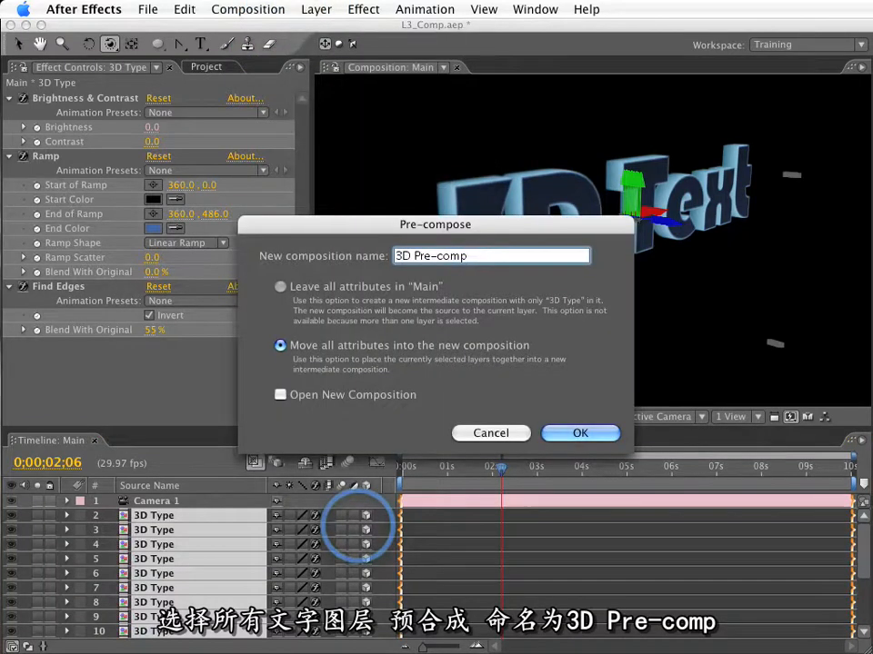
{"action": "left_click", "coordinate": [580, 432]}
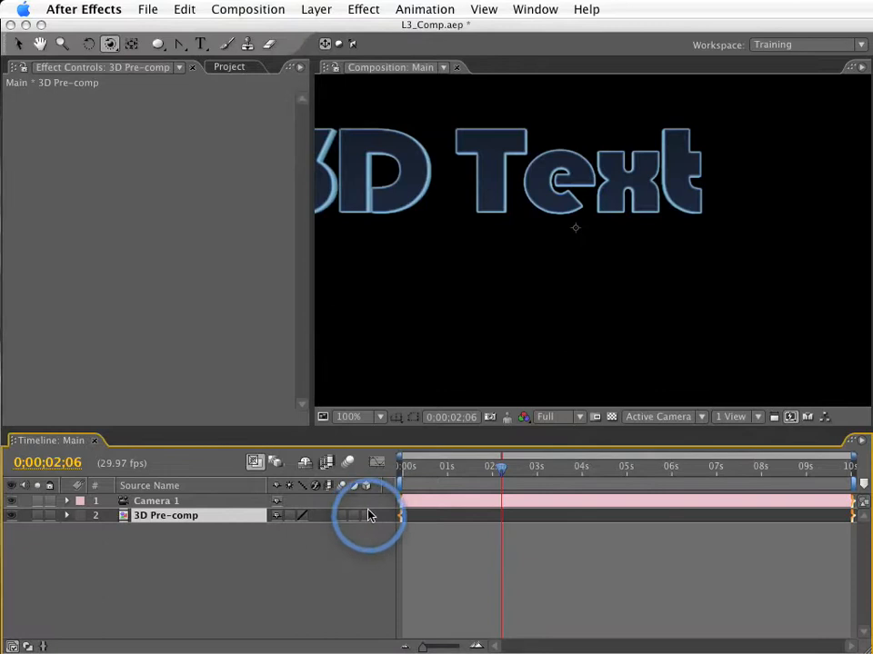
{"action": "left_click", "coordinate": [276, 516]}
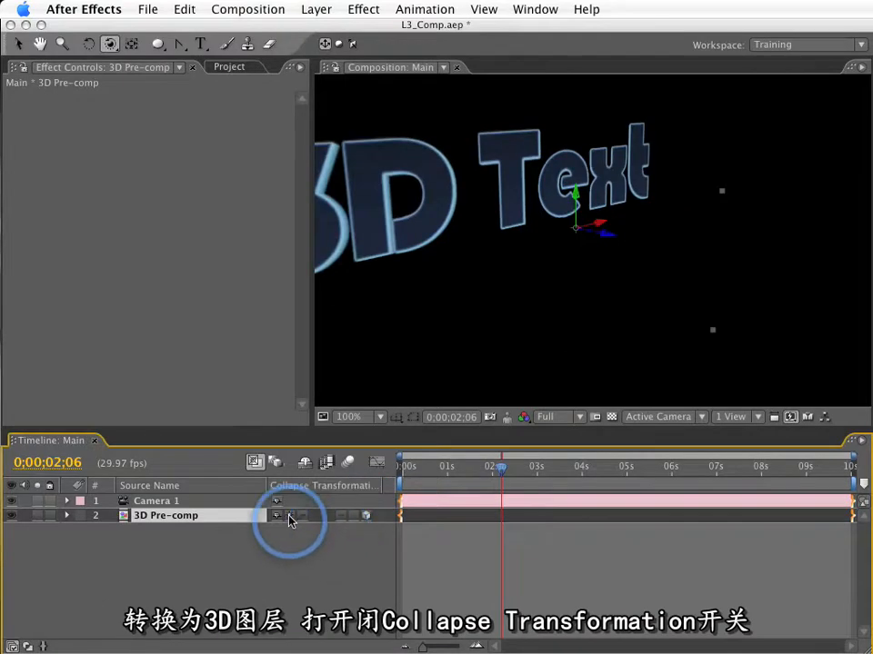
{"action": "left_click", "coordinate": [276, 515]}
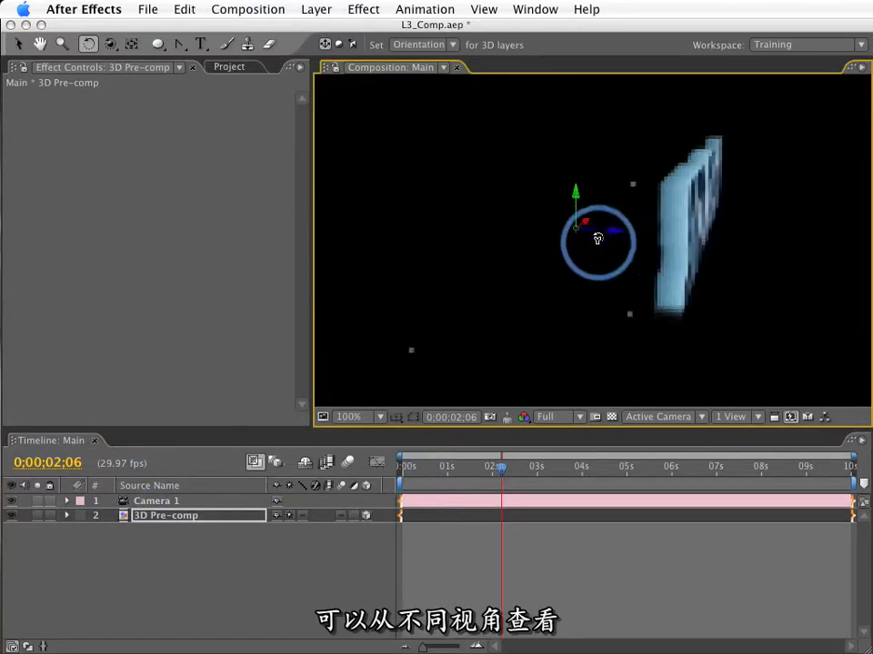
{"action": "left_click_drag", "start_coordinate": [598, 240], "coordinate": [571, 222]}
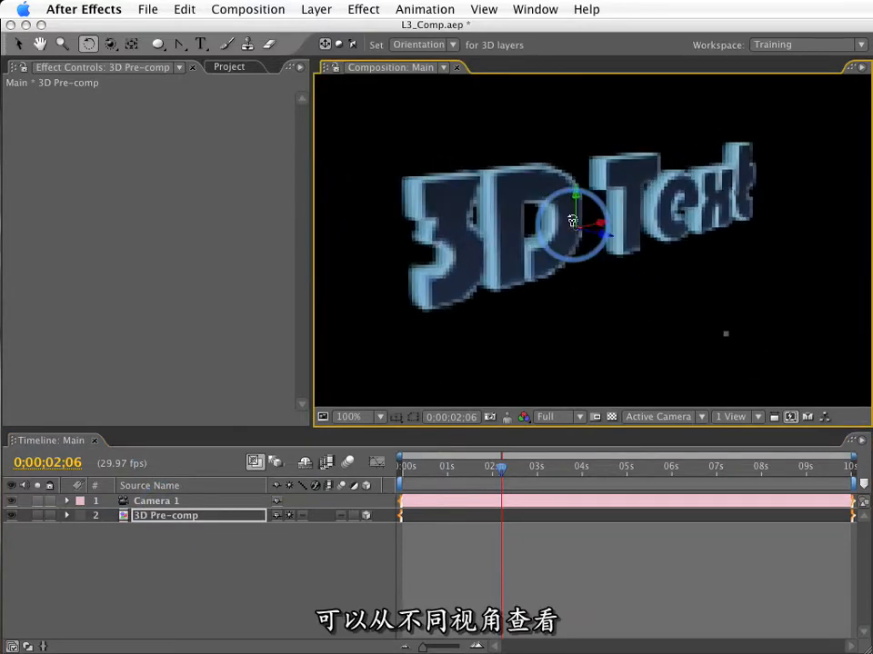
Step: Add a point light, Light 1, set to cast shadows
{"action": "left_click", "coordinate": [316, 9]}
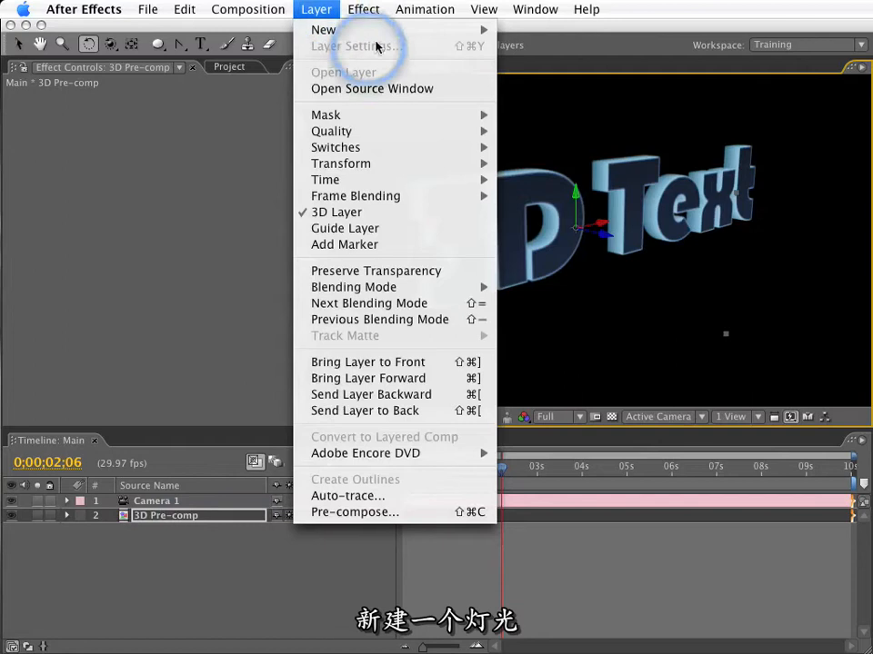
{"action": "left_click", "coordinate": [324, 29]}
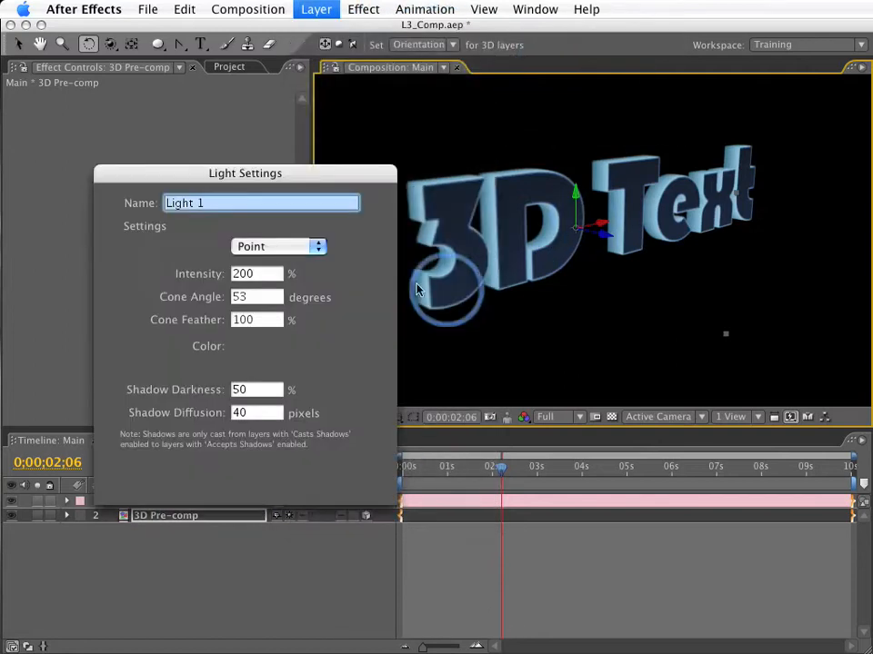
{"action": "left_click", "coordinate": [237, 370]}
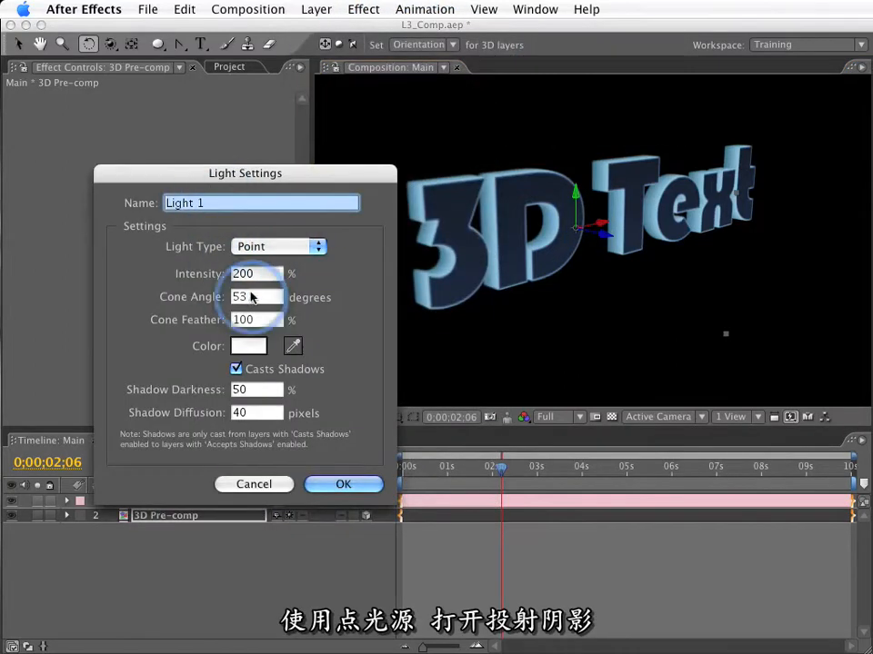
{"action": "left_click", "coordinate": [342, 484]}
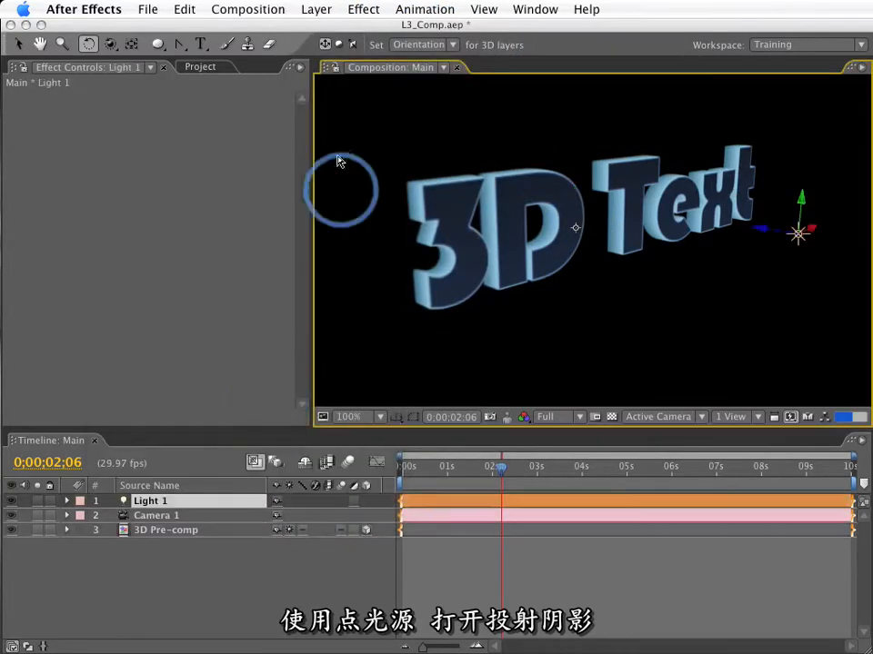
Step: Create a 3000×3000 blue solid named Floor
{"action": "left_click", "coordinate": [316, 9]}
{"action": "type", "text": "Floor"}
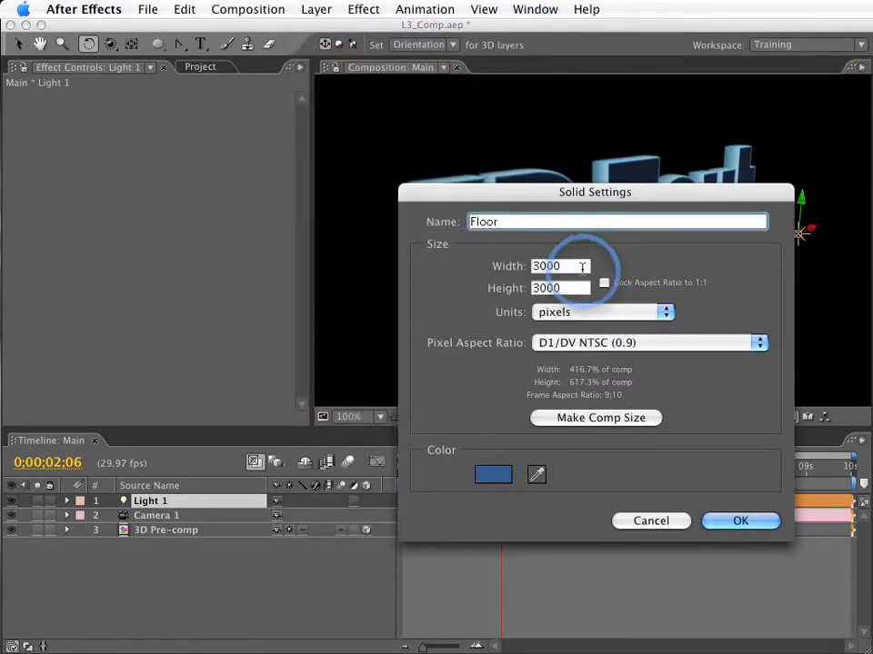
{"action": "left_click", "coordinate": [560, 266]}
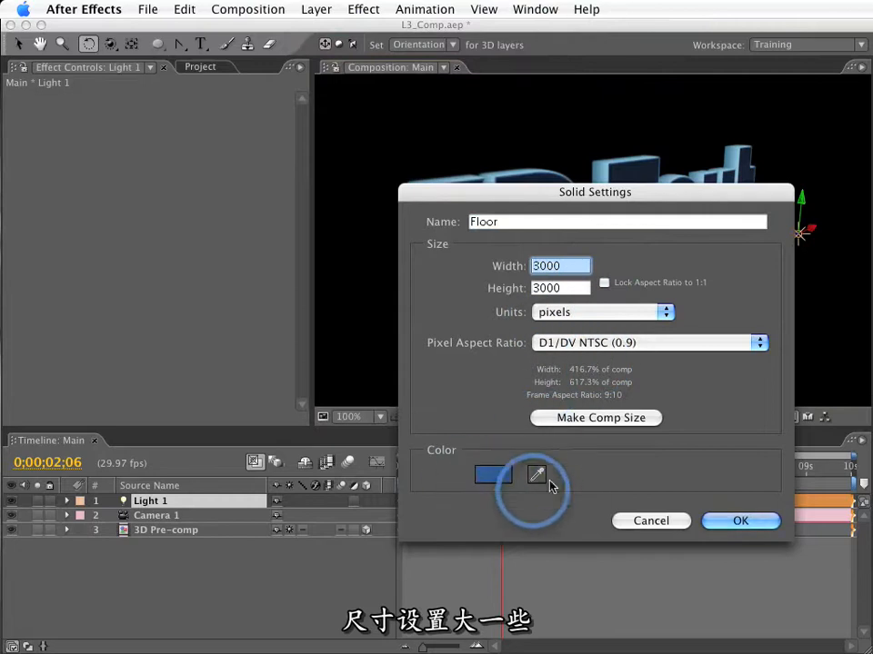
{"action": "left_click", "coordinate": [740, 520]}
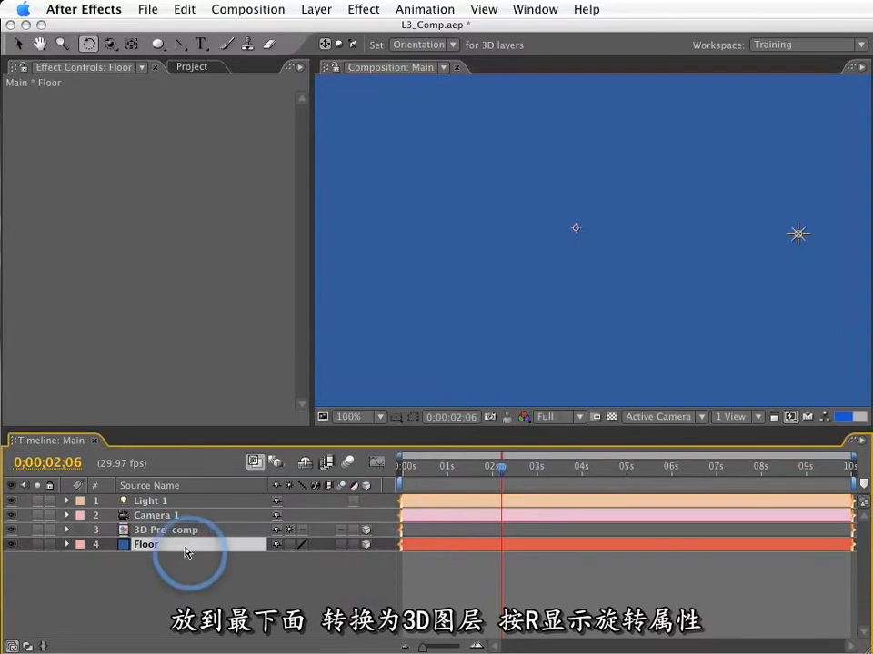
Step: Lay the Floor flat via its rotation and raise Light 1 along its Y axis to light it
{"action": "key", "text": "r"}
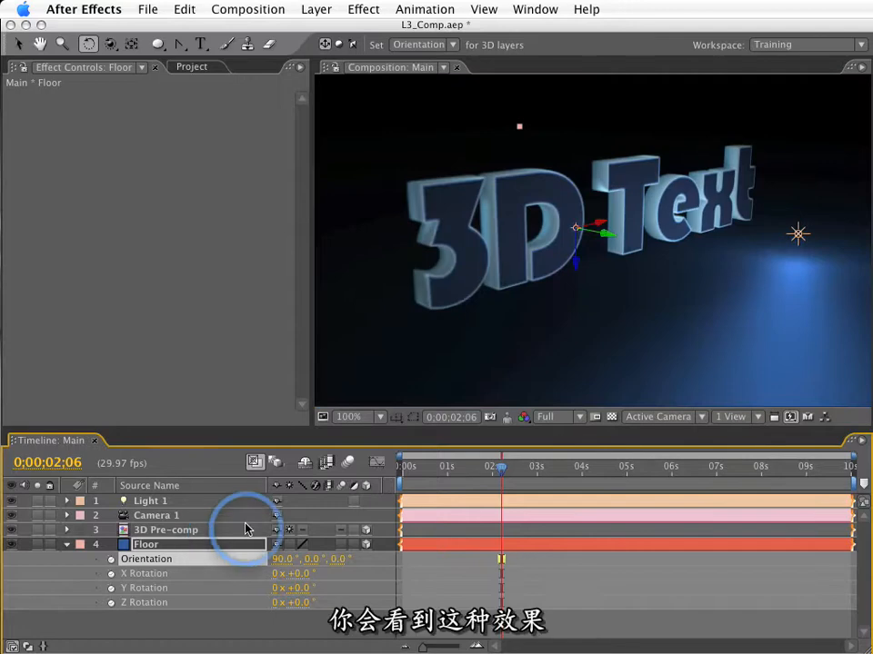
{"action": "left_click", "coordinate": [149, 502]}
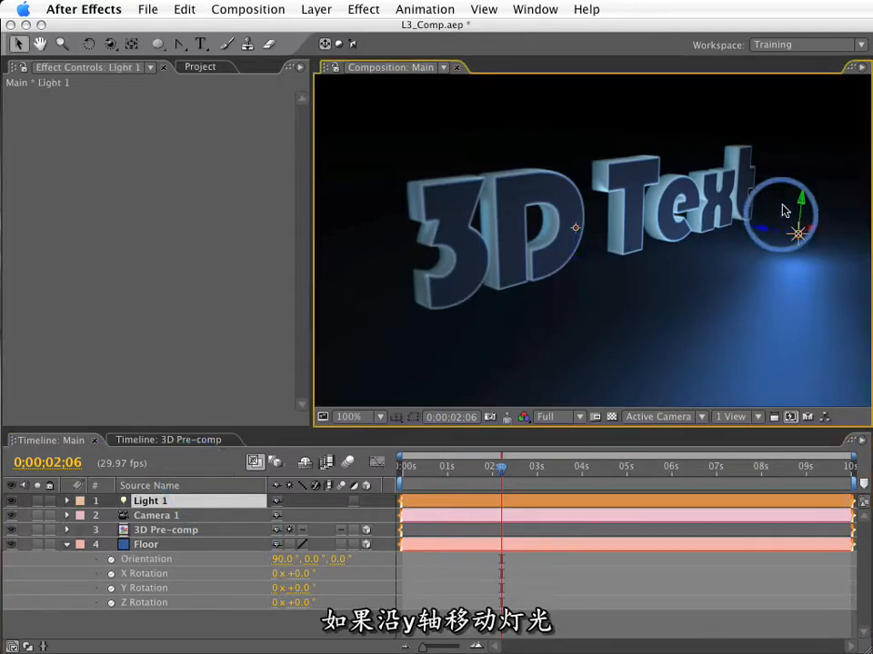
{"action": "left_click_drag", "start_coordinate": [785, 209], "coordinate": [803, 94]}
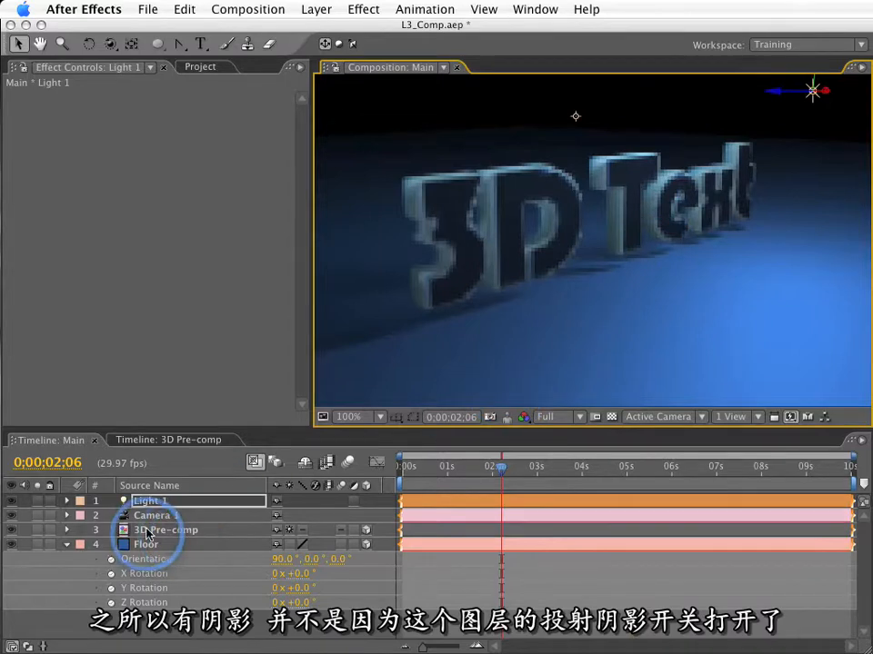
Step: Toggle Collapse Transformations on the 3D Pre-comp layer off and back on
{"action": "left_click", "coordinate": [167, 531]}
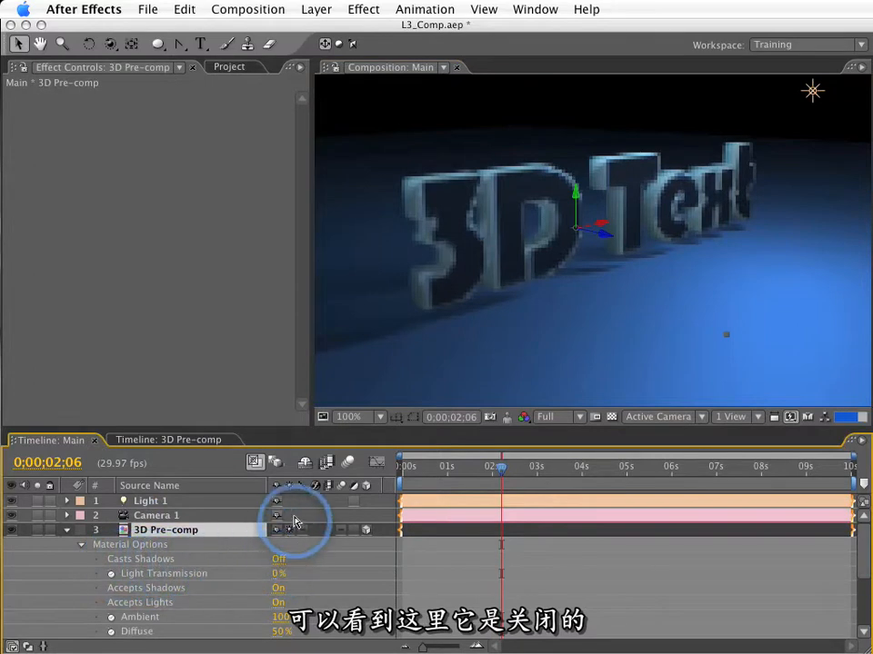
{"action": "left_click", "coordinate": [292, 531]}
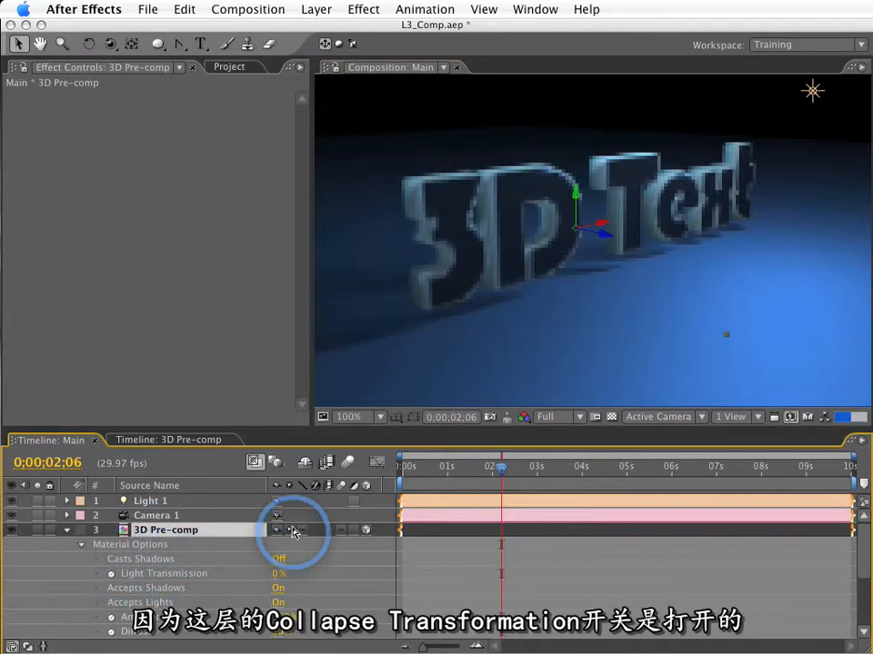
{"action": "left_click", "coordinate": [289, 530]}
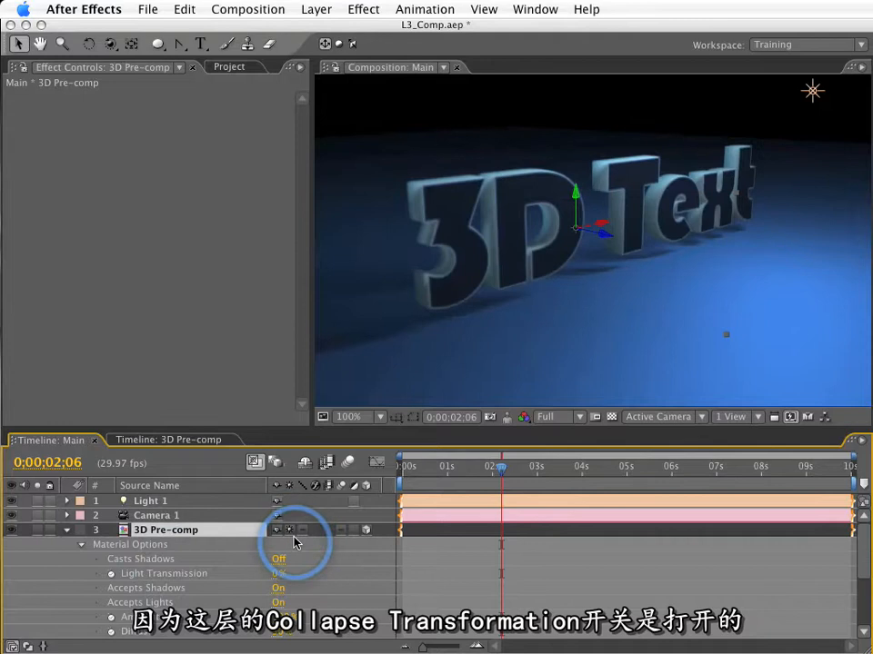
{"action": "left_click", "coordinate": [168, 531]}
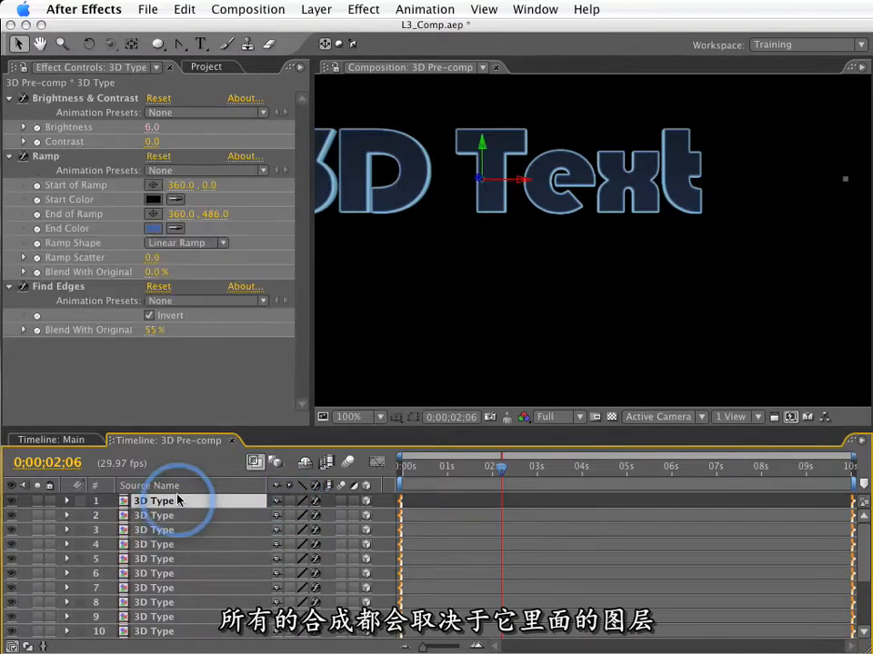
Step: Open the 3D Type source comp and reveal the text layer's Material Options
{"action": "double_click", "coordinate": [153, 501]}
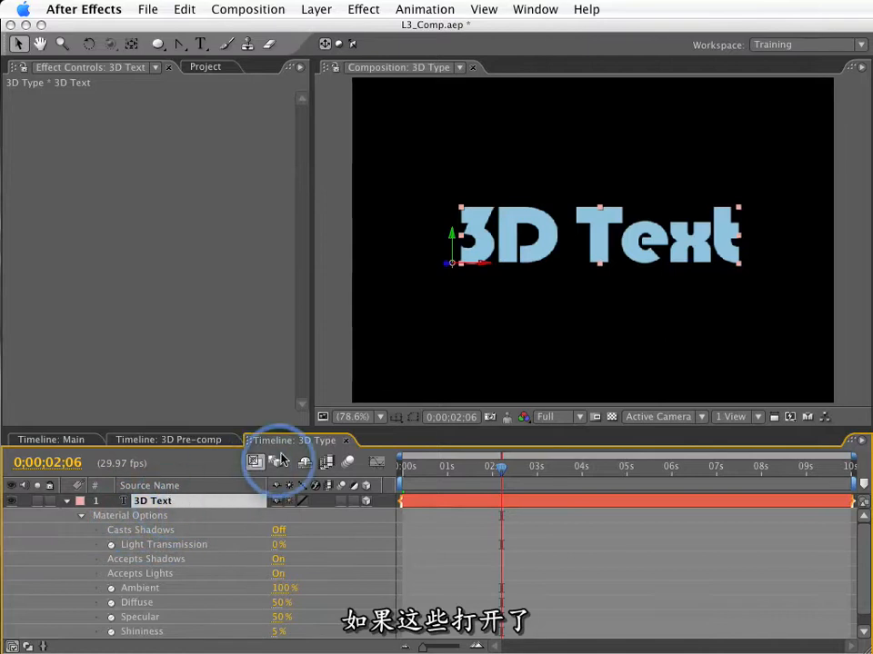
{"action": "left_click", "coordinate": [167, 440]}
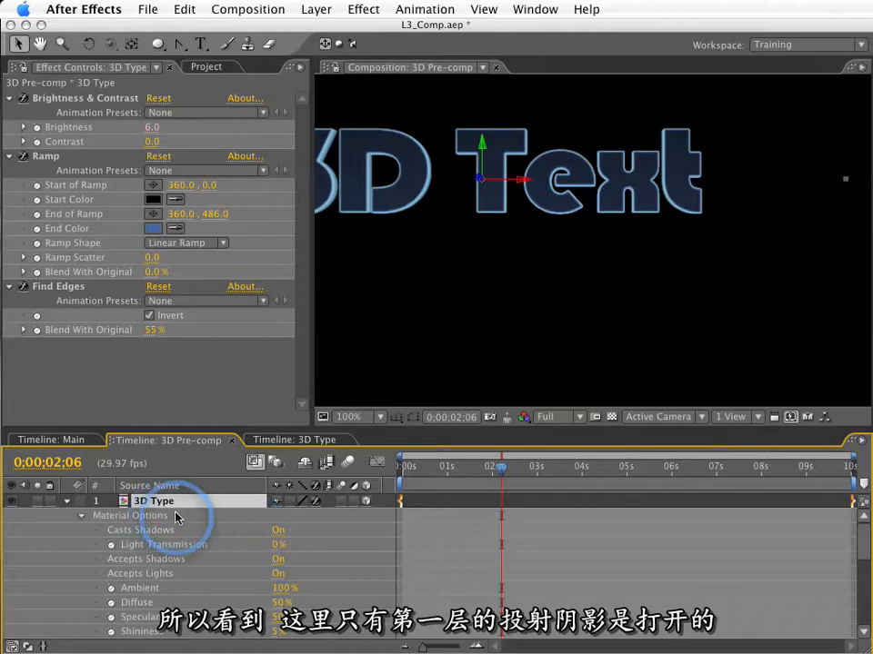
{"action": "left_click", "coordinate": [51, 440]}
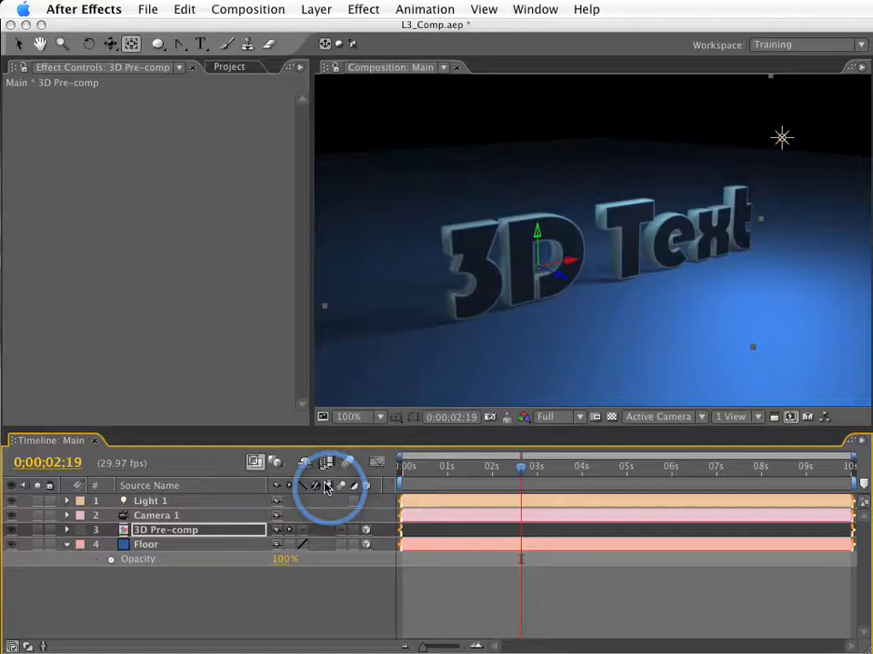
Step: Turn on Draft 3D and switch the 3D view to Front
{"action": "left_click", "coordinate": [276, 462]}
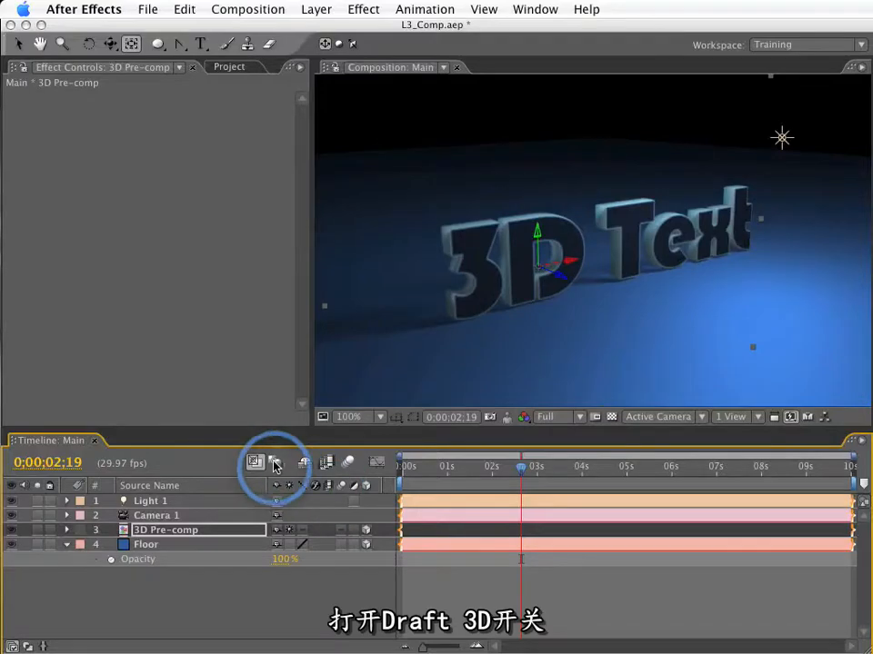
{"action": "left_click", "coordinate": [276, 461]}
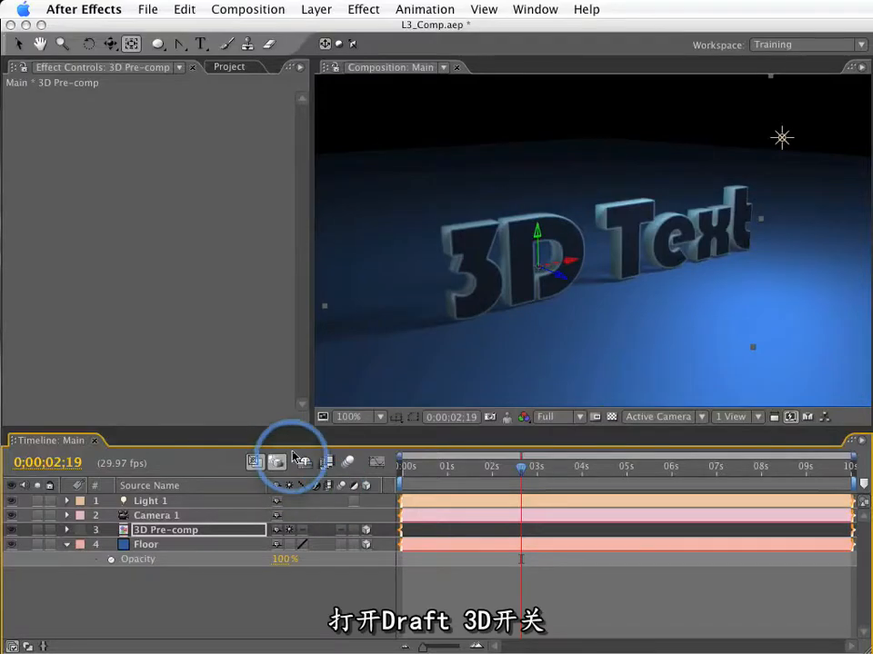
{"action": "left_click", "coordinate": [276, 462]}
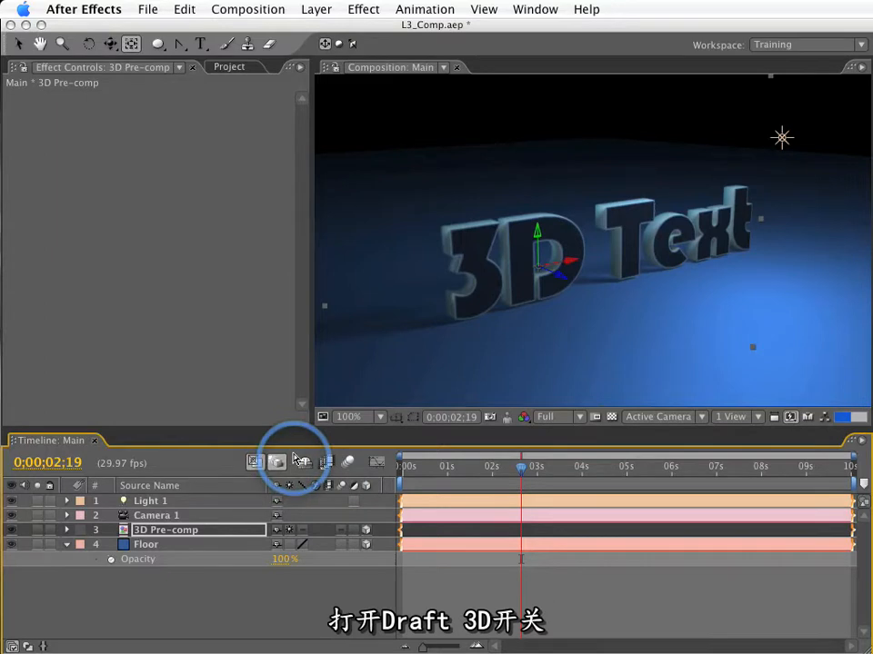
{"action": "left_click", "coordinate": [277, 462]}
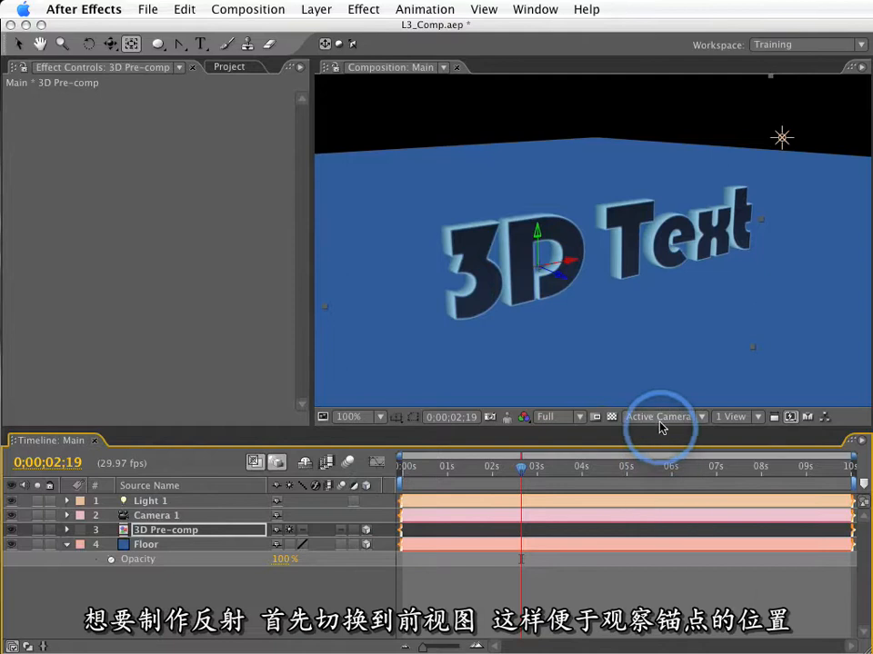
{"action": "left_click", "coordinate": [658, 417]}
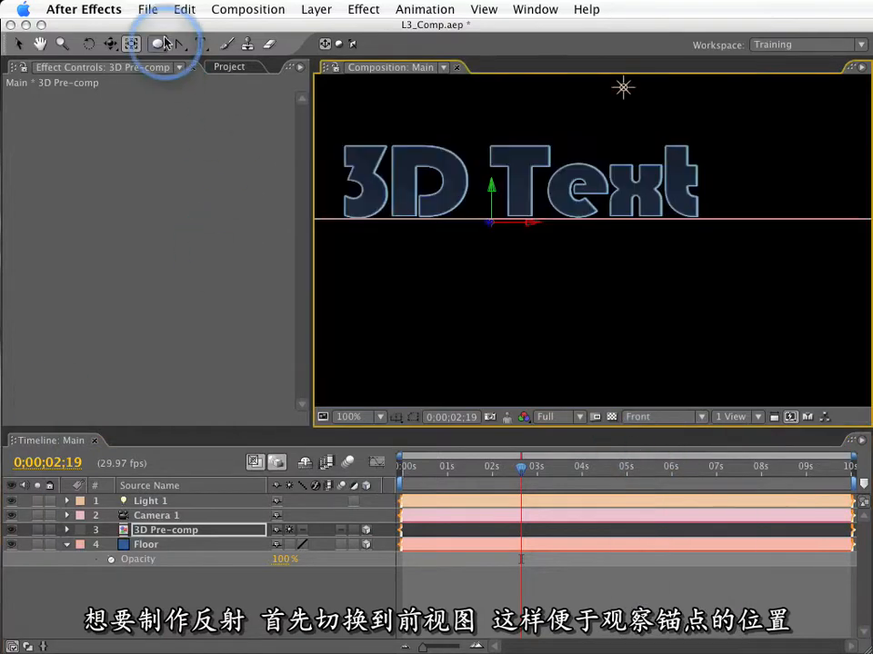
Step: Move the anchor point to the letters' bottom edge with Pan Behind, then return to Active Camera
{"action": "left_click", "coordinate": [131, 43]}
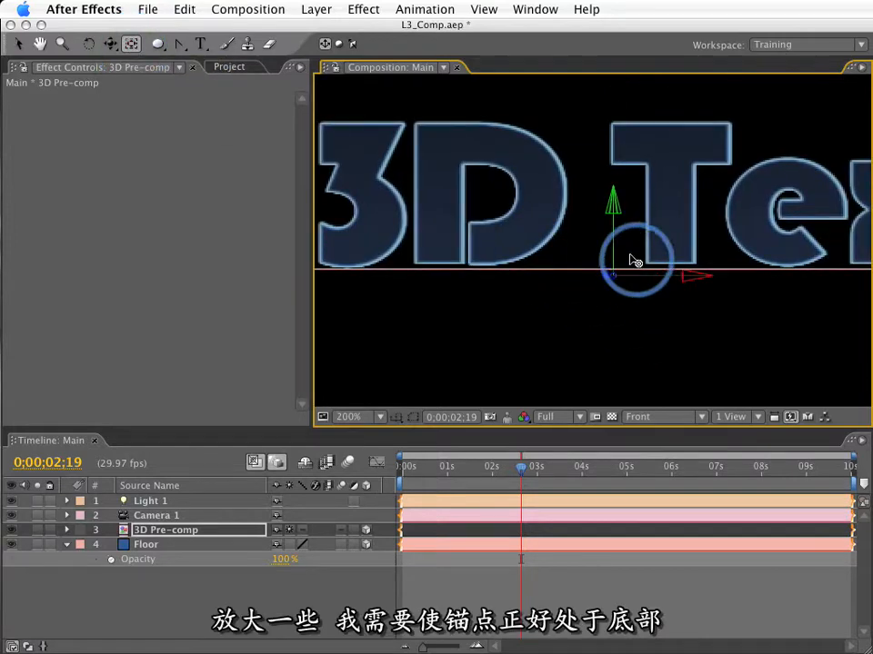
{"action": "left_click", "coordinate": [349, 416]}
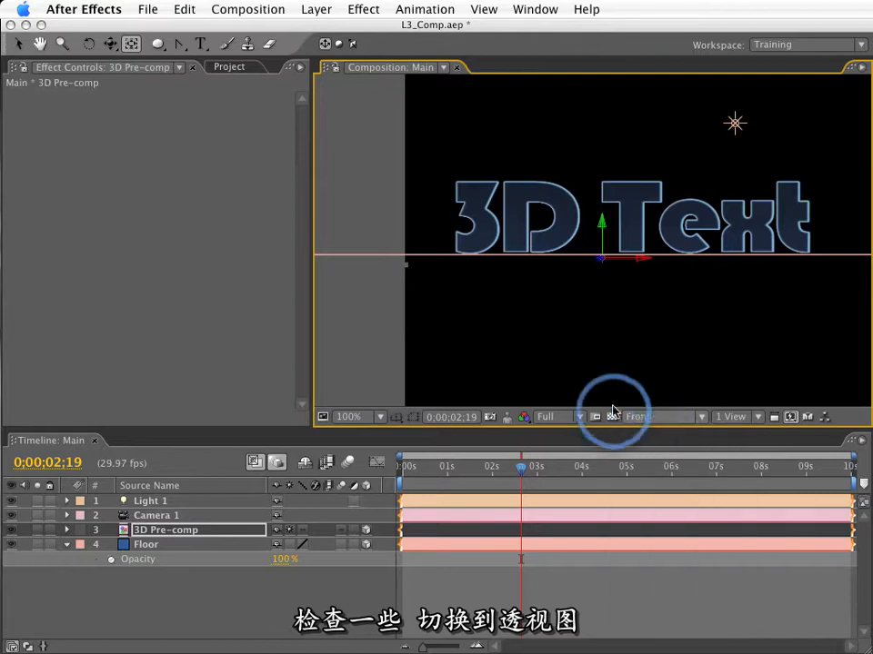
{"action": "left_click", "coordinate": [636, 416]}
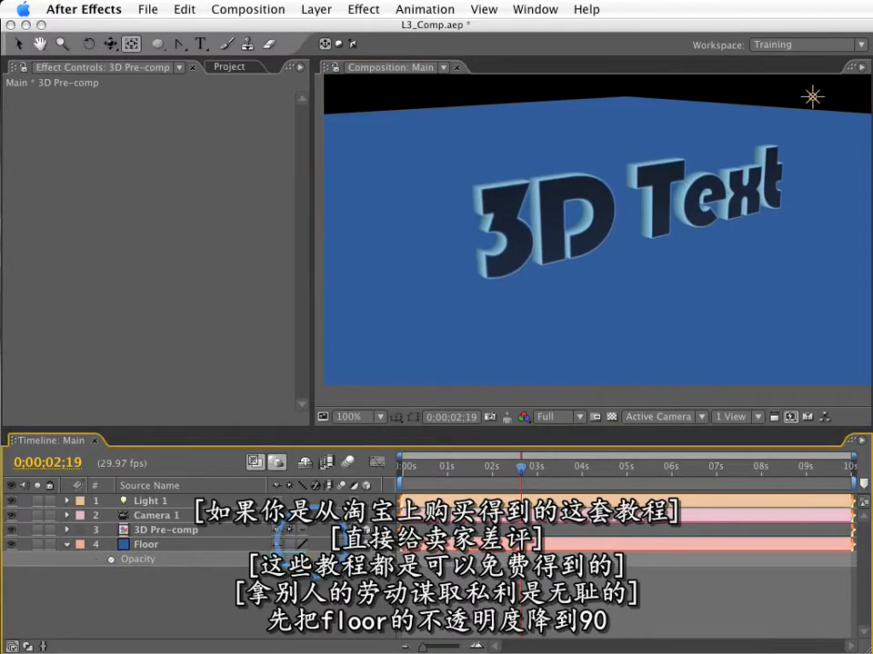
Step: Set Floor opacity to 90% and flip a duplicated 3D Pre-comp to Y scale -100 as a reflection
{"action": "left_click", "coordinate": [145, 545]}
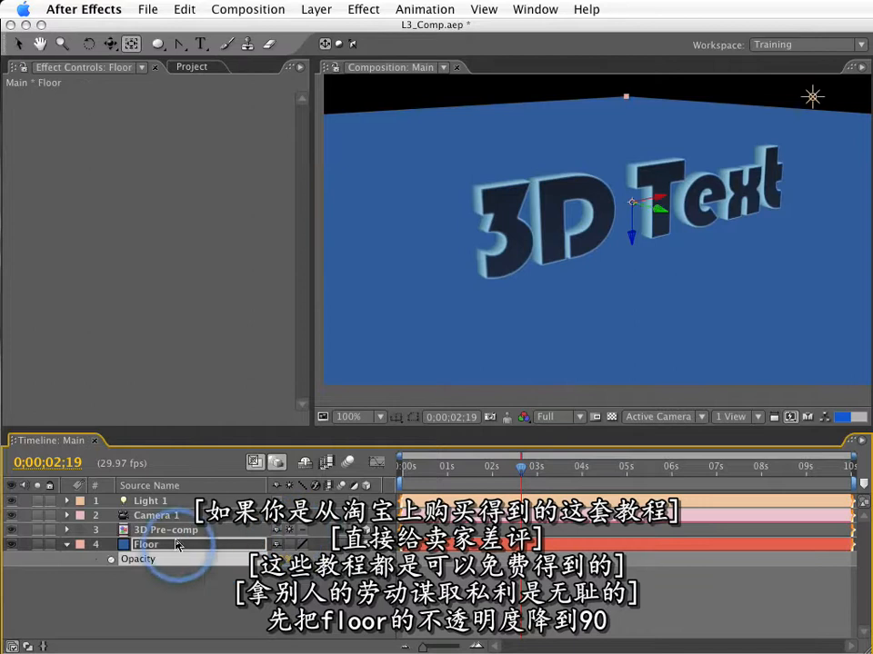
{"action": "left_click", "coordinate": [167, 530]}
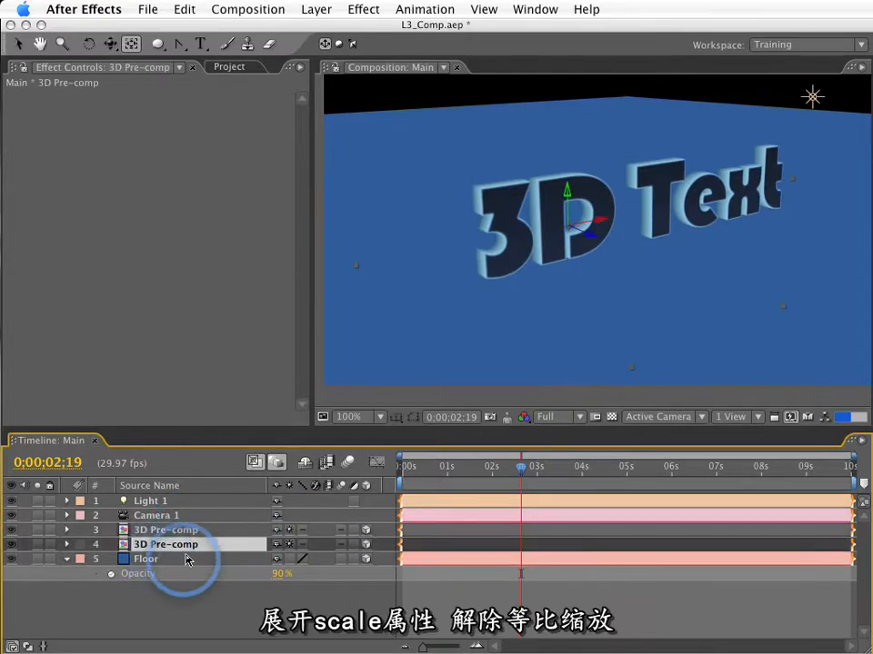
{"action": "left_click", "coordinate": [65, 544]}
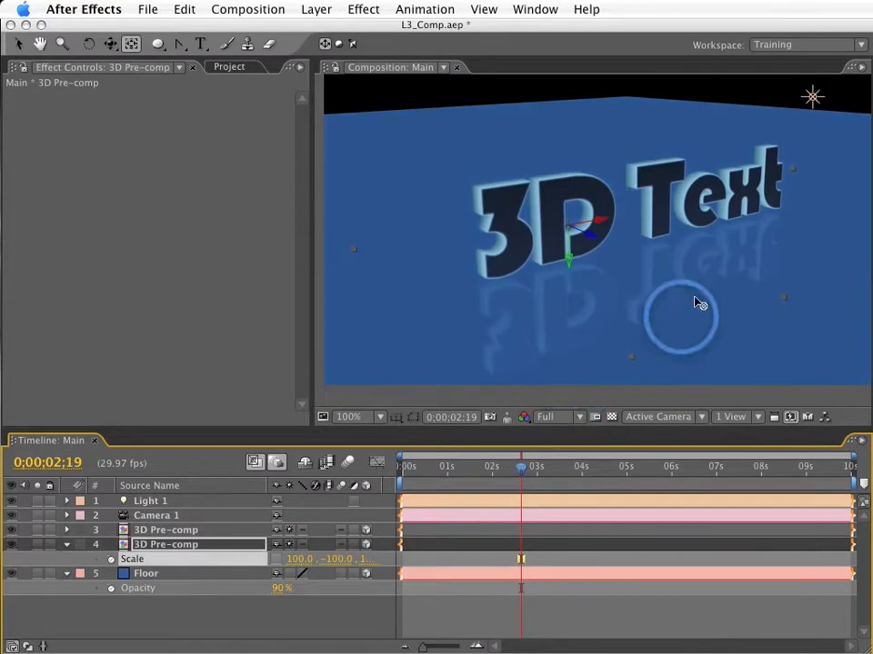
{"action": "left_click", "coordinate": [277, 462]}
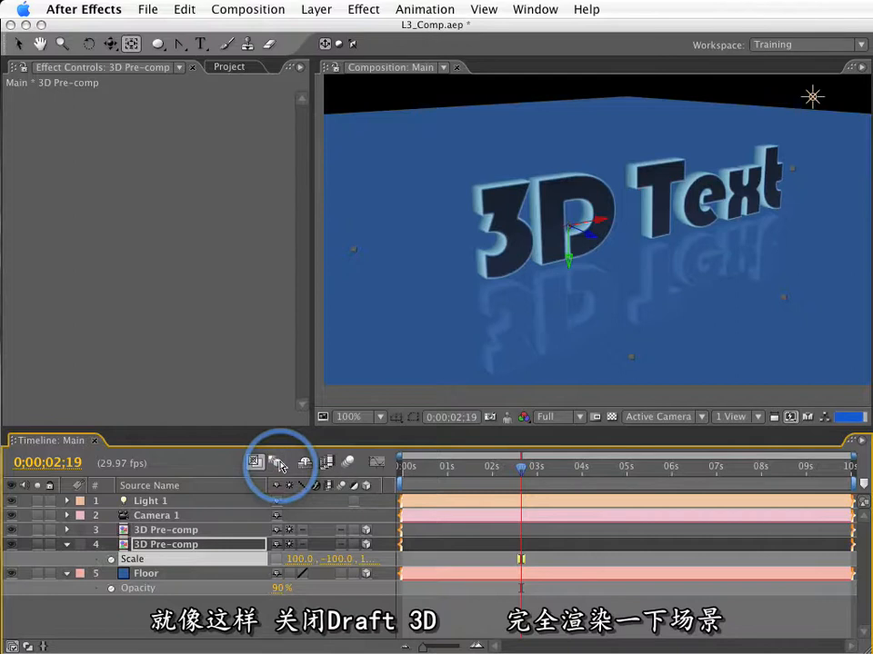
Step: Turn off Draft 3D for a full render and orbit the camera around the reflected title
{"action": "left_click", "coordinate": [276, 462]}
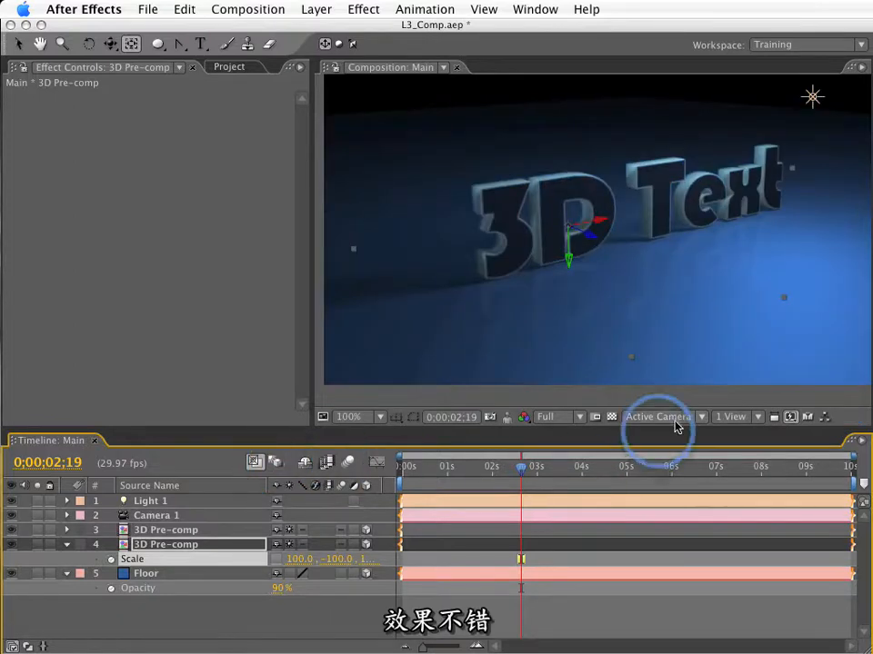
{"action": "mouse_move", "coordinate": [681, 417]}
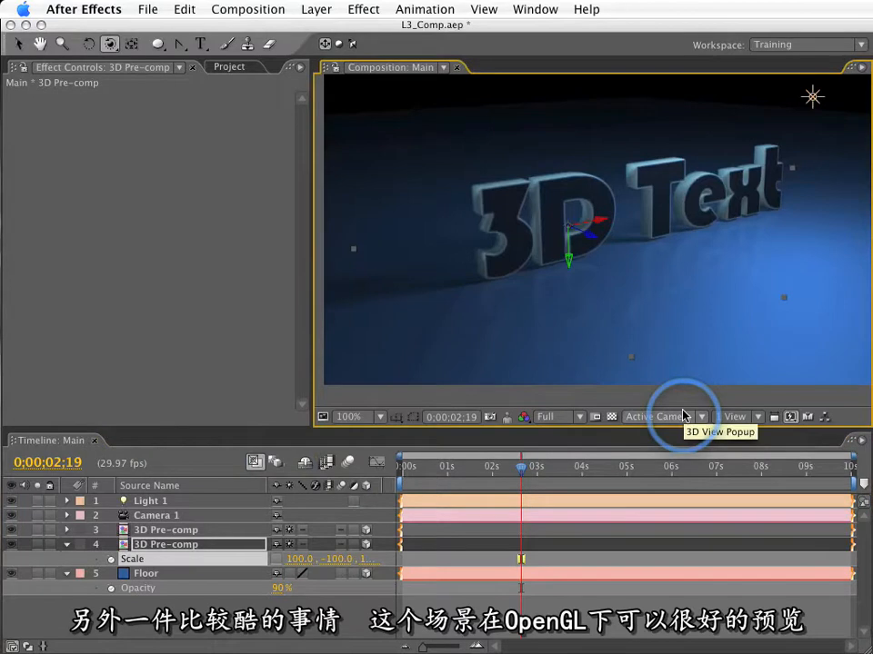
{"action": "left_click", "coordinate": [789, 416]}
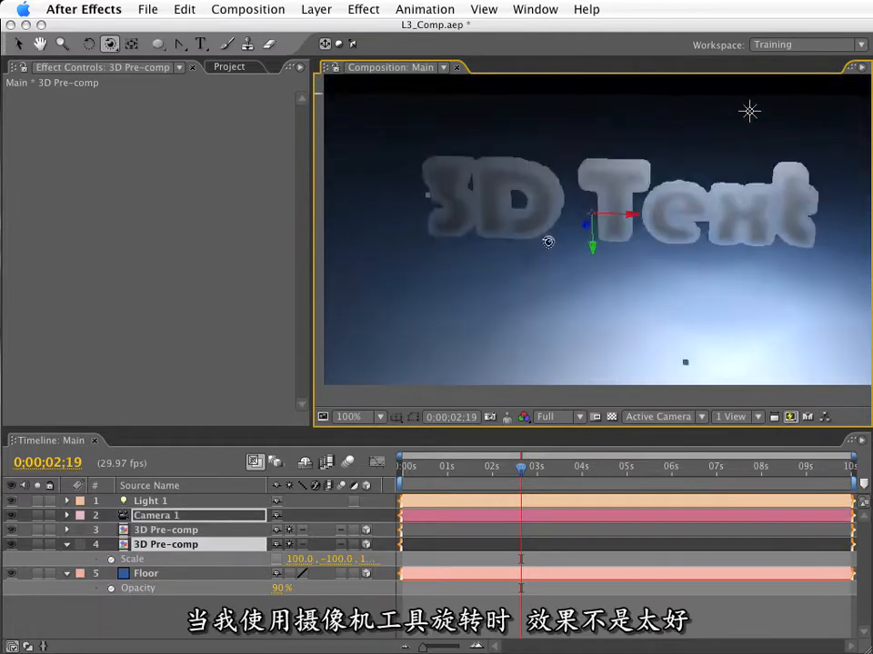
{"action": "left_click_drag", "start_coordinate": [549, 242], "coordinate": [716, 251]}
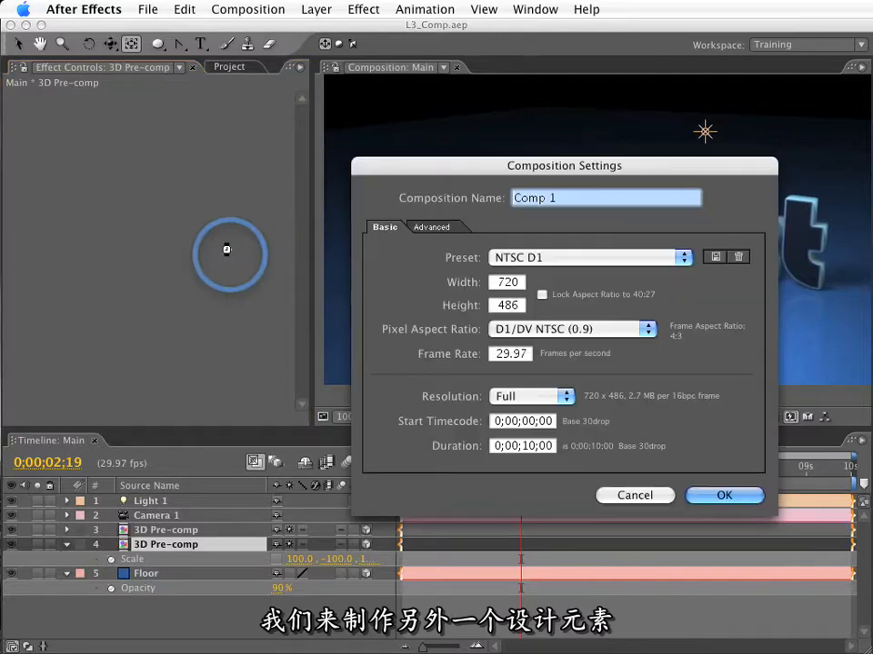
Step: Create an empty composition named Sun Rays
{"action": "type", "text": "S"}
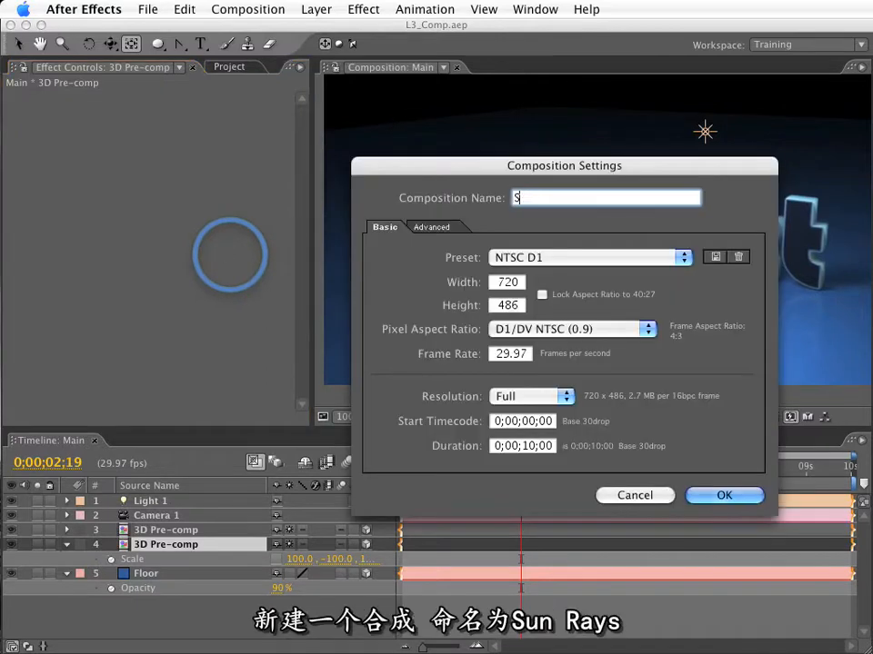
{"action": "type", "text": "un Rays"}
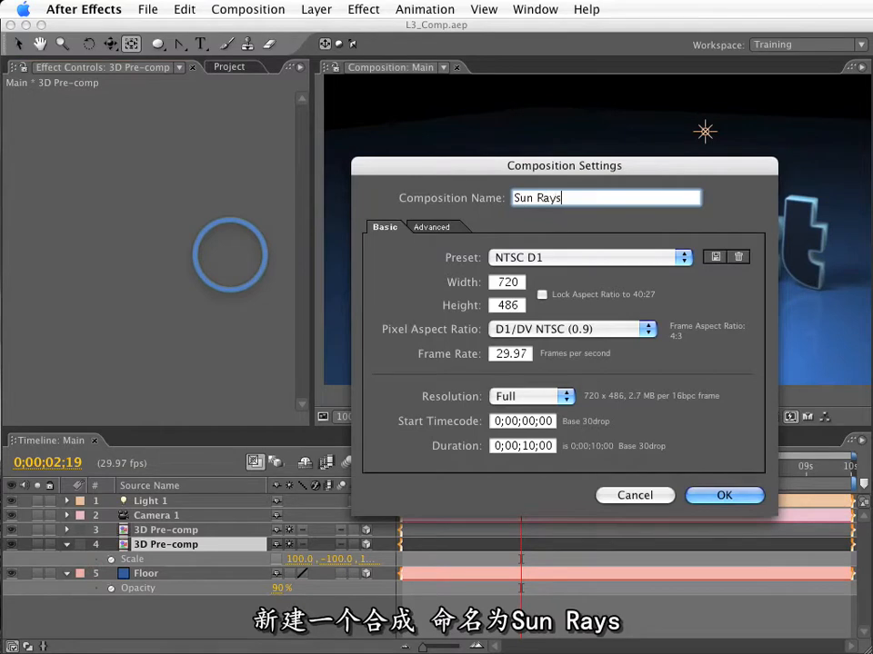
{"action": "left_click", "coordinate": [724, 495]}
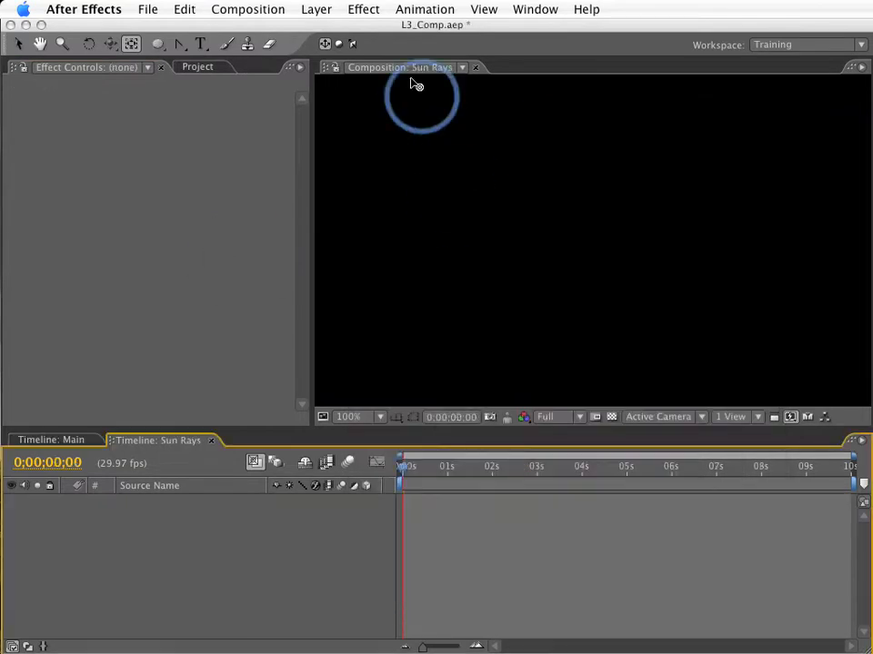
{"action": "mouse_move", "coordinate": [598, 255]}
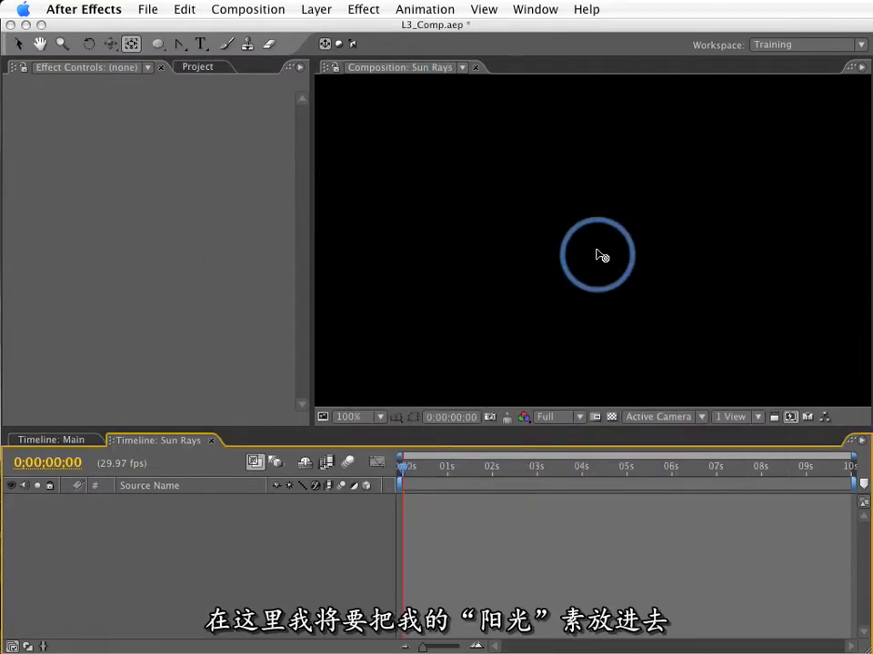
Step: Start adding a new solid layer from the Layer menu
{"action": "left_click", "coordinate": [316, 9]}
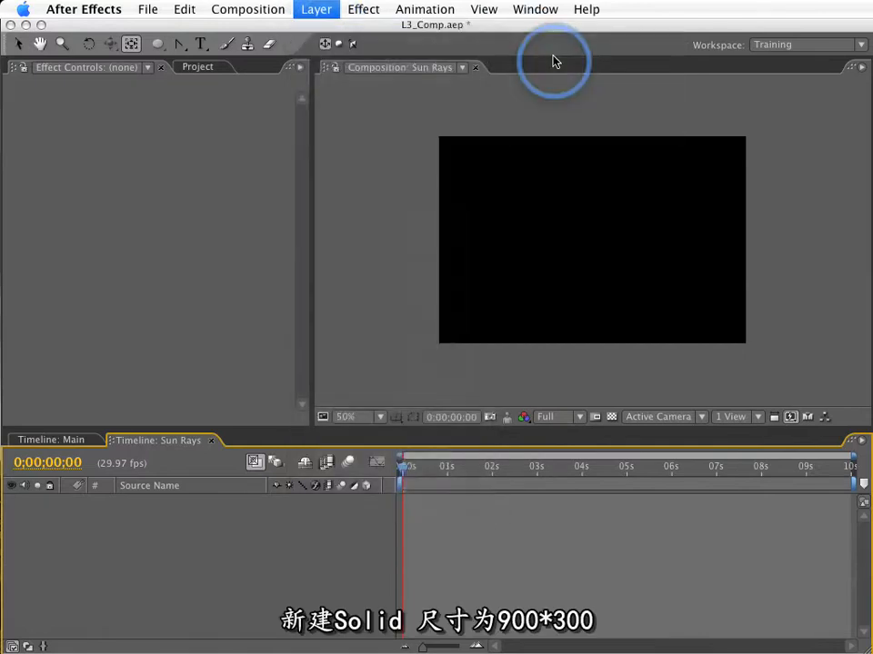
{"action": "left_click", "coordinate": [316, 9]}
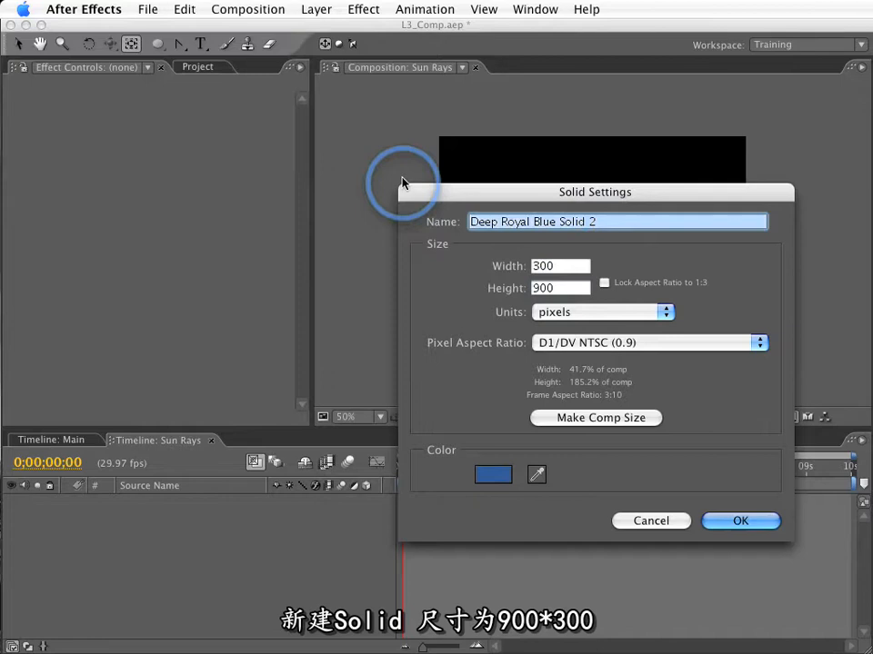
Step: Create a light-blue 300 by 900 solid named Ray in the Sun Rays comp
{"action": "type", "text": "Ray"}
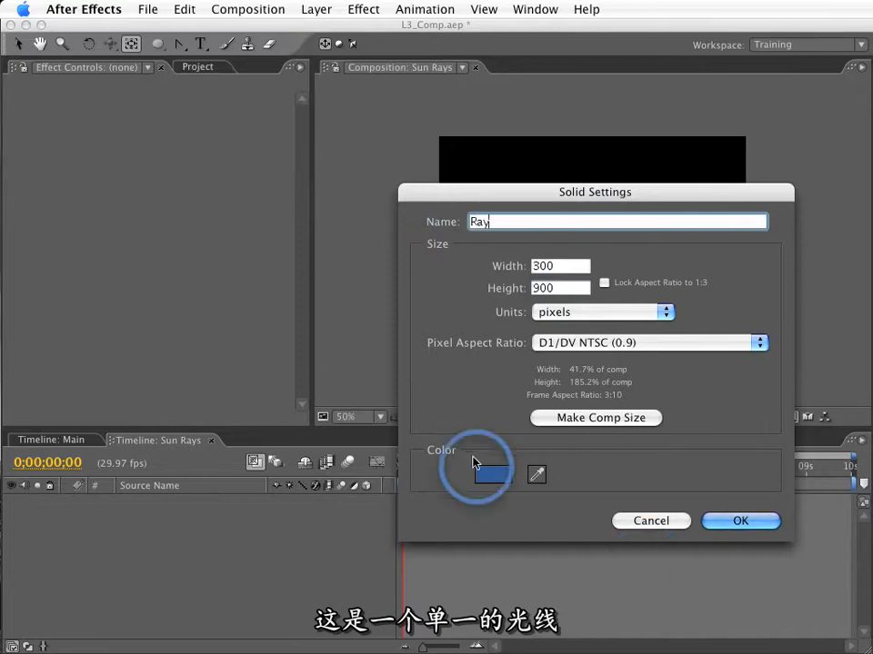
{"action": "left_click", "coordinate": [491, 474]}
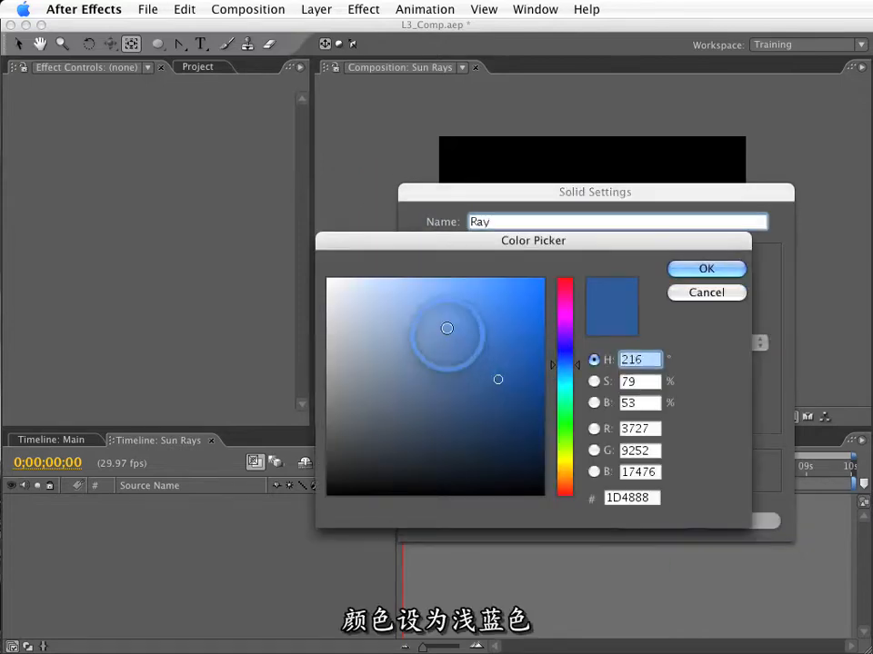
{"action": "left_click", "coordinate": [705, 269]}
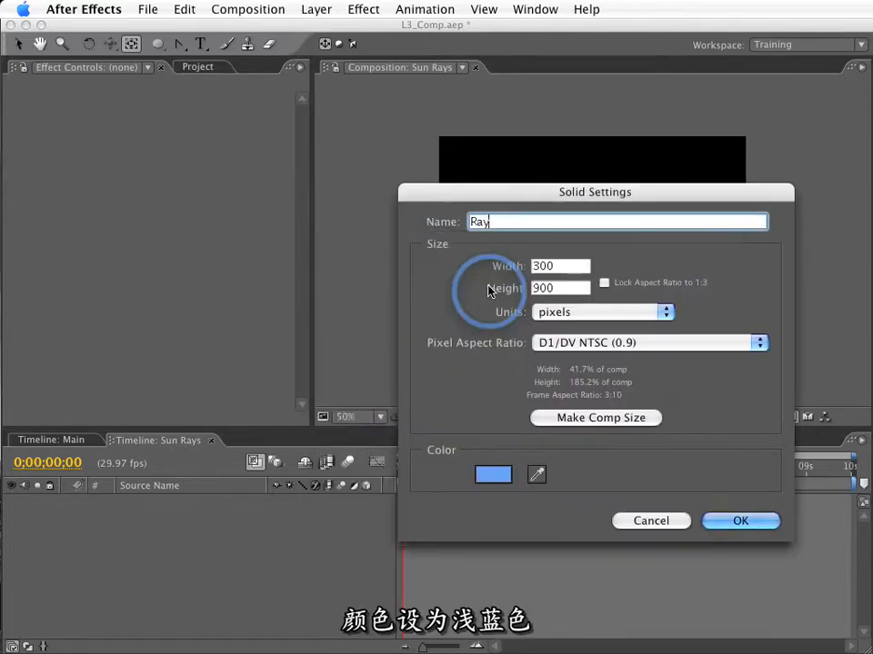
{"action": "left_click", "coordinate": [740, 520]}
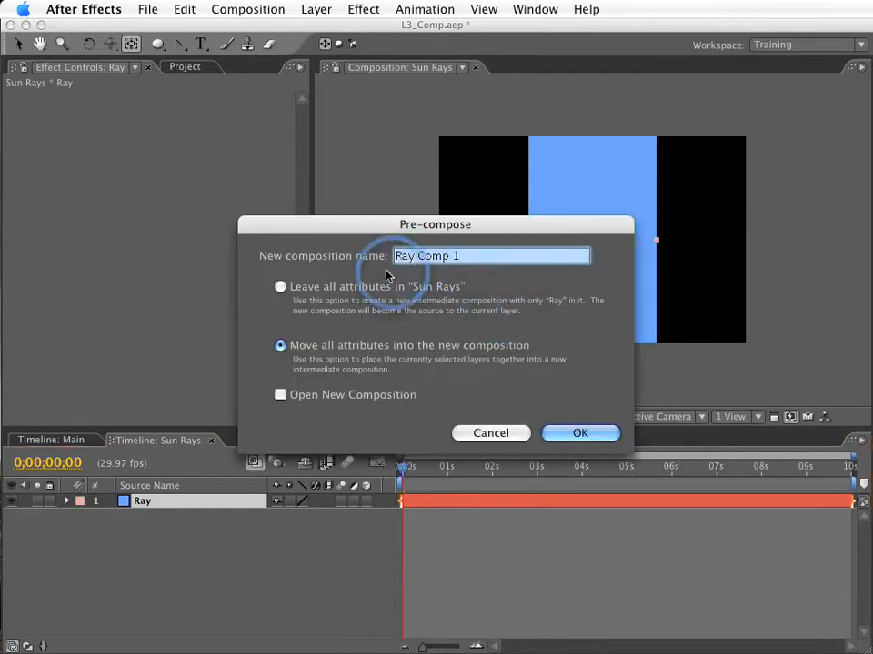
Step: Pre-compose Ray into Ray Comp 1 and move its anchor point to the rectangle's bottom
{"action": "left_click", "coordinate": [280, 287]}
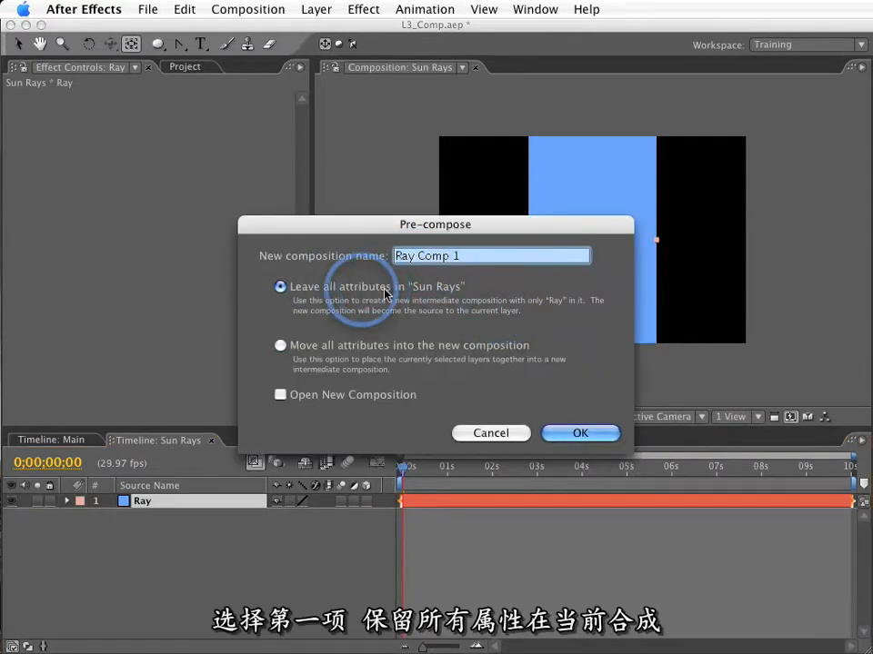
{"action": "left_click", "coordinate": [580, 433]}
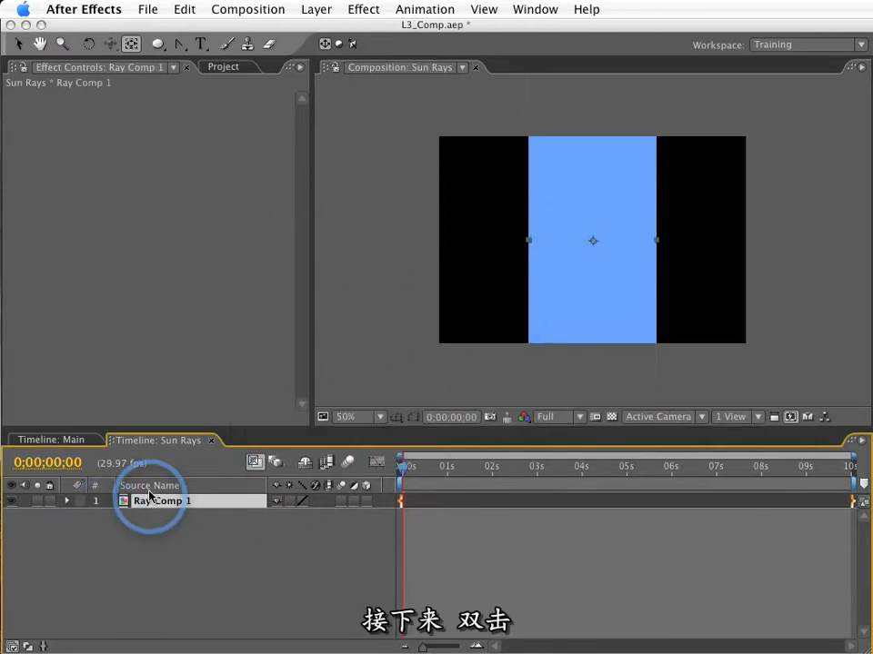
{"action": "double_click", "coordinate": [162, 502]}
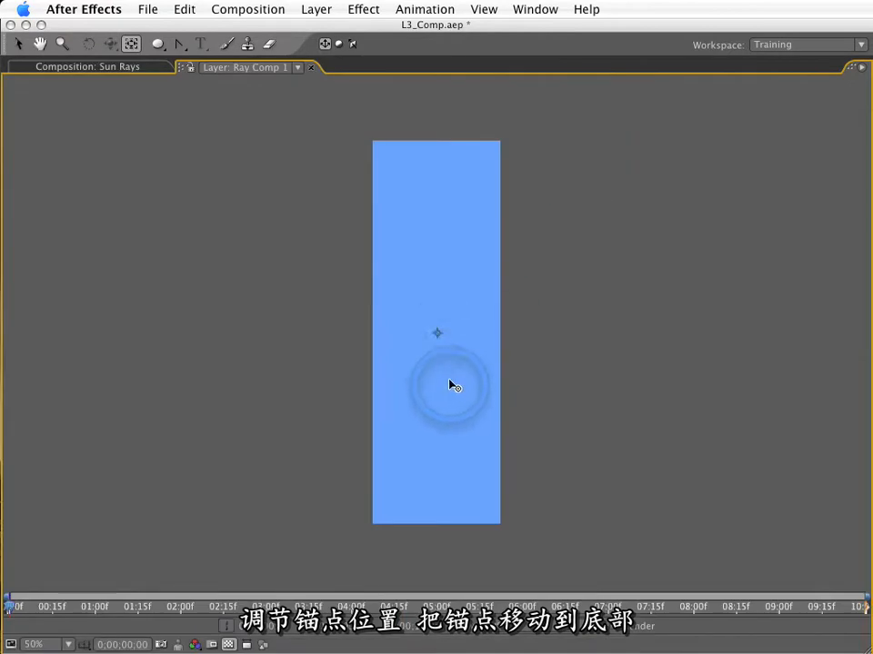
{"action": "left_click_drag", "start_coordinate": [451, 385], "coordinate": [446, 529]}
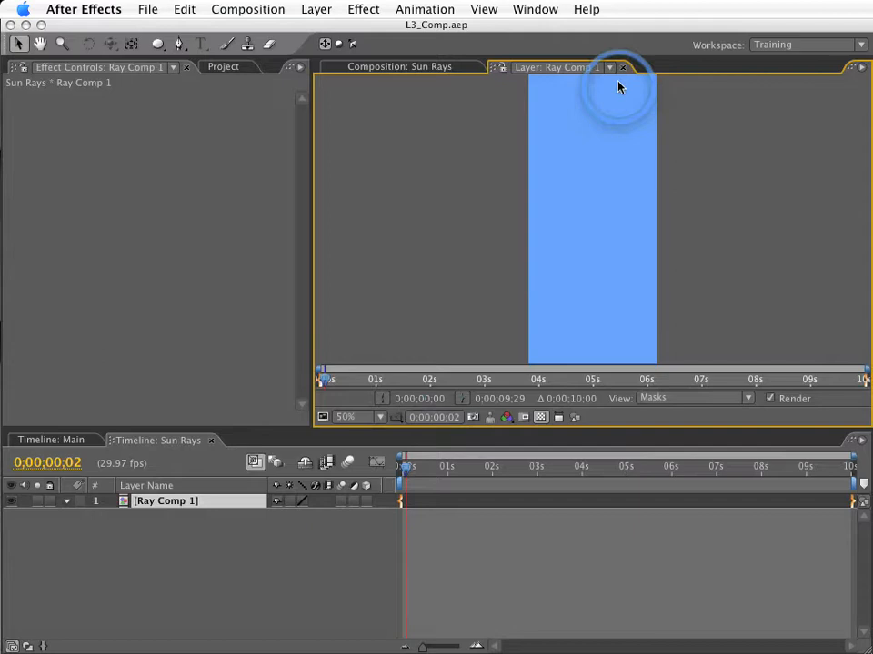
Step: Mask the light-blue rectangle in Ray Comp 1 into a tall triangle tapering to bottom centre
{"action": "left_click", "coordinate": [622, 68]}
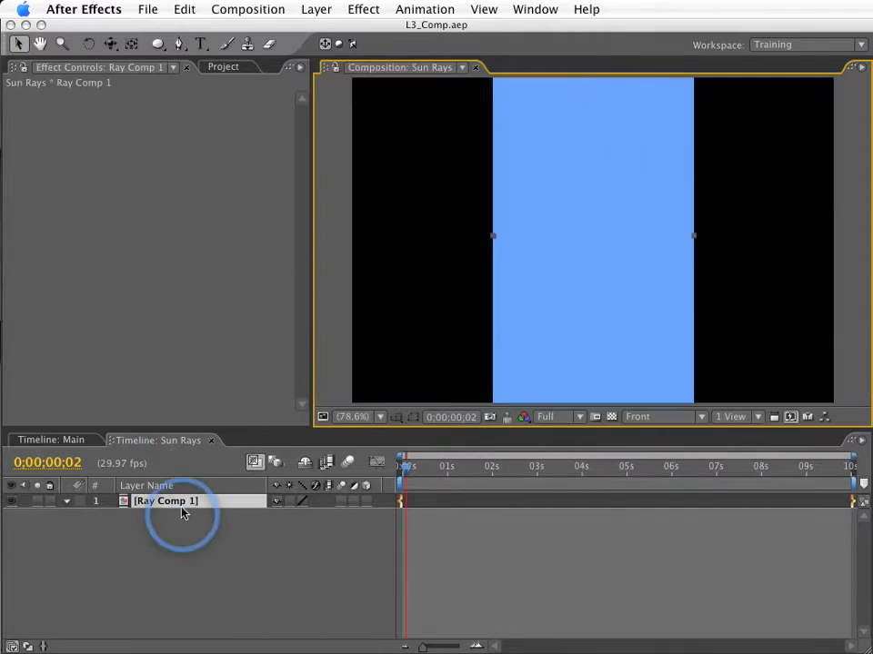
{"action": "double_click", "coordinate": [163, 502]}
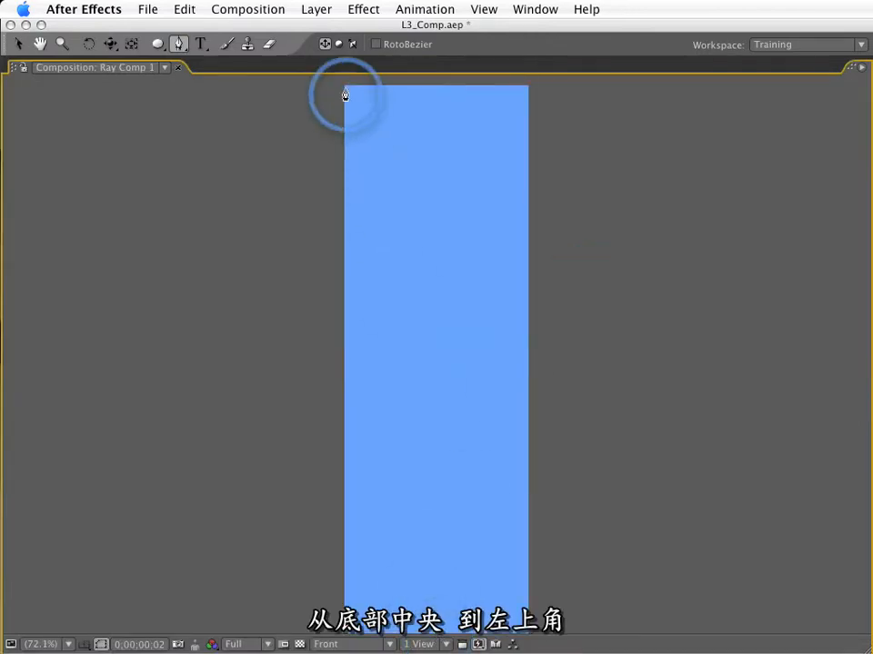
{"action": "left_click", "coordinate": [527, 91]}
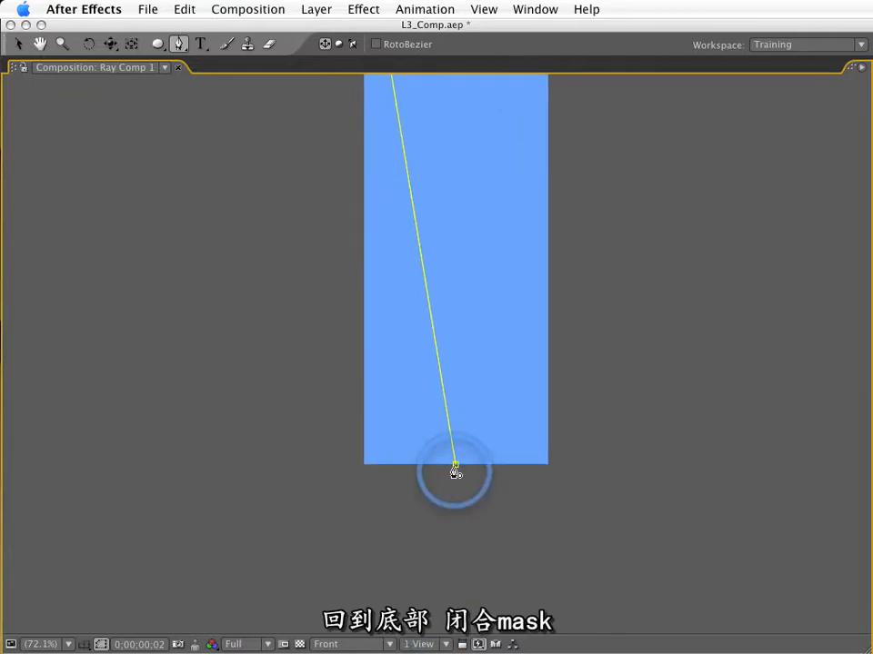
{"action": "left_click", "coordinate": [455, 471]}
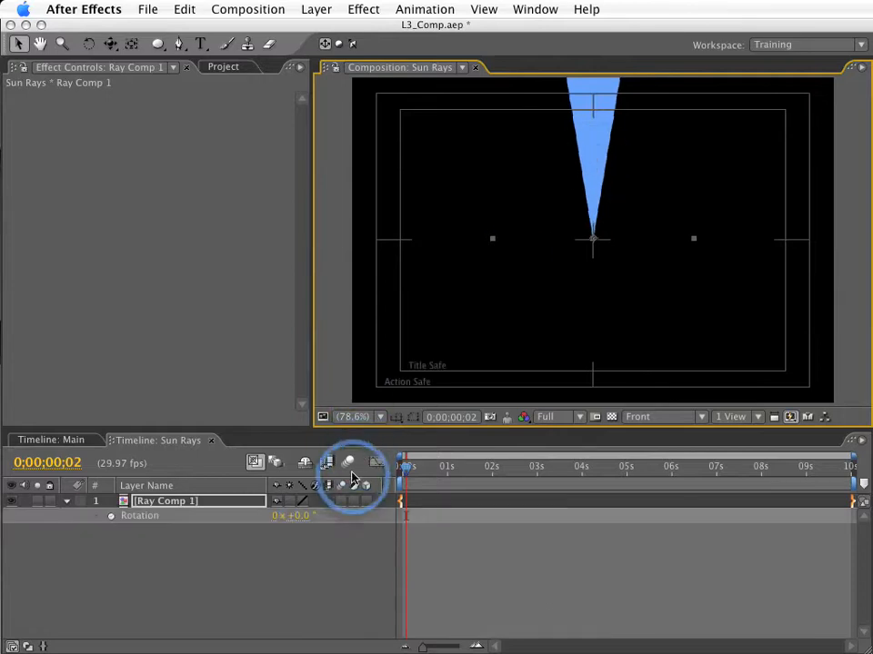
{"action": "left_click_drag", "start_coordinate": [291, 517], "coordinate": [356, 516]}
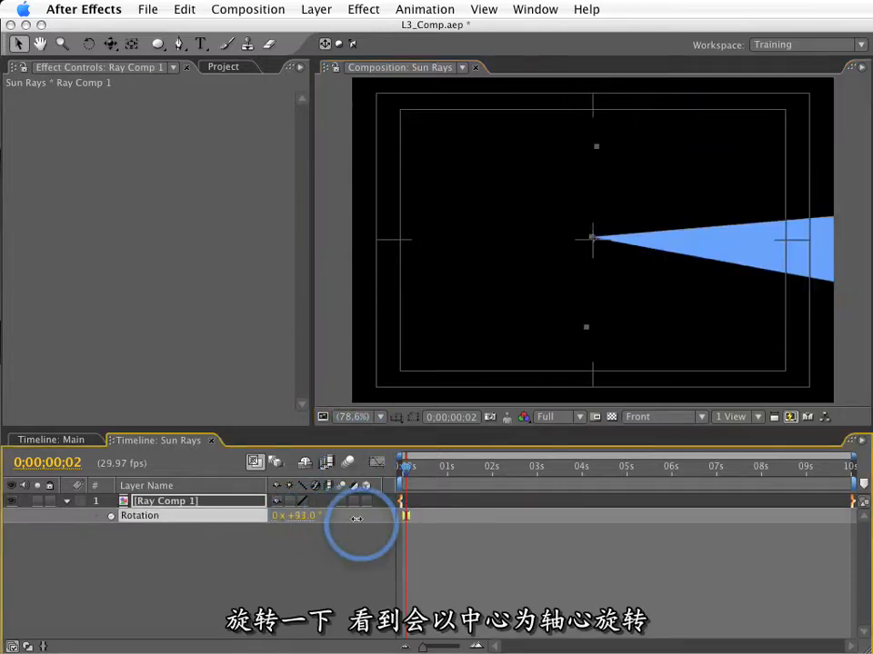
{"action": "left_click_drag", "start_coordinate": [355, 516], "coordinate": [295, 516]}
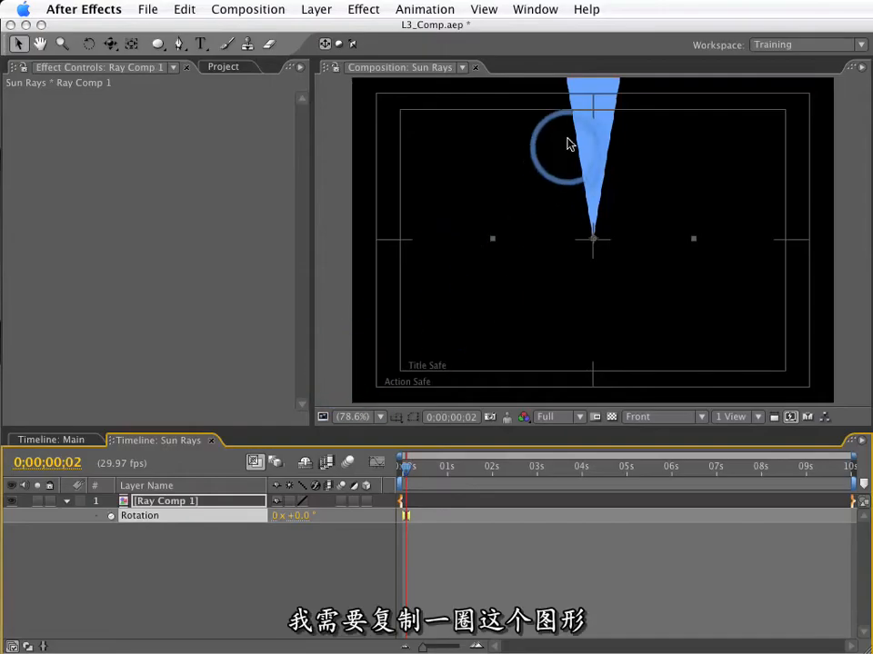
{"action": "mouse_move", "coordinate": [509, 375]}
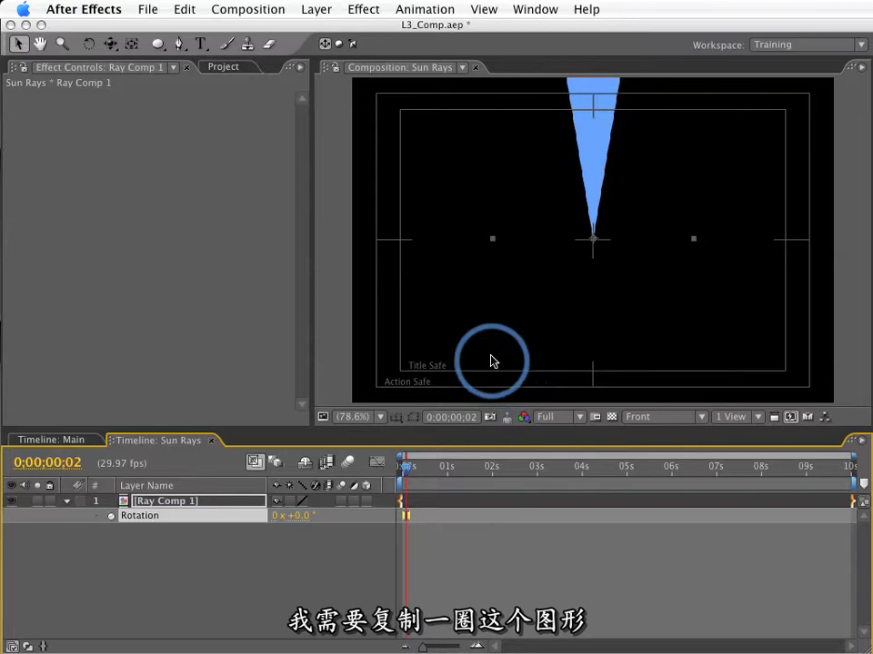
Step: Add a null object layer and name it Controller
{"action": "left_click", "coordinate": [317, 9]}
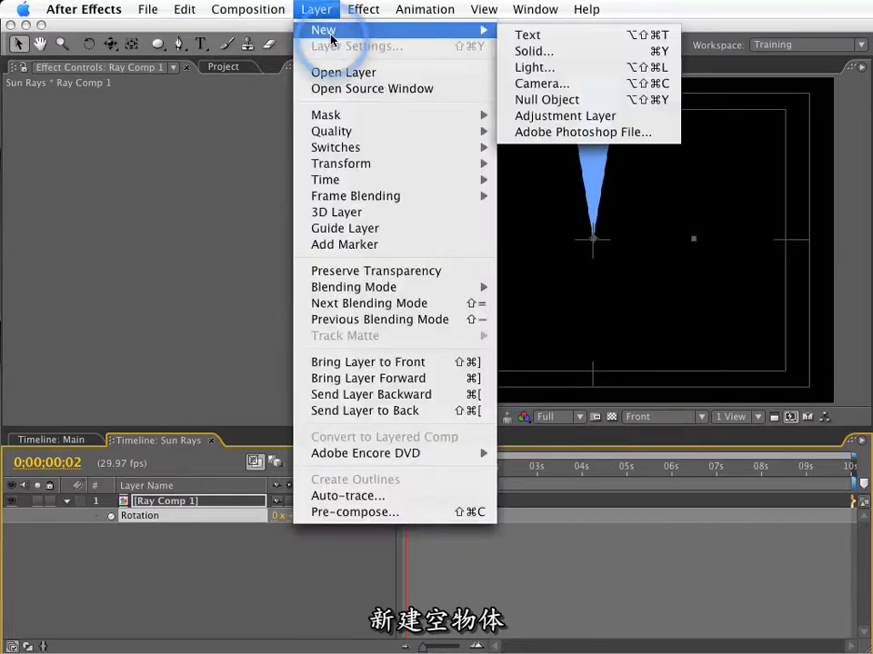
{"action": "left_click", "coordinate": [546, 99]}
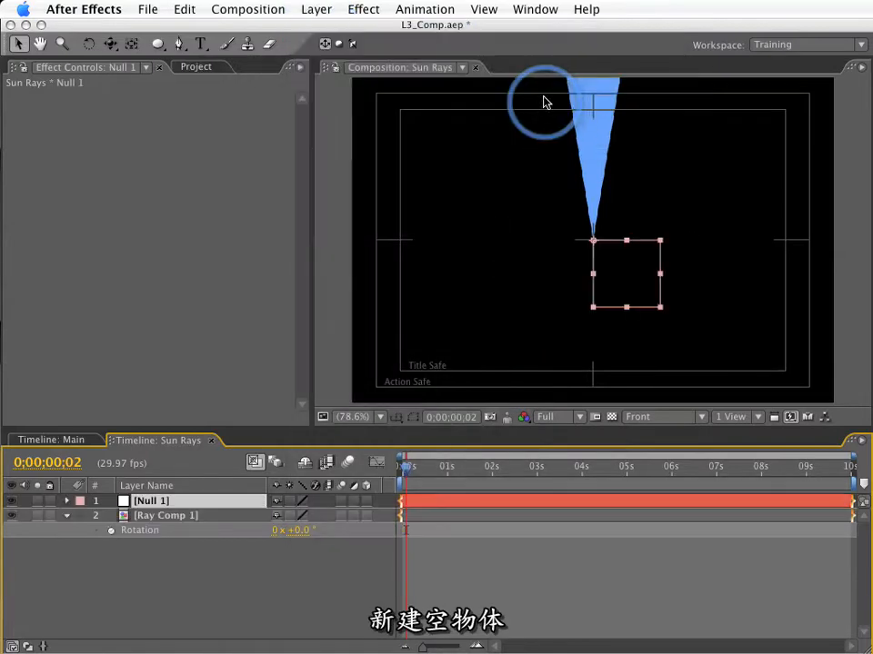
{"action": "key", "text": "shift+ctrl+y"}
{"action": "type", "text": "Contro"}
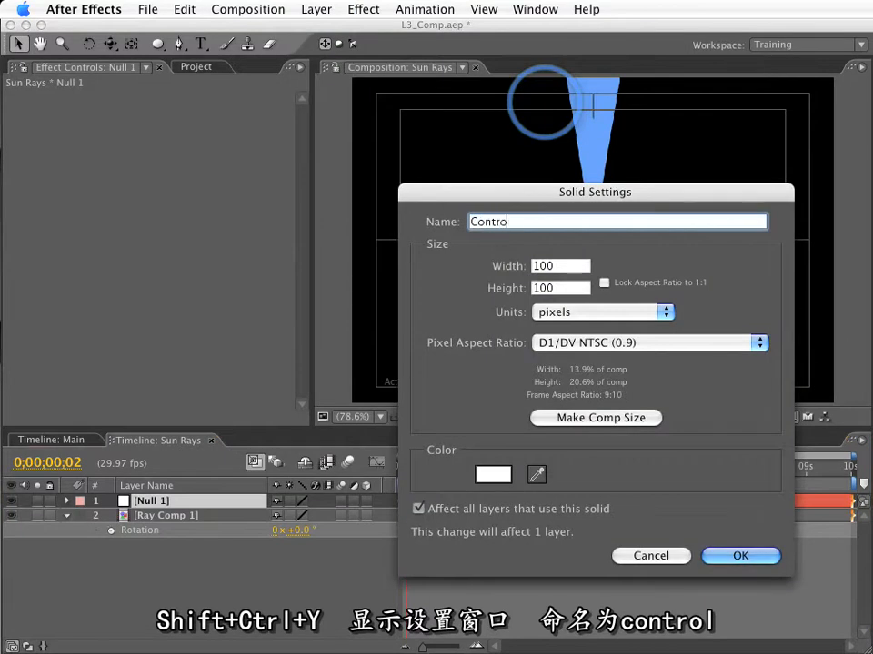
{"action": "left_click", "coordinate": [740, 556]}
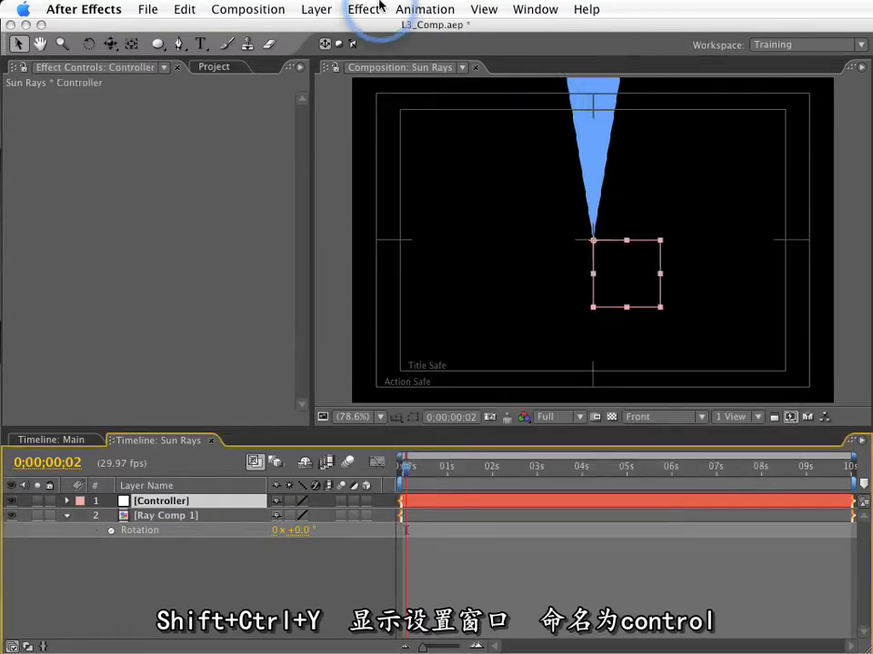
Step: Apply a Slider Control effect to Controller and rename it Fan Out
{"action": "left_click", "coordinate": [363, 9]}
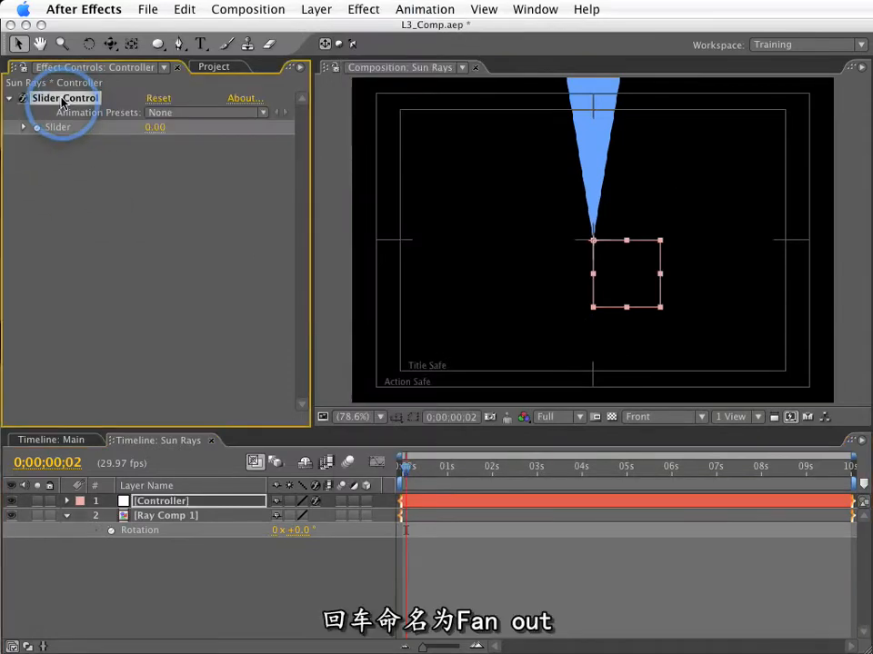
{"action": "type", "text": "Fan Out"}
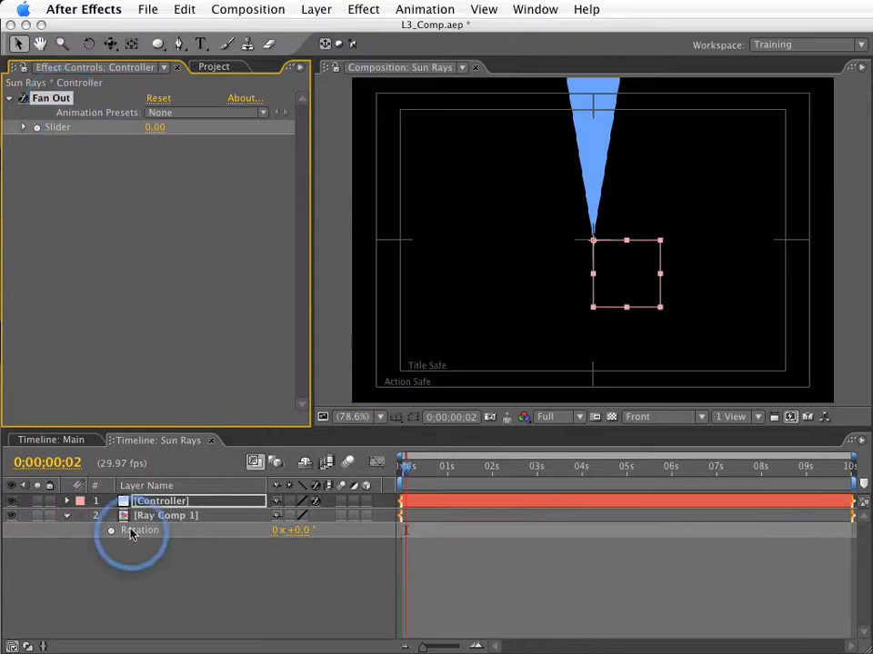
Step: Add a Rotation expression on Ray Comp 1 linking it to the Fan Out slider times index
{"action": "left_click", "coordinate": [167, 516]}
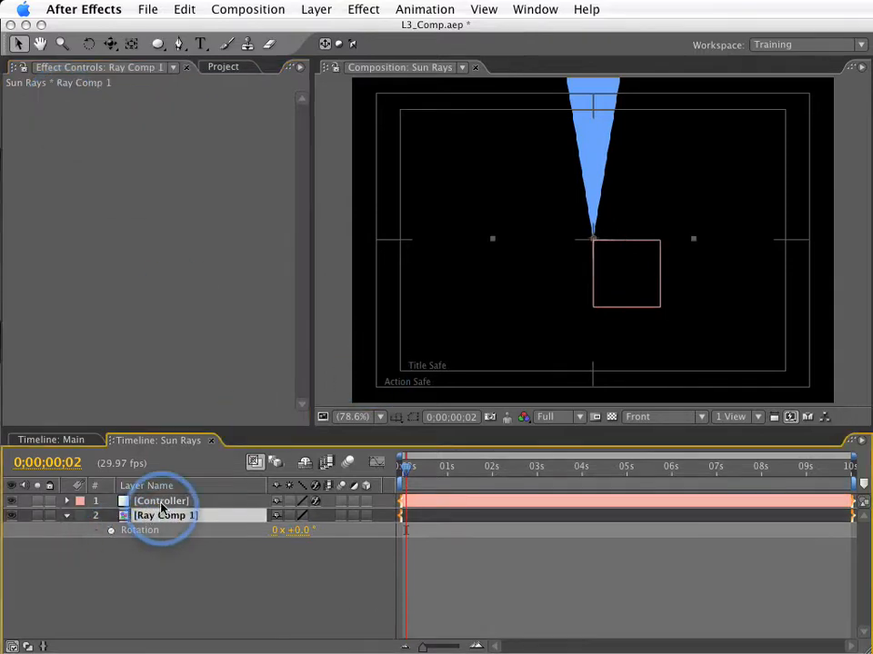
{"action": "left_click", "coordinate": [162, 501]}
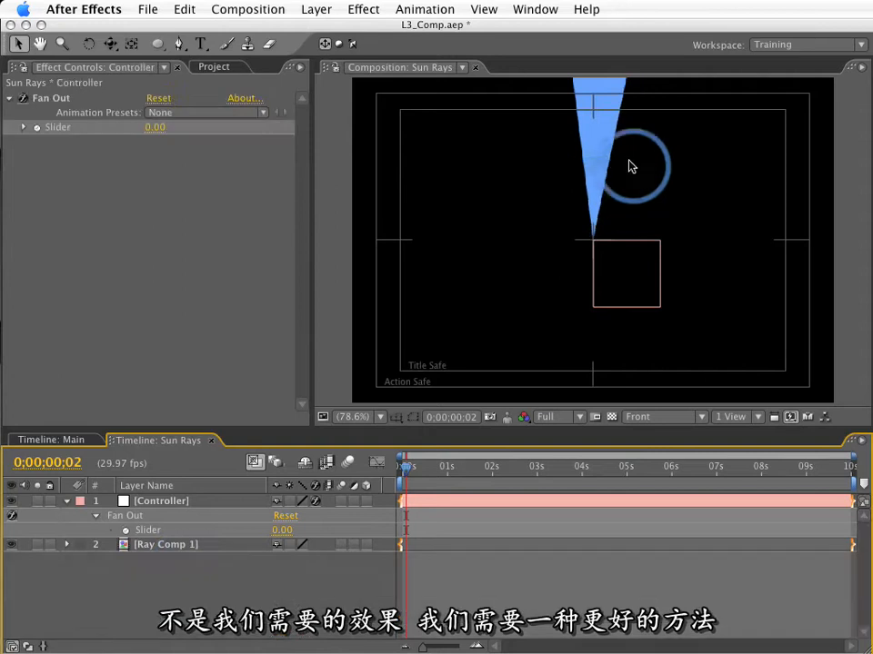
{"action": "left_click", "coordinate": [166, 543]}
{"action": "type", "text": "index * n"}
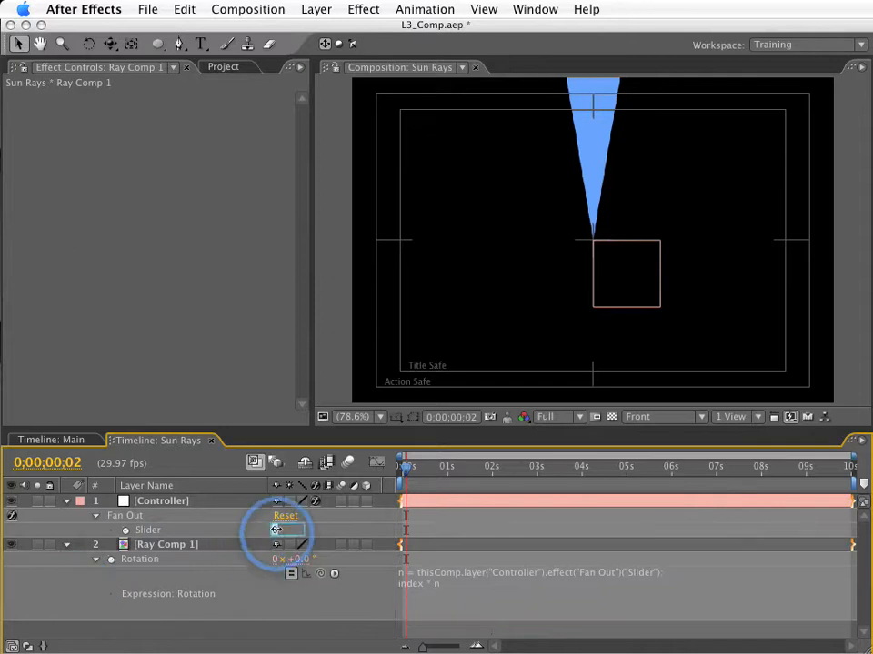
{"action": "type", "text": "10"}
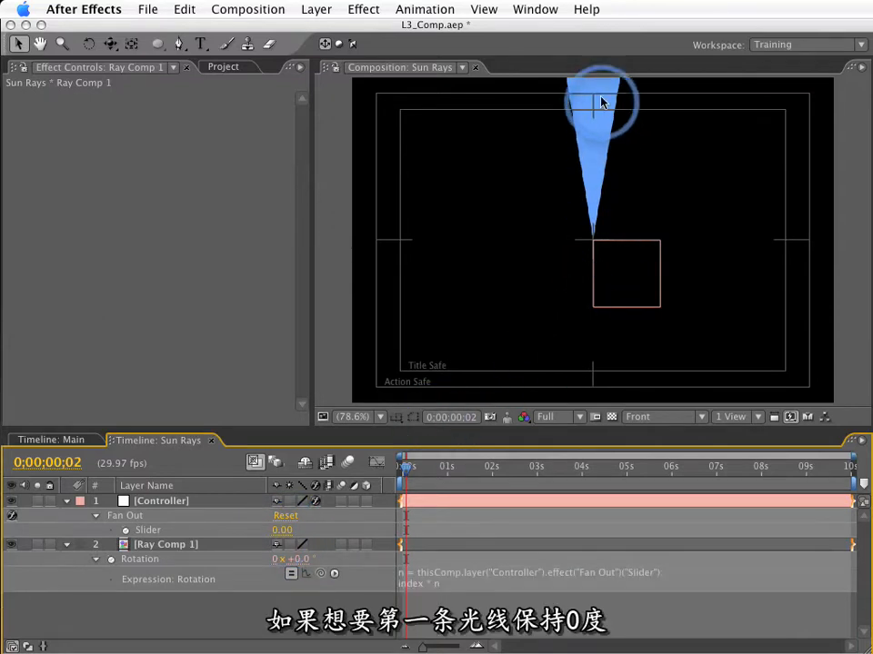
Step: Duplicate the ray and scrub Fan Out to about 25 to spread the copies into a full sunburst
{"action": "left_click_drag", "start_coordinate": [600, 102], "coordinate": [597, 233]}
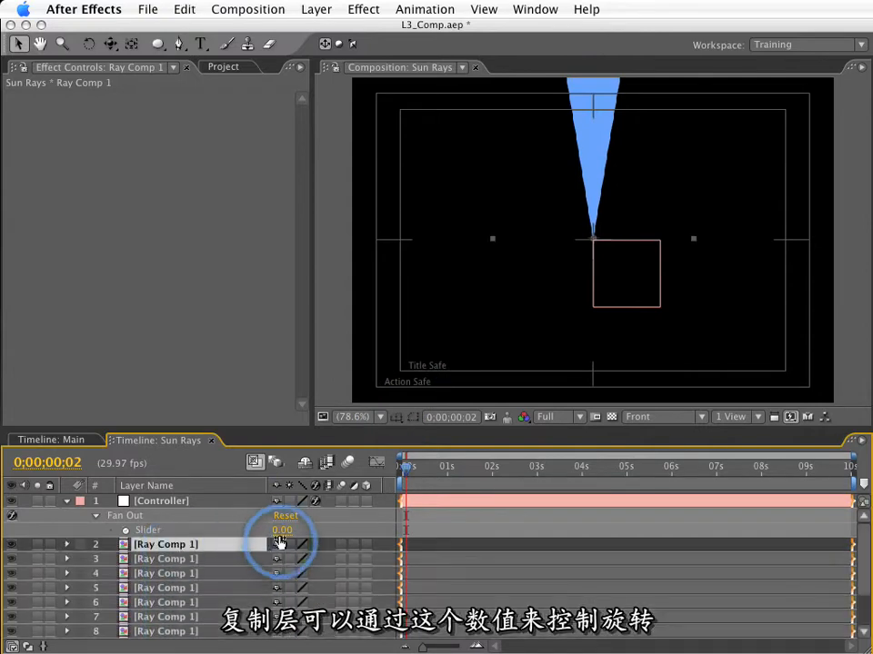
{"action": "left_click_drag", "start_coordinate": [282, 531], "coordinate": [300, 531]}
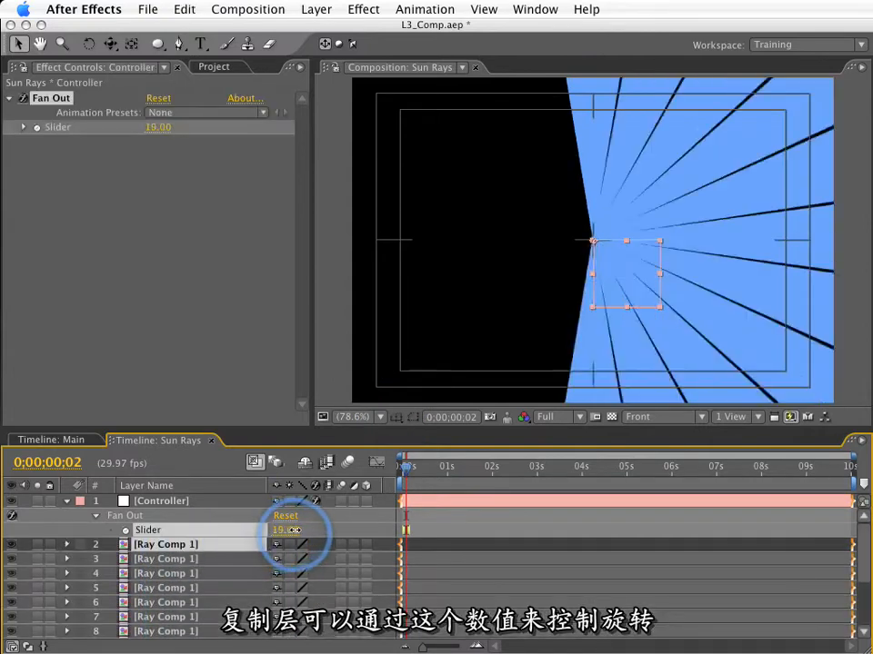
{"action": "left_click_drag", "start_coordinate": [287, 531], "coordinate": [295, 530]}
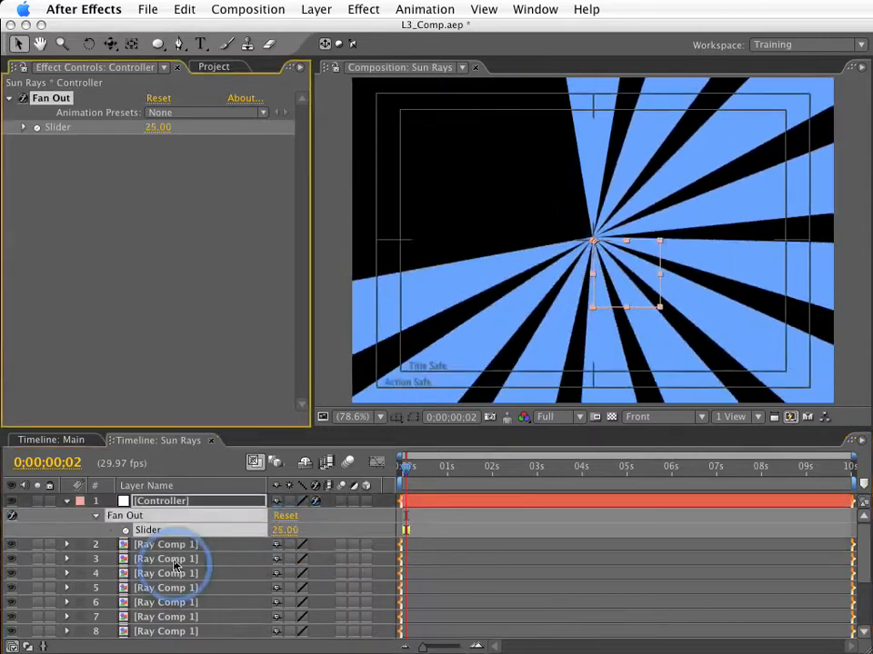
{"action": "double_click", "coordinate": [168, 545]}
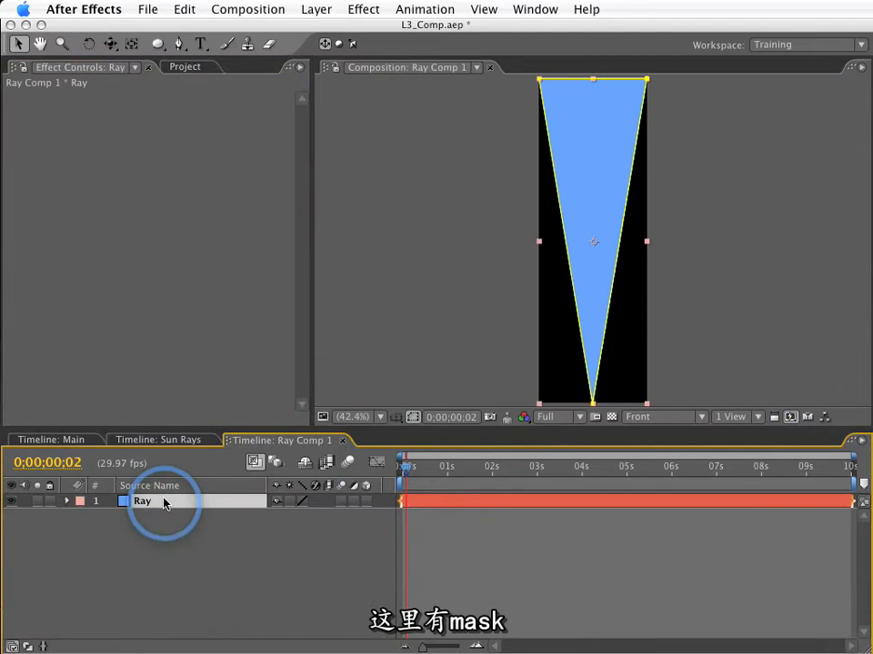
Step: Narrow the Ray mask and keyframe Fan Out at 0 at the start so the rays collapse
{"action": "left_click", "coordinate": [65, 502]}
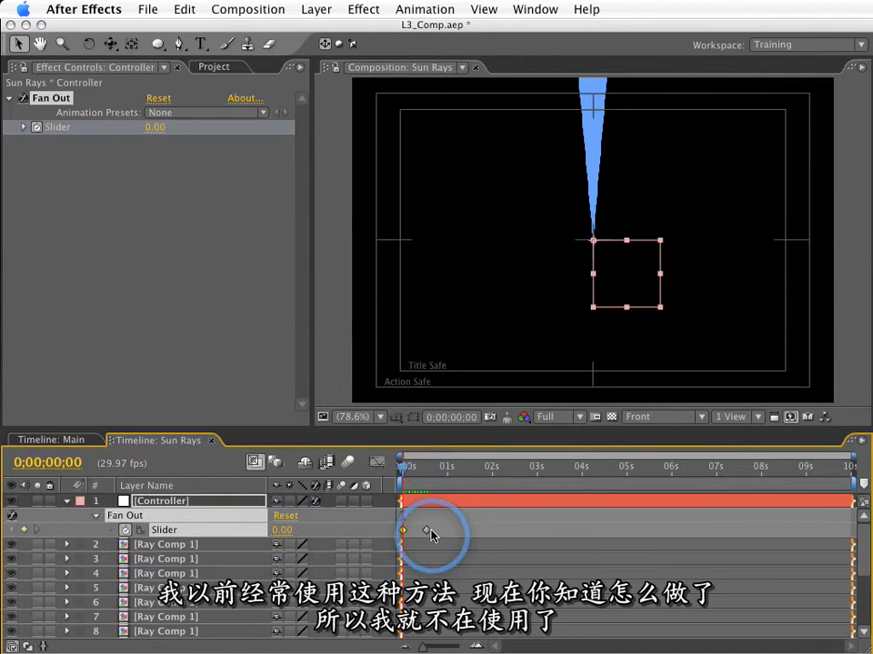
{"action": "left_click", "coordinate": [429, 531]}
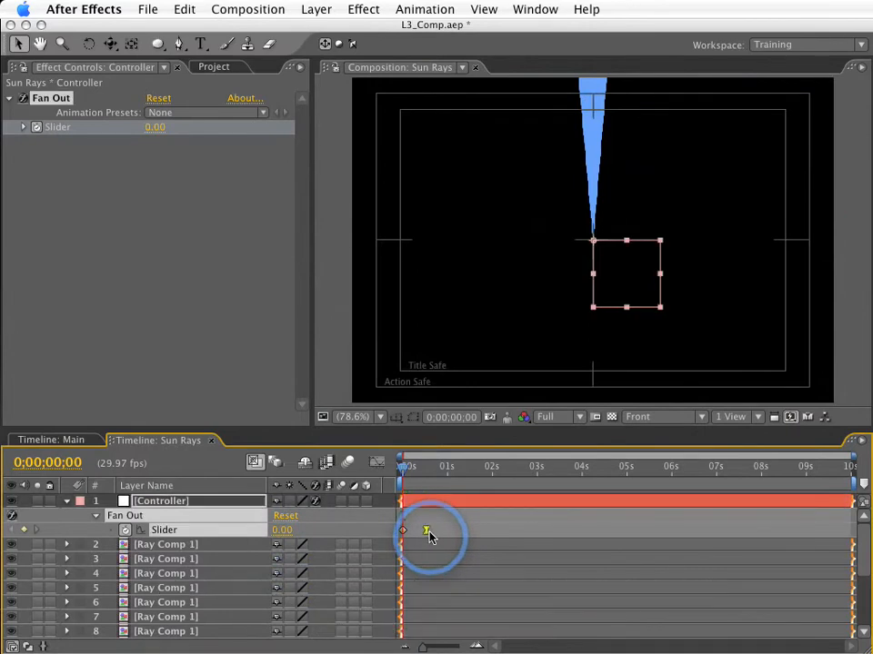